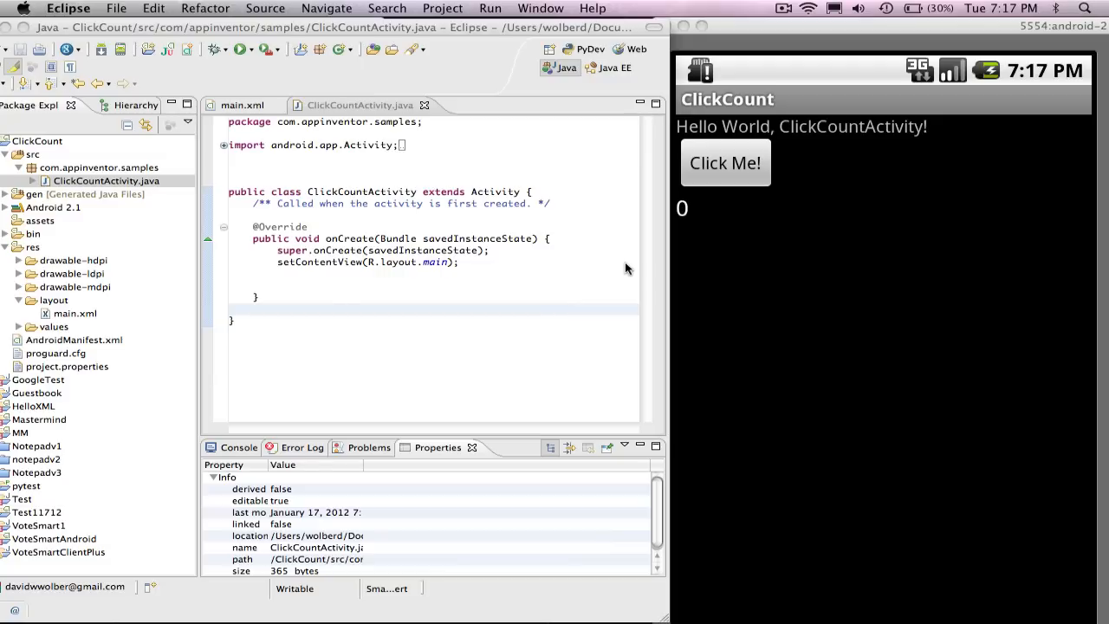
mouse_move(741, 159)
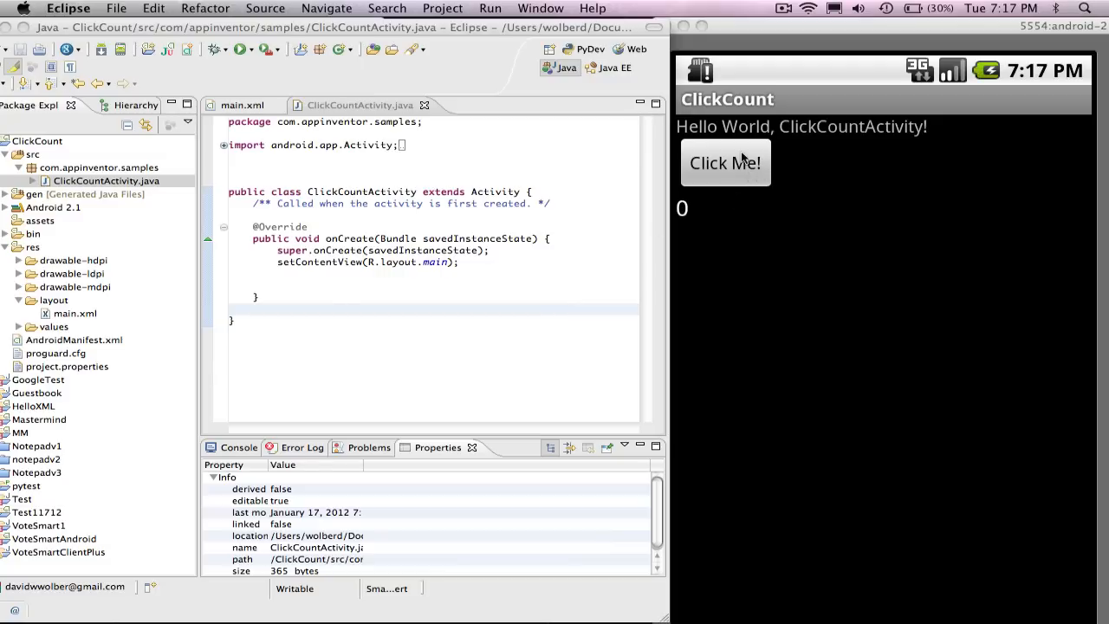
mouse_move(702, 212)
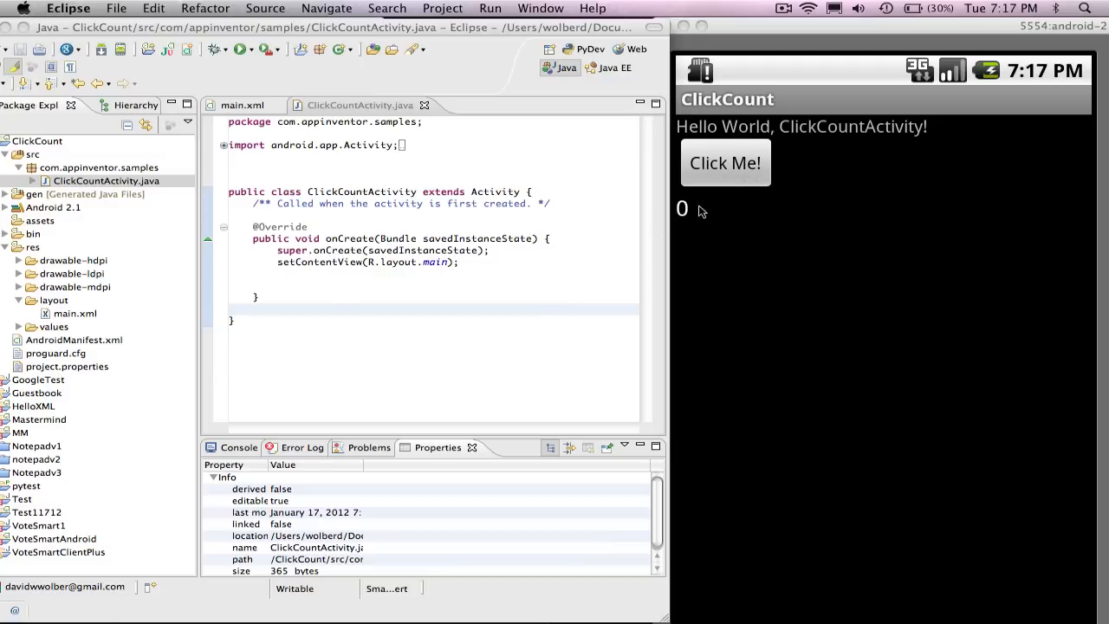
mouse_move(689, 211)
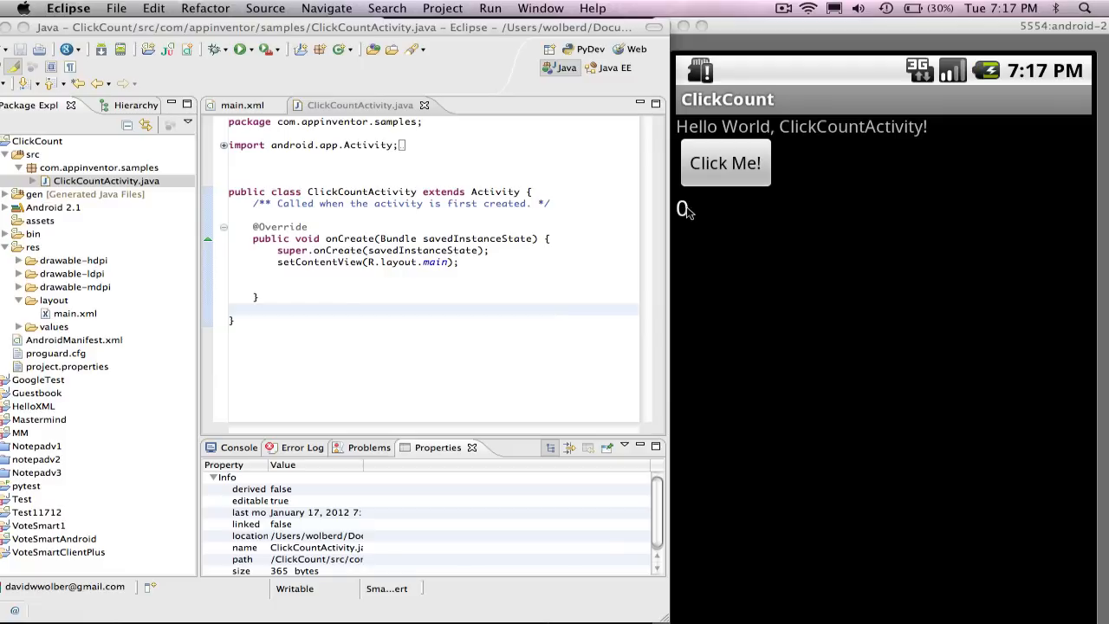
mouse_move(727, 145)
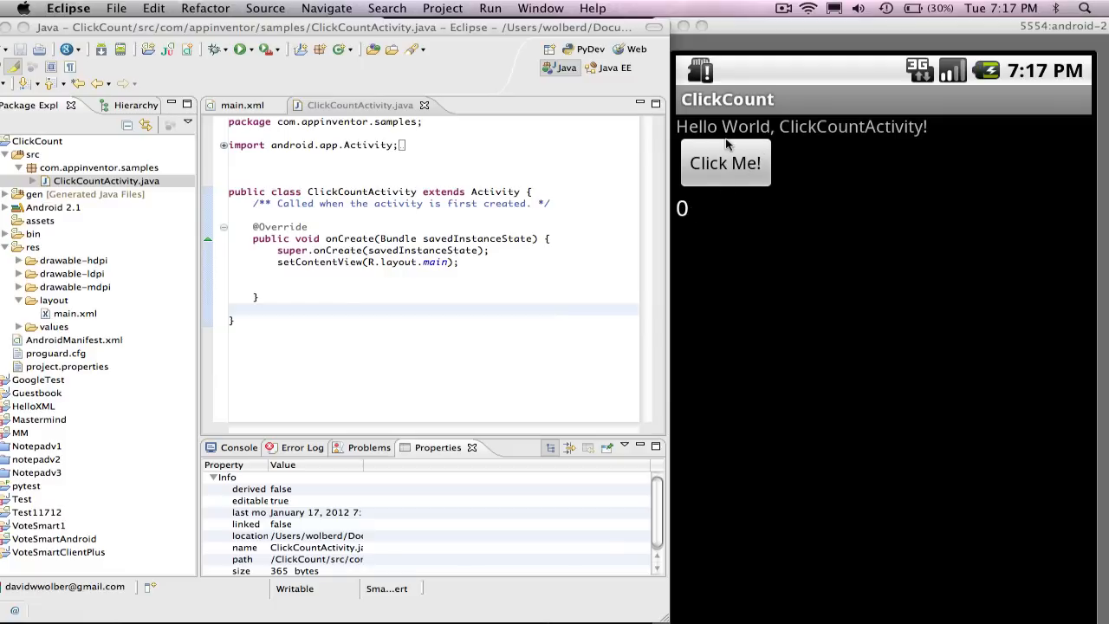
mouse_move(714, 159)
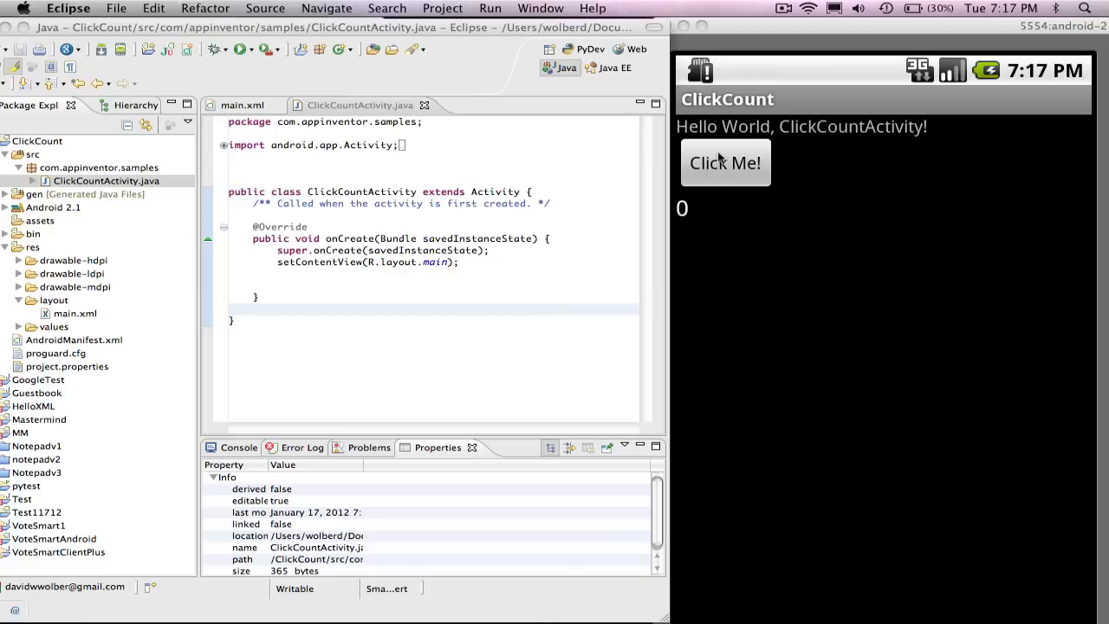
mouse_move(716, 173)
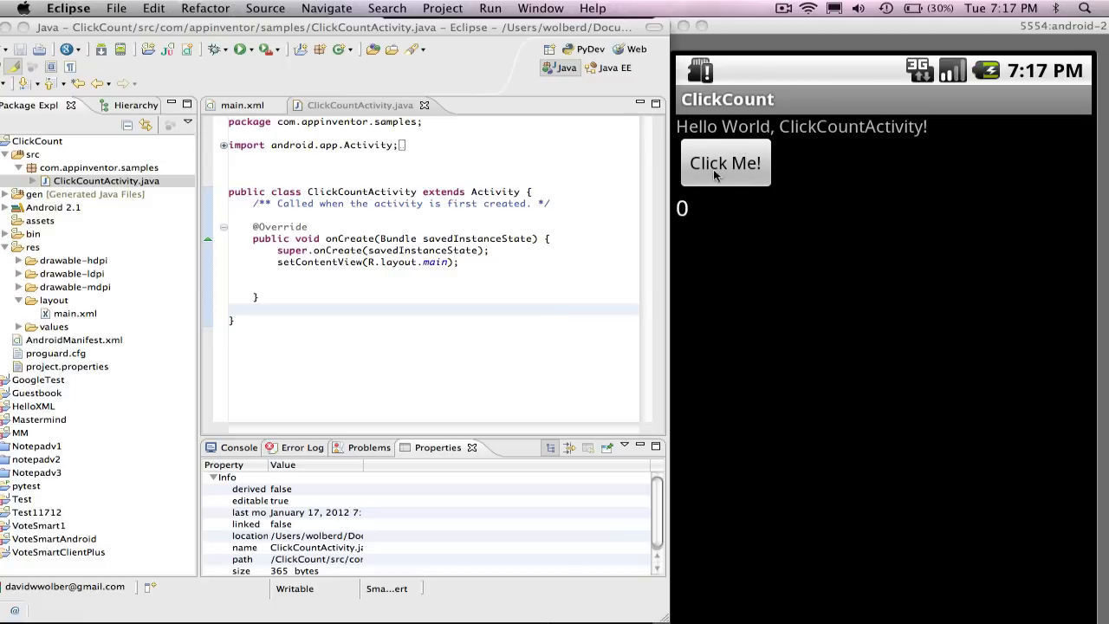
mouse_move(731, 176)
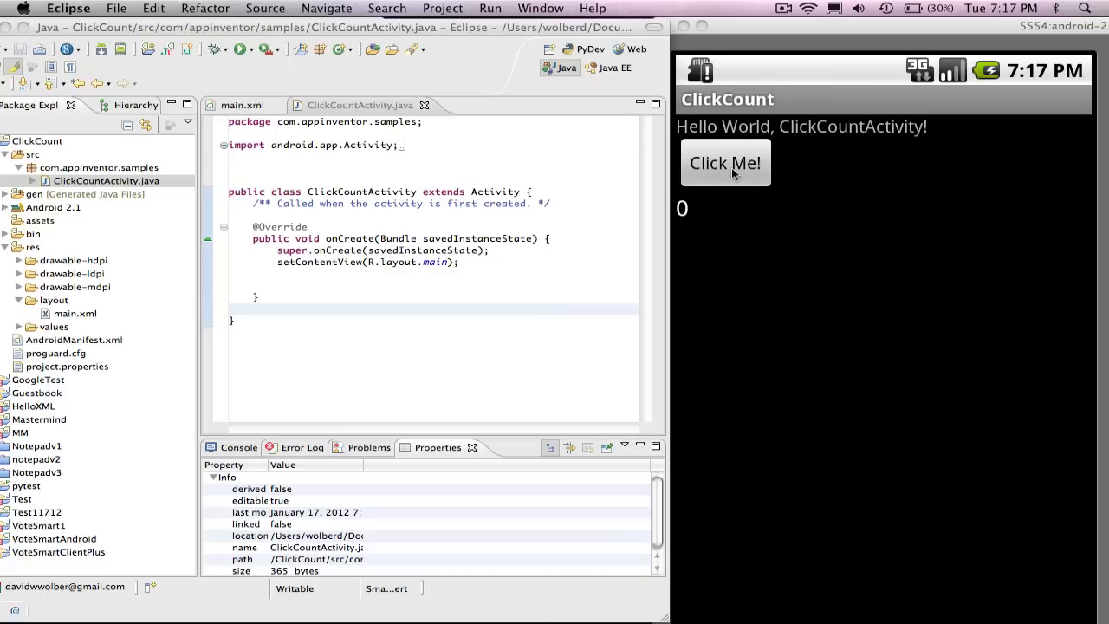
mouse_move(686, 213)
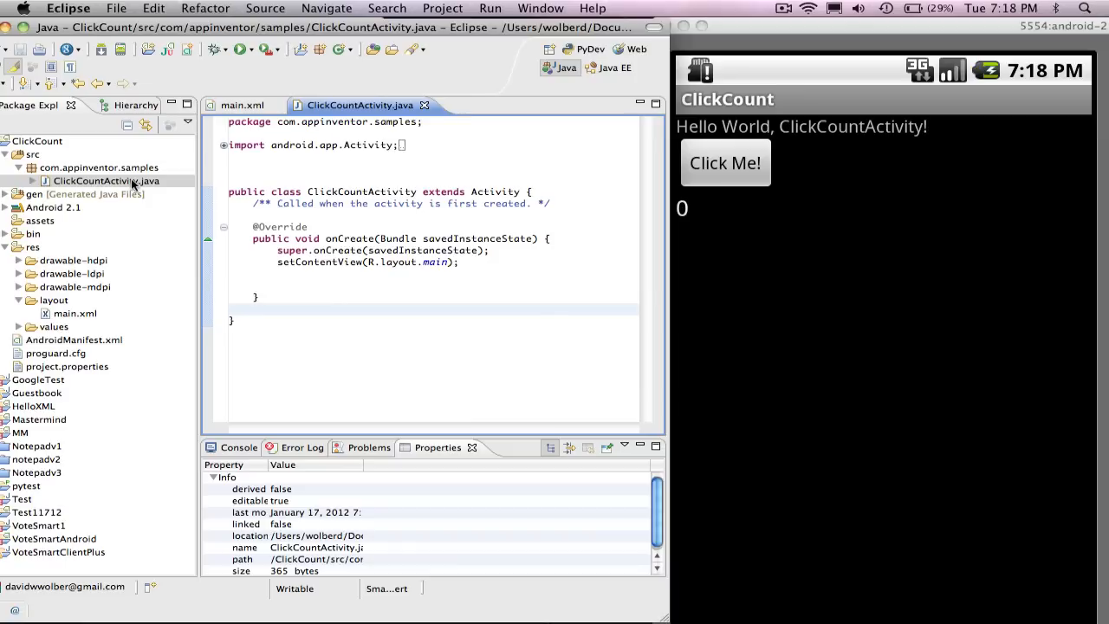
Step: Declare fields 'Button button1;' and 'TextView resultTextView;' in the ClickCountActivity class body
click(229, 308)
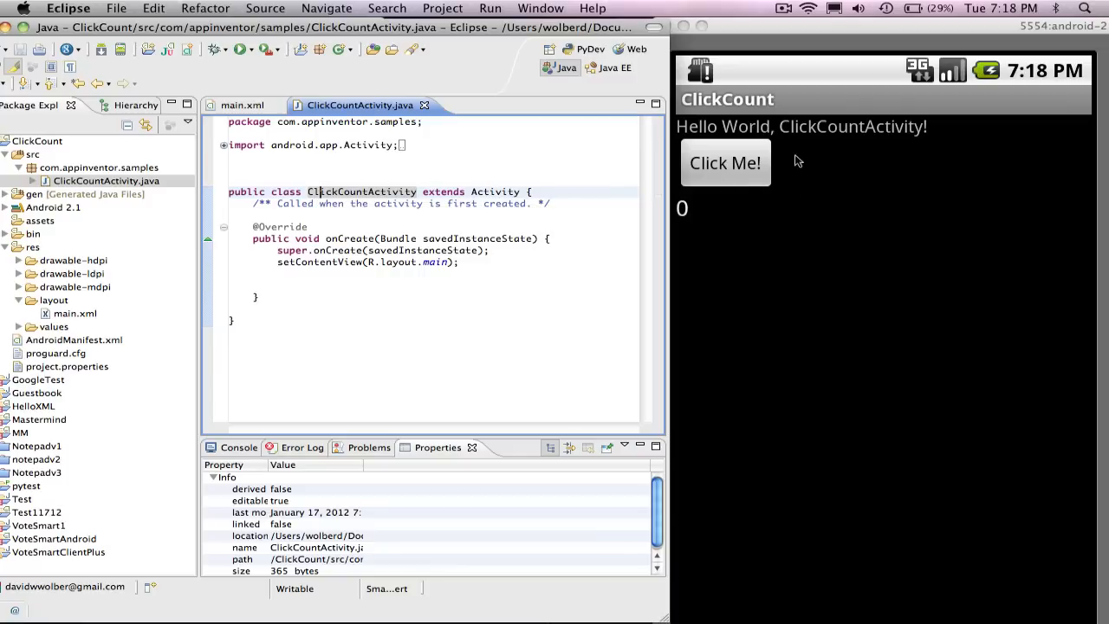
mouse_move(376, 194)
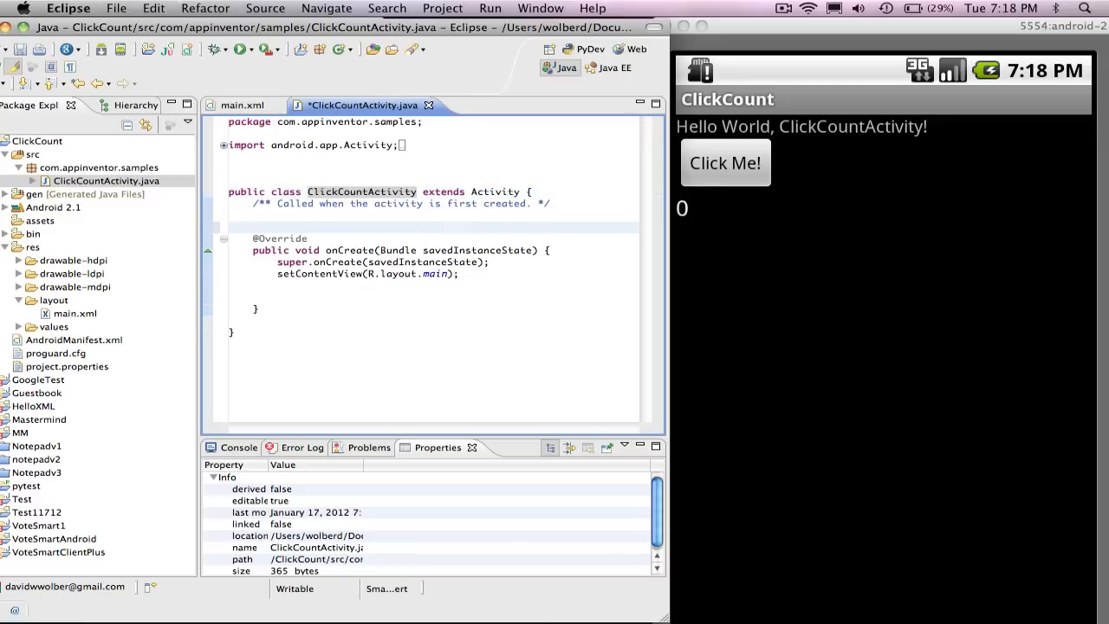
text(Bu)
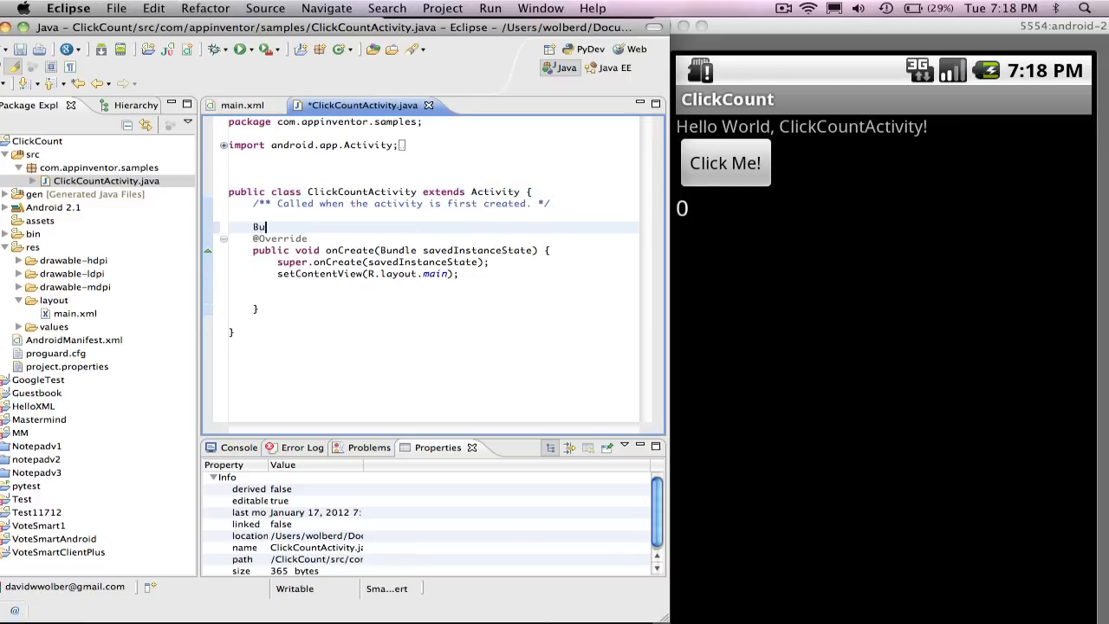
text(tton button)
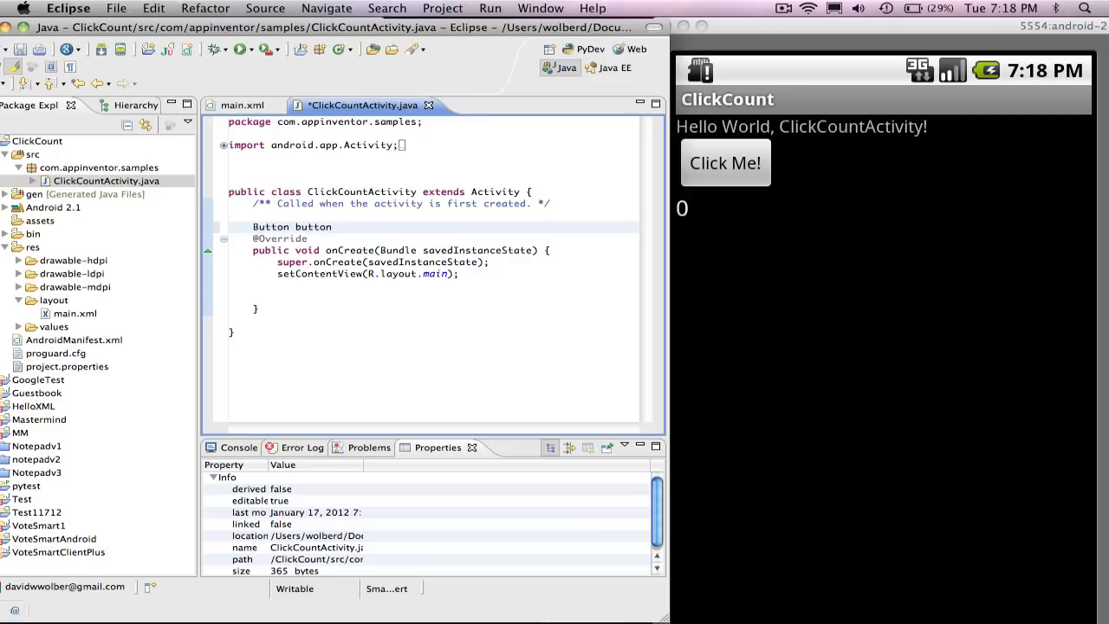
text(1;)
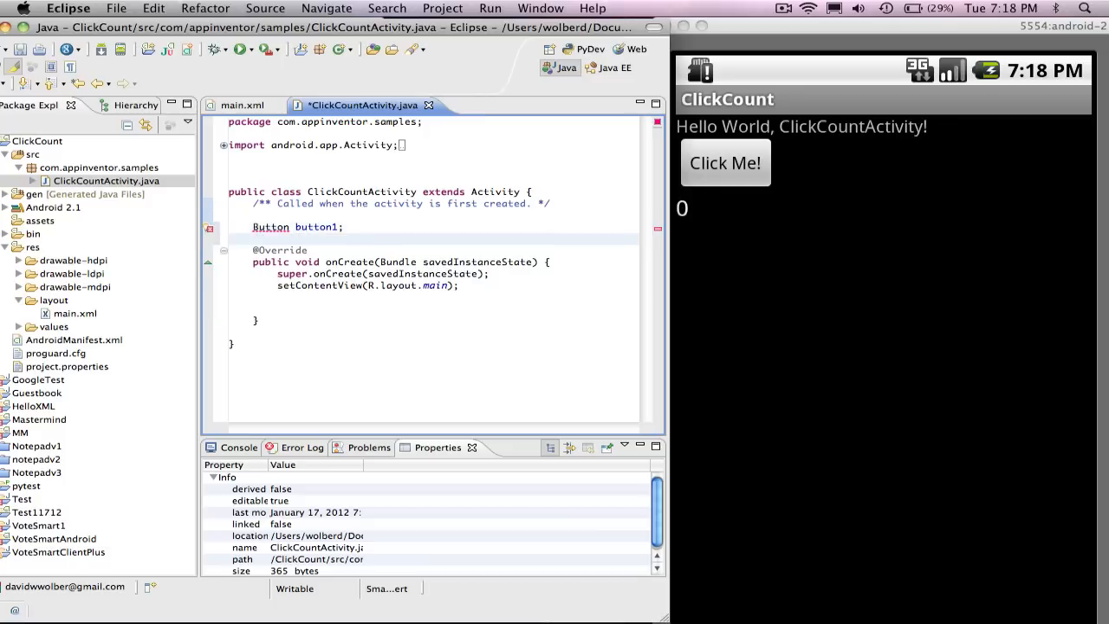
text(TextView)
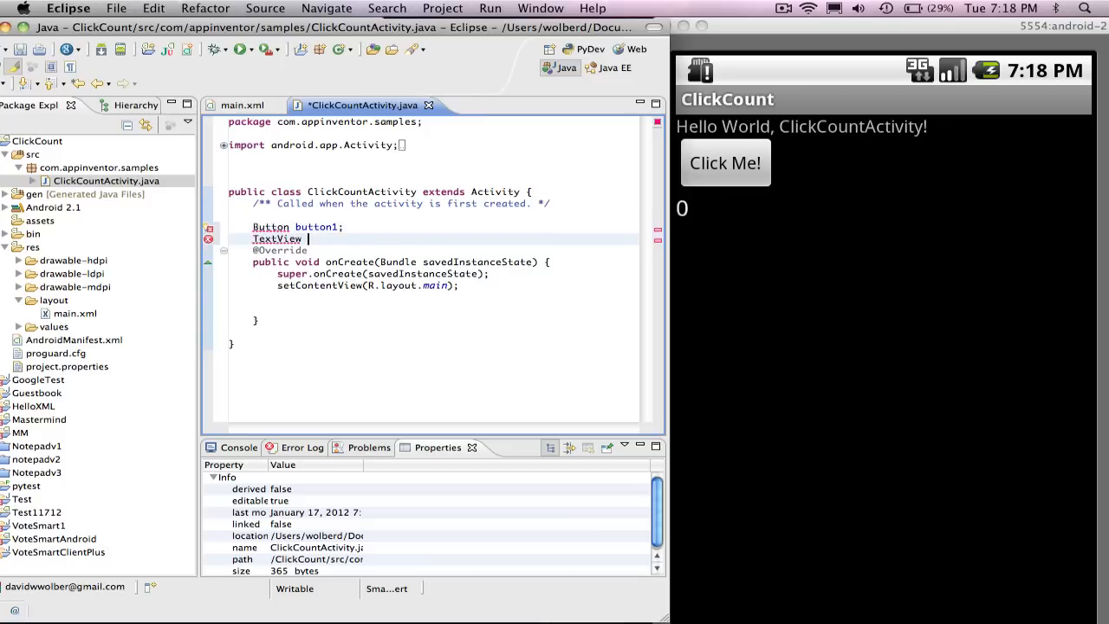
text(resultTextV)
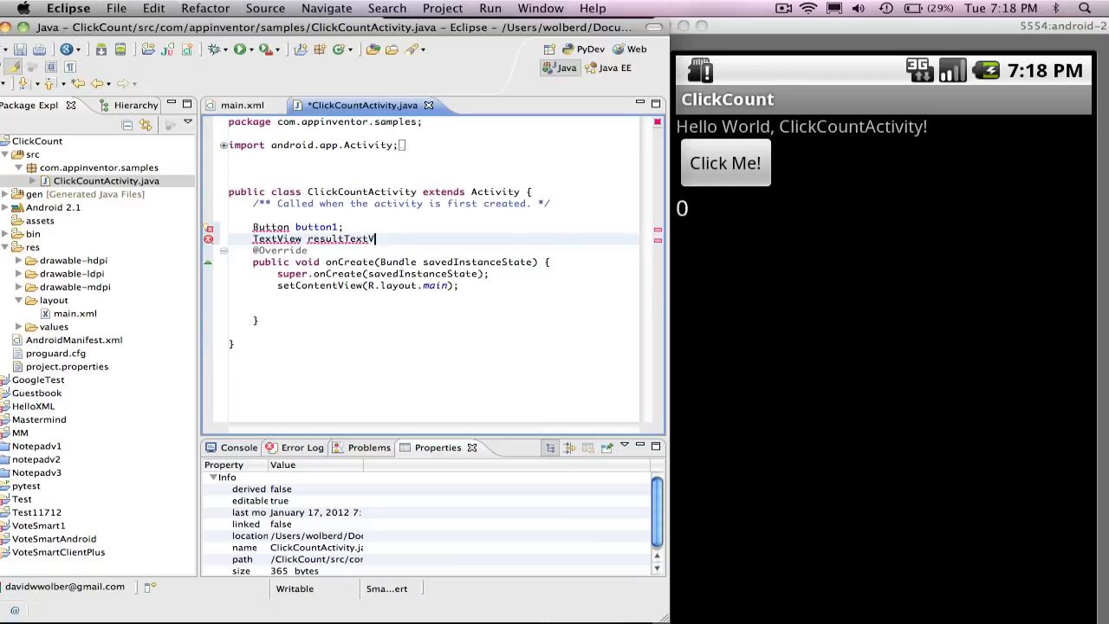
text(iew;)
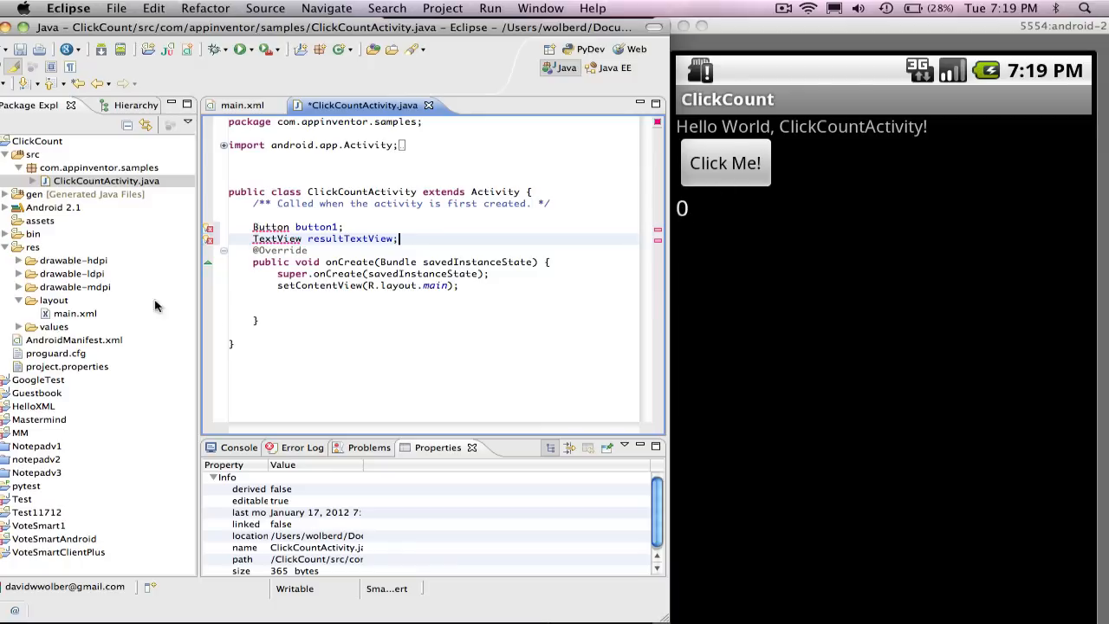
mouse_move(73, 315)
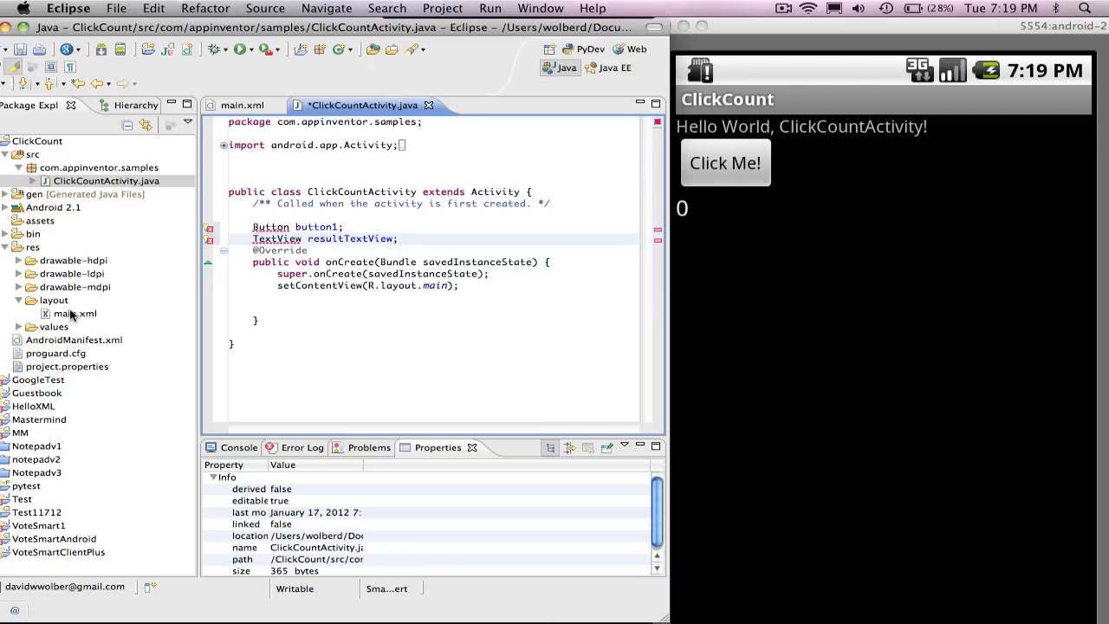
click(75, 312)
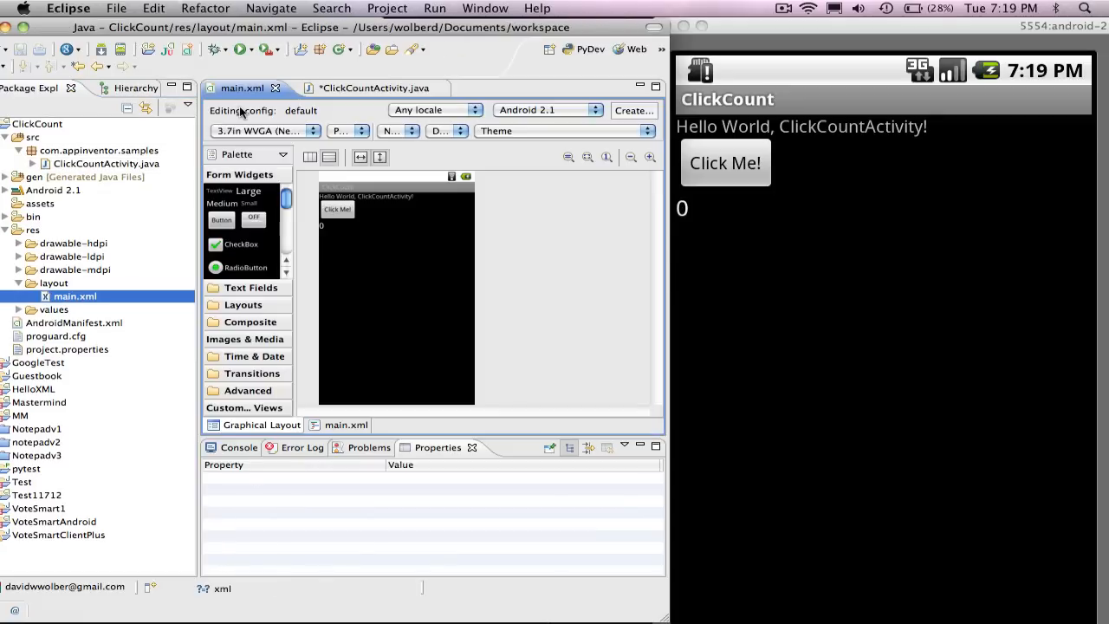
click(336, 209)
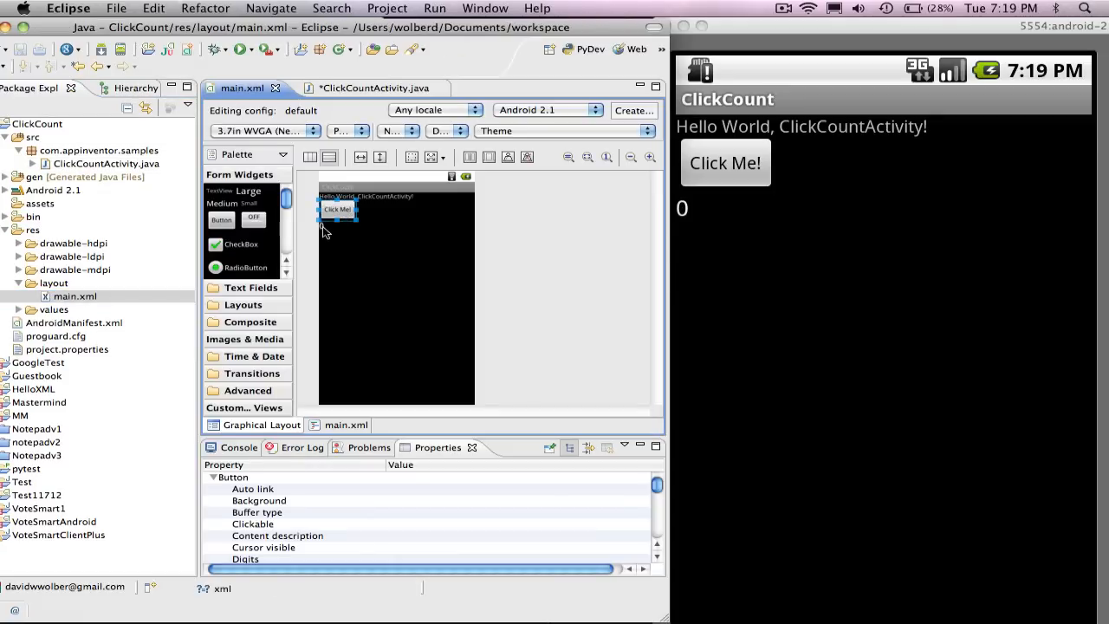
click(322, 227)
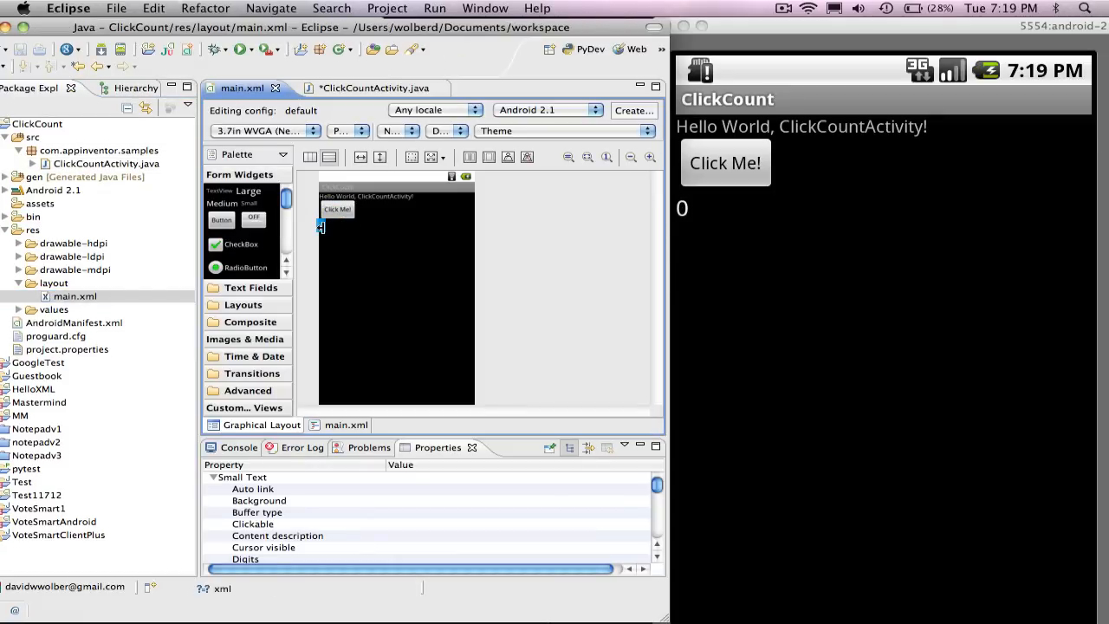
click(362, 87)
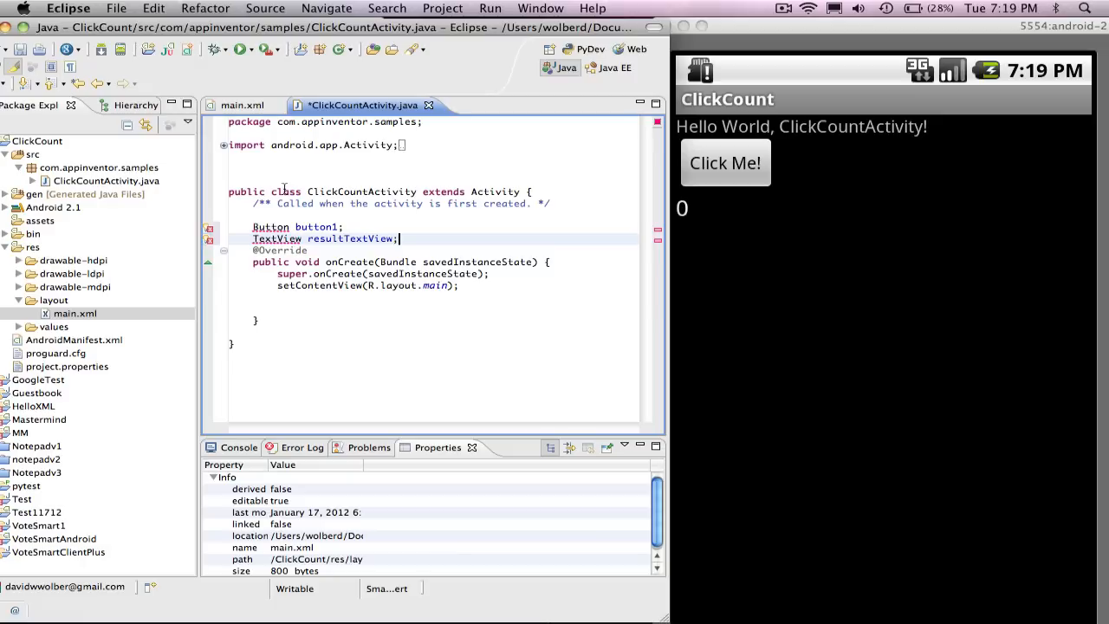
Step: Quick-fix import android.widget.Button and TextView, then reveal the expanded import list
click(208, 235)
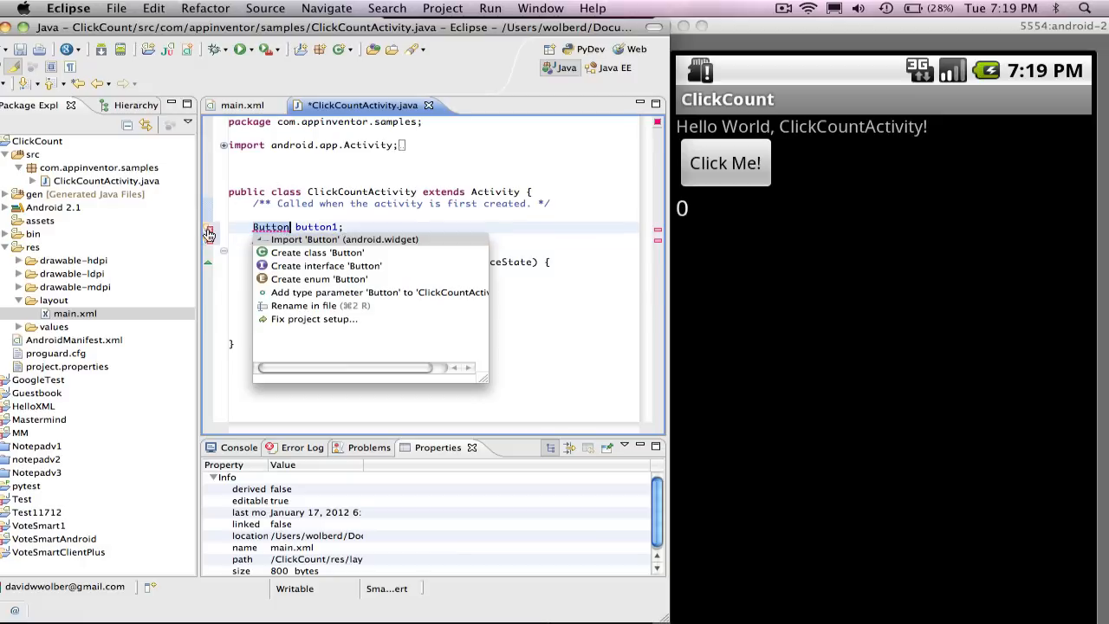
mouse_move(345, 239)
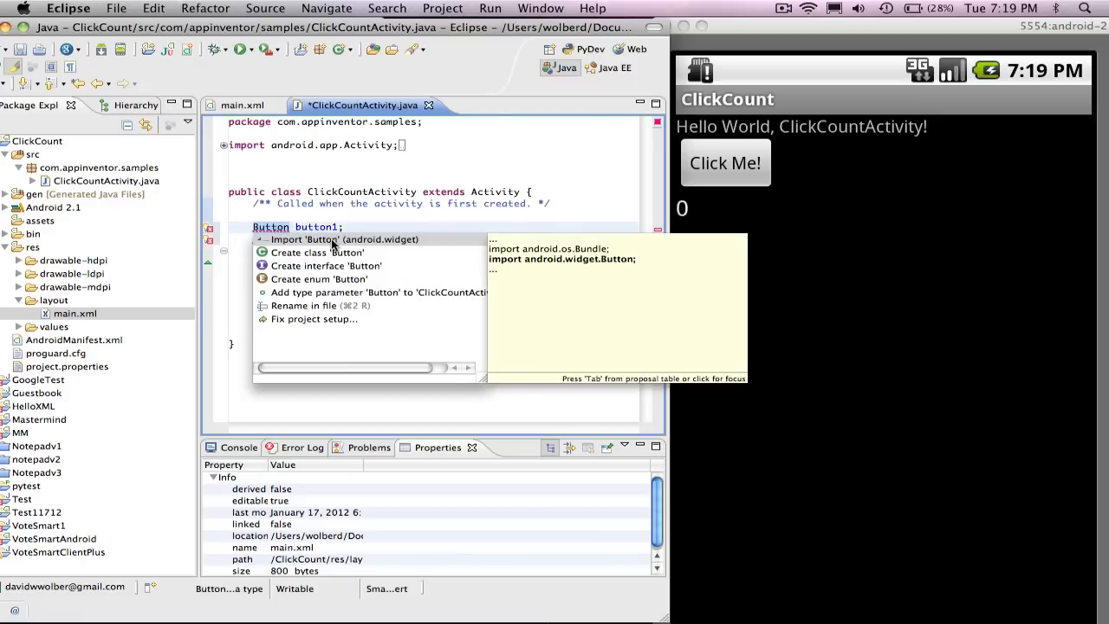
mouse_move(388, 244)
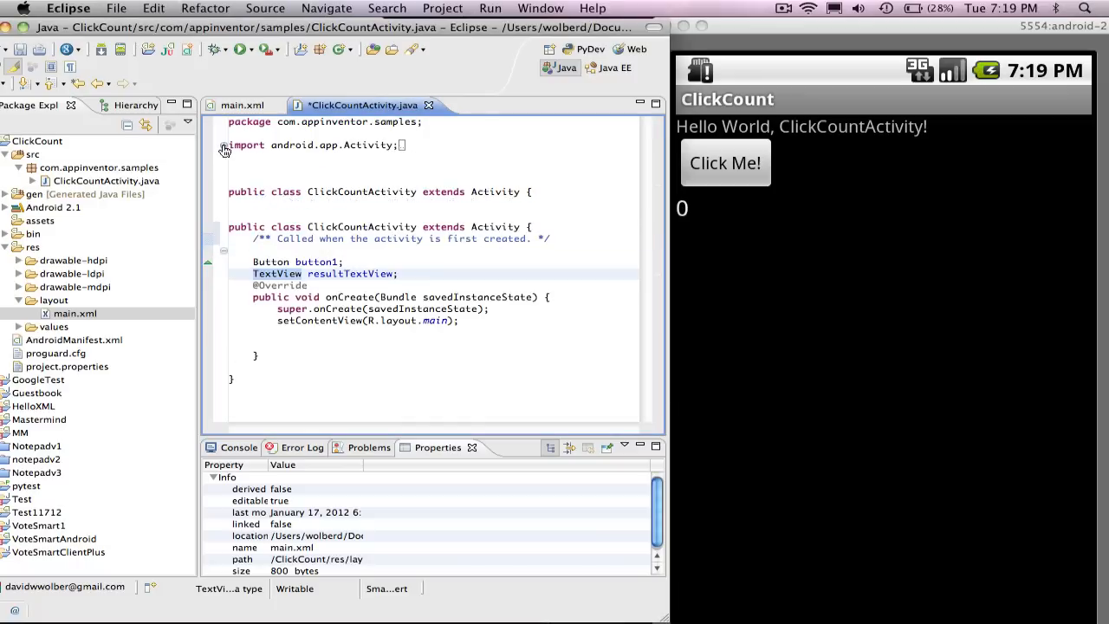
click(223, 145)
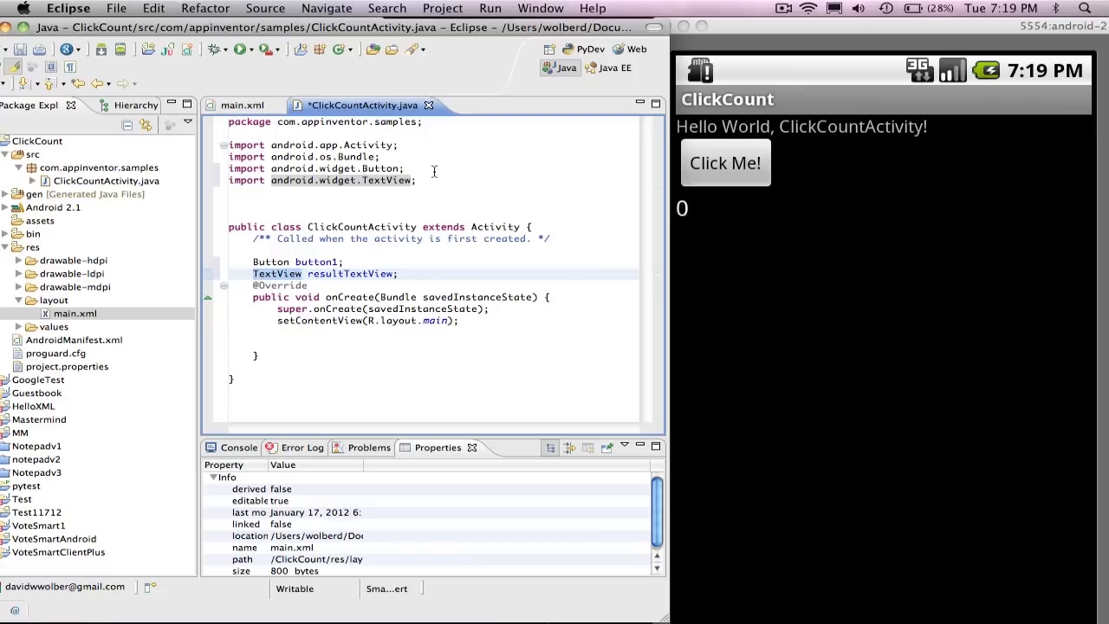
mouse_move(444, 203)
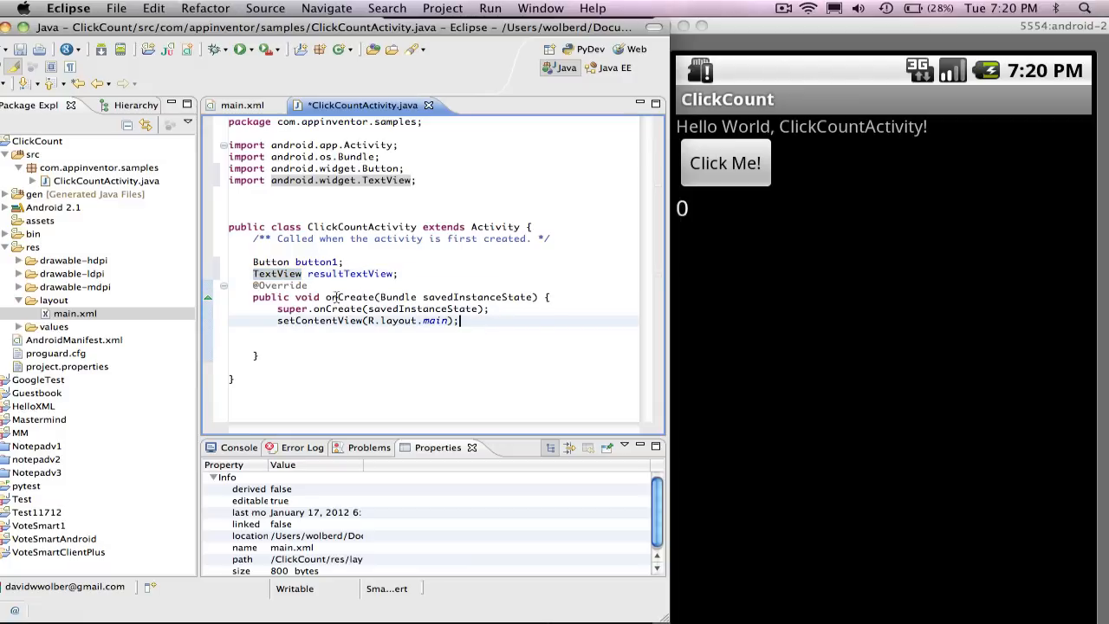
mouse_move(281, 347)
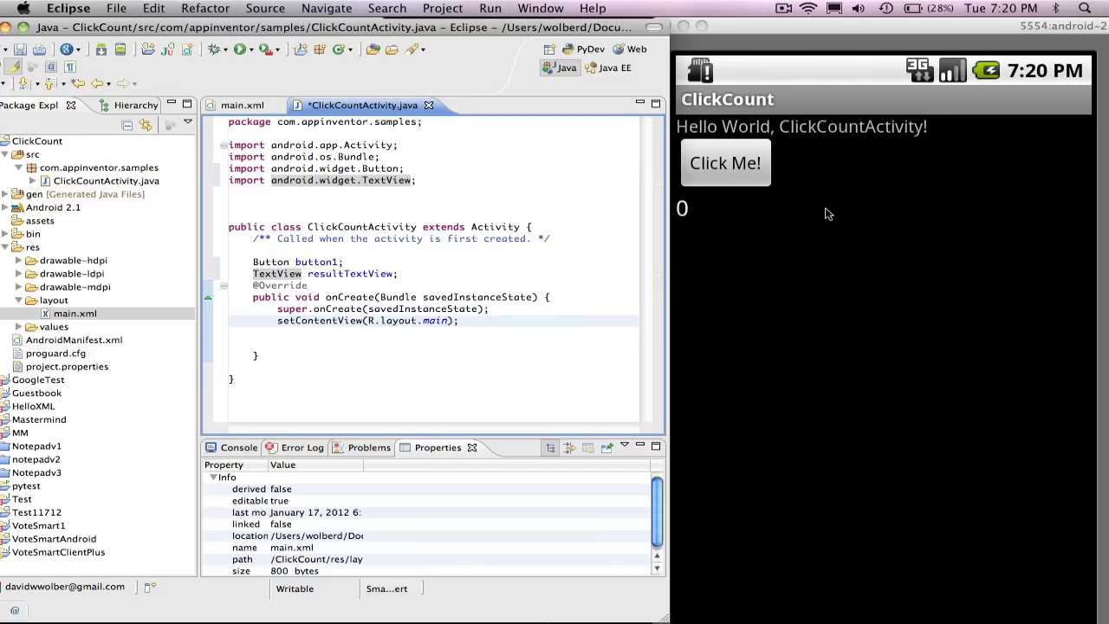
mouse_move(839, 251)
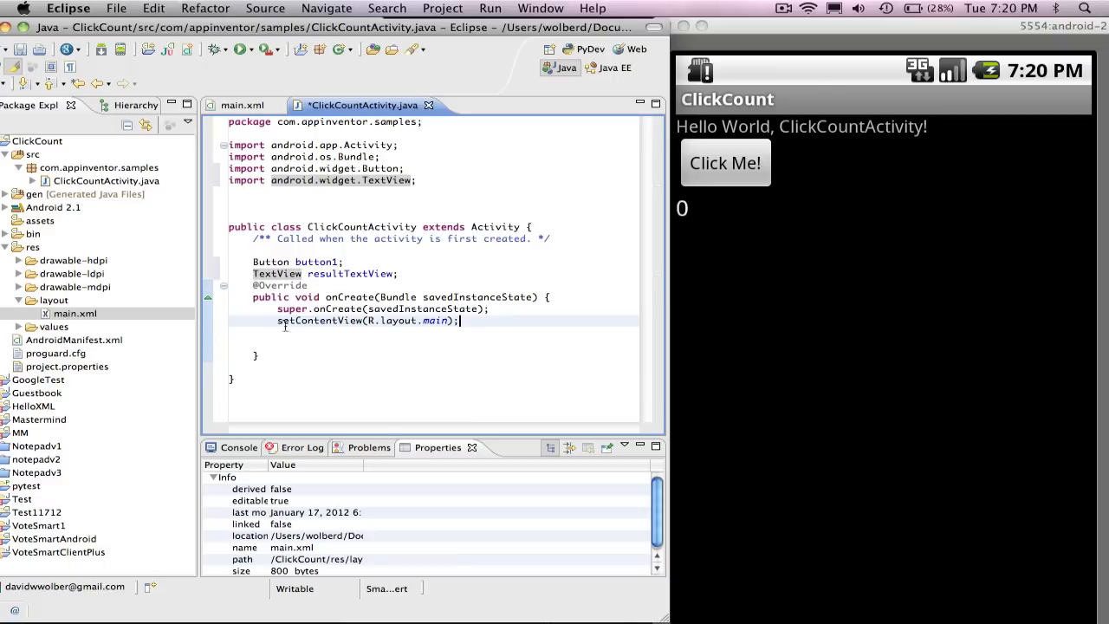
mouse_move(416, 319)
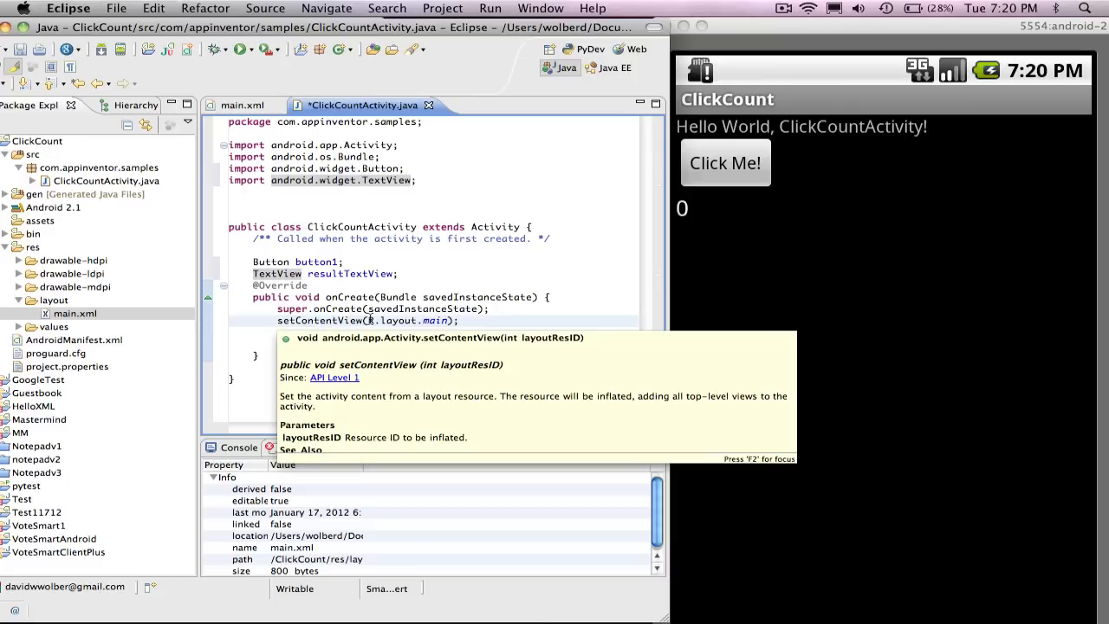
Step: Start a blank line in onCreate right after setContentView(R.layout.main)
click(460, 319)
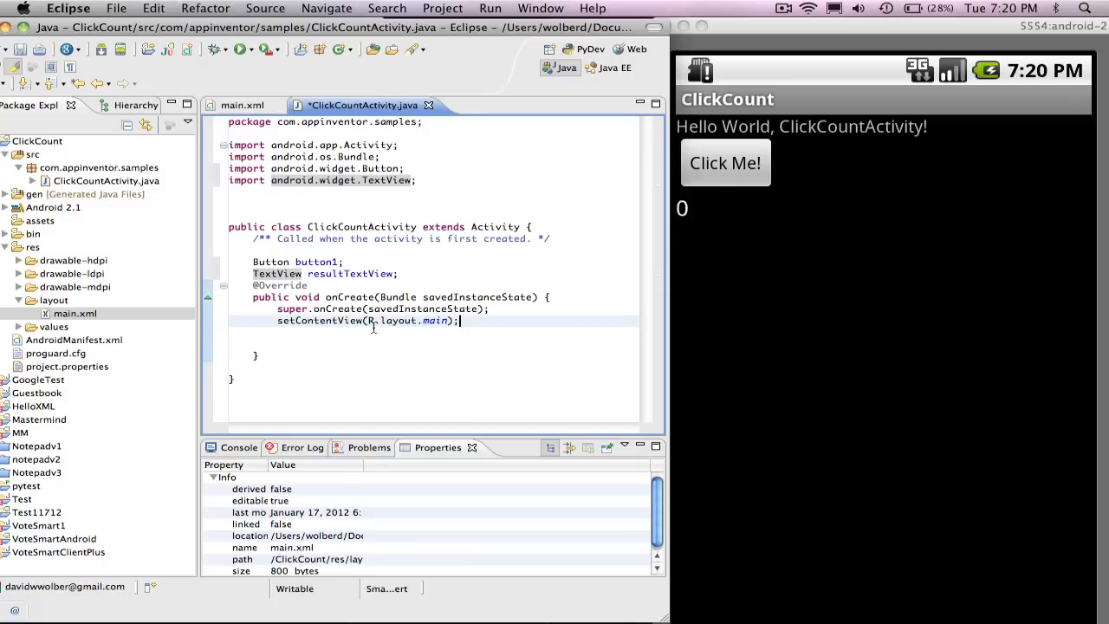
double_click(408, 321)
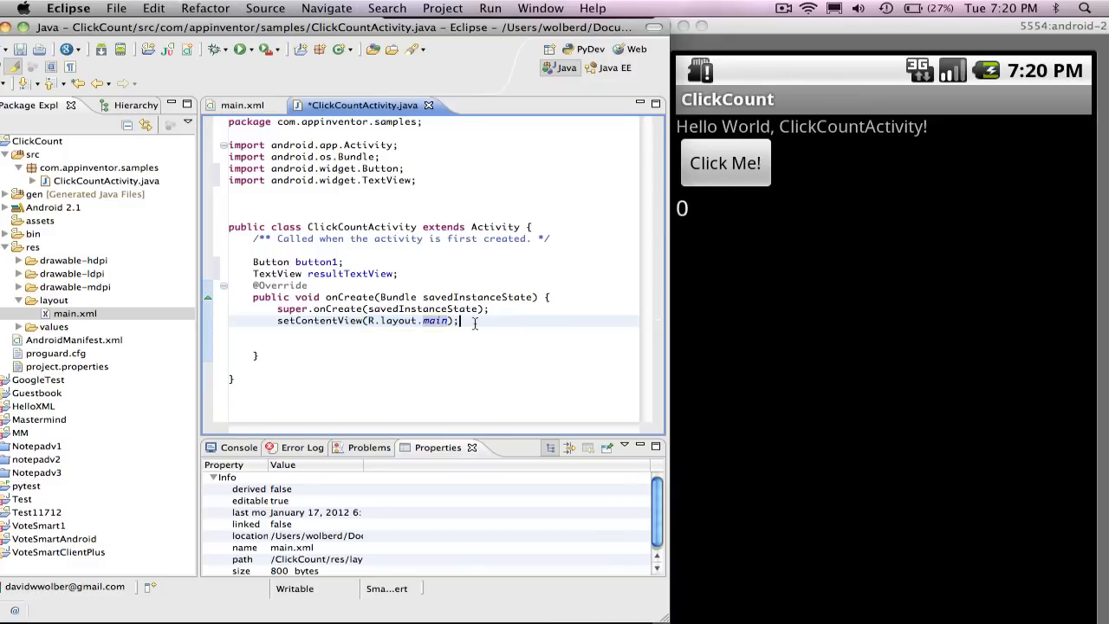
key(Return)
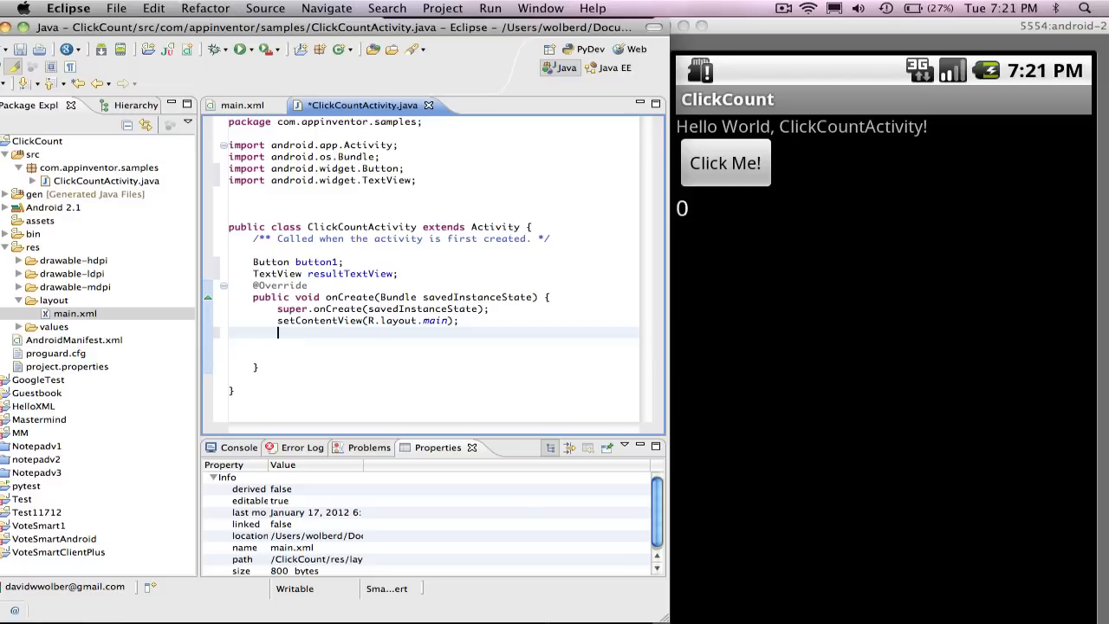
Step: Assign button1 = findViewById(R.id.button1) in onCreate via content assist
text(butto)
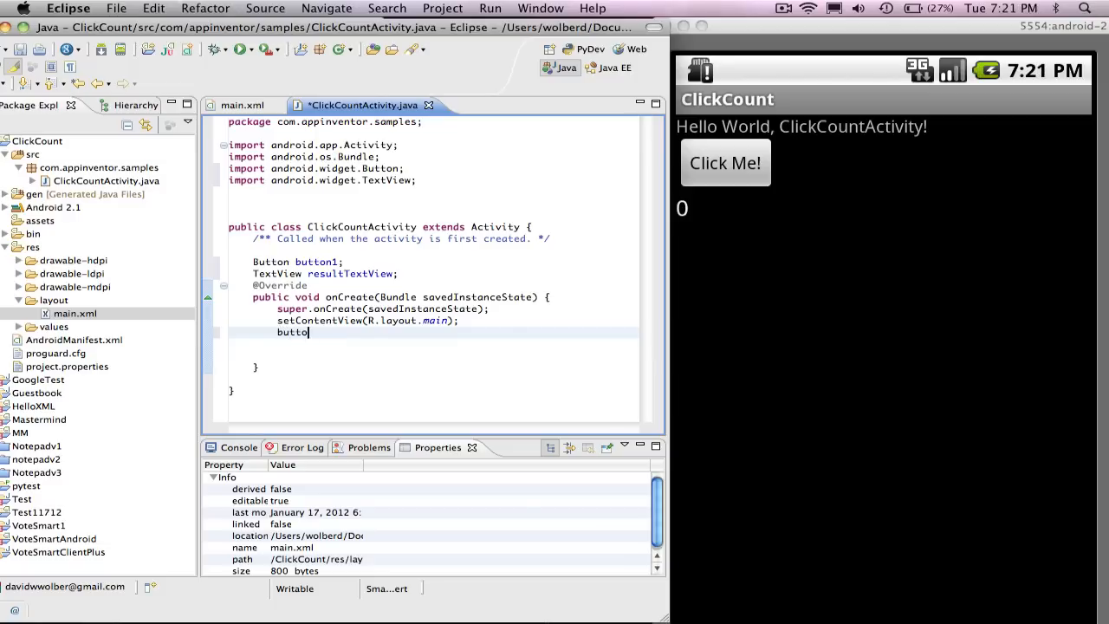
text(1 =)
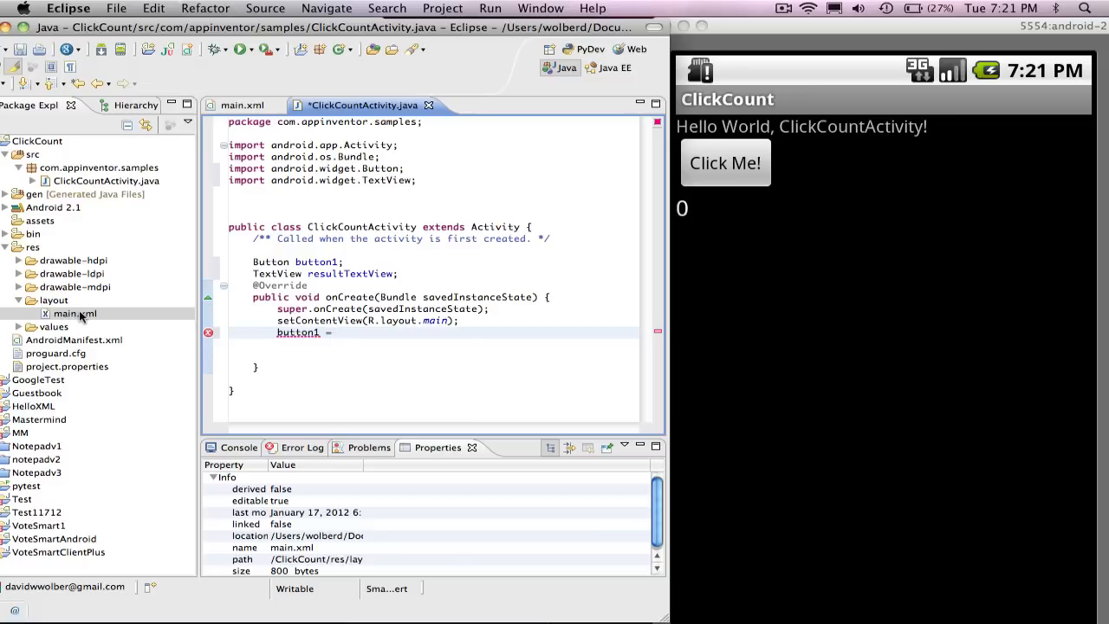
click(338, 332)
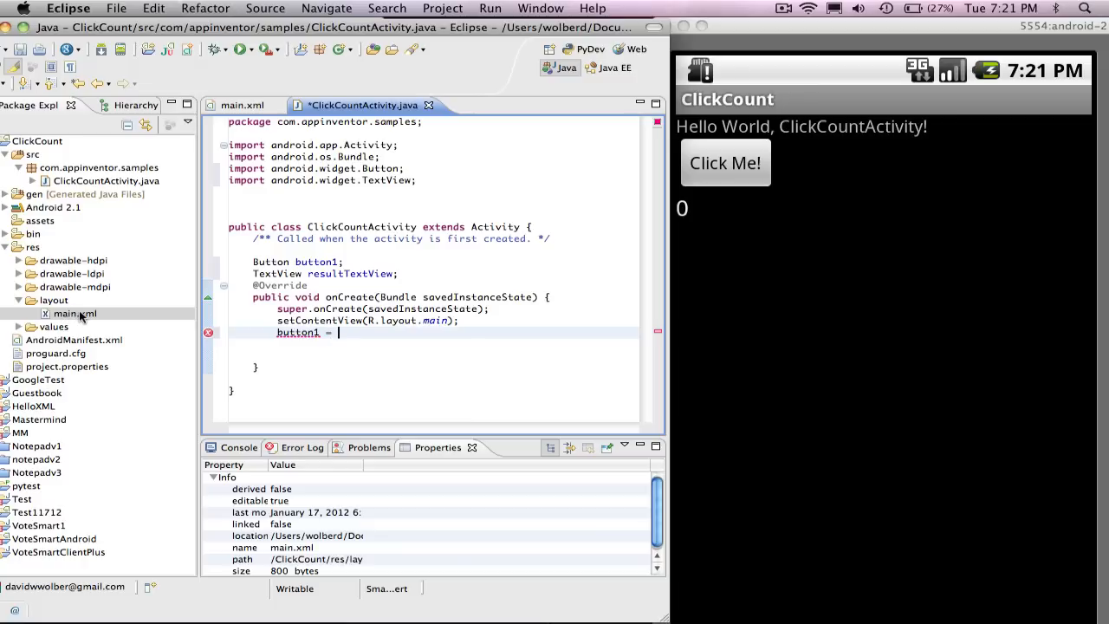
text(find)
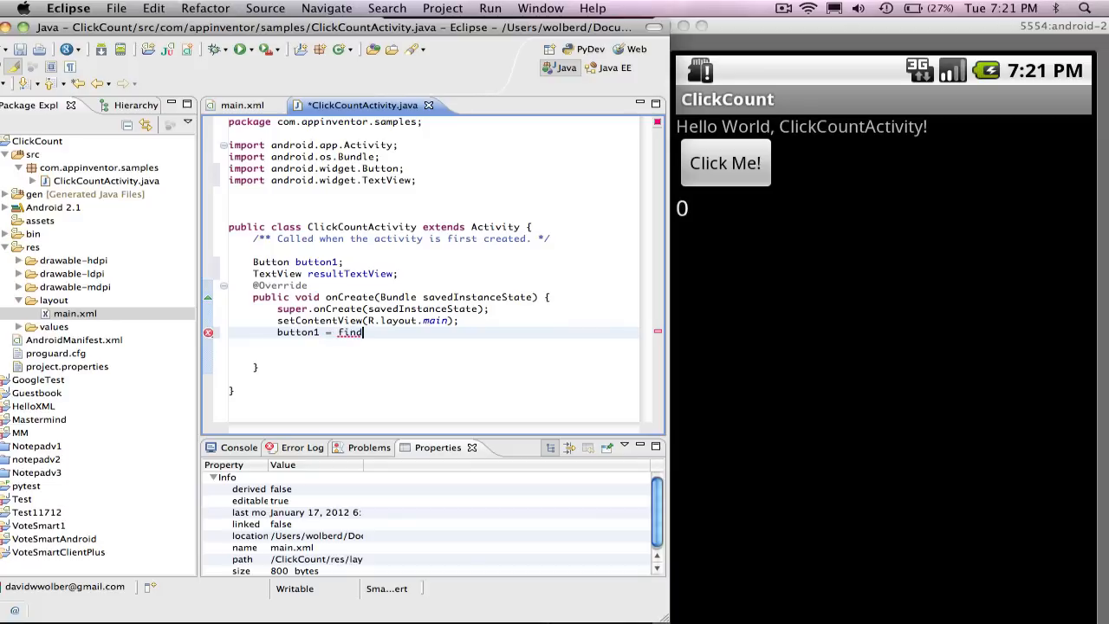
text(Vie)
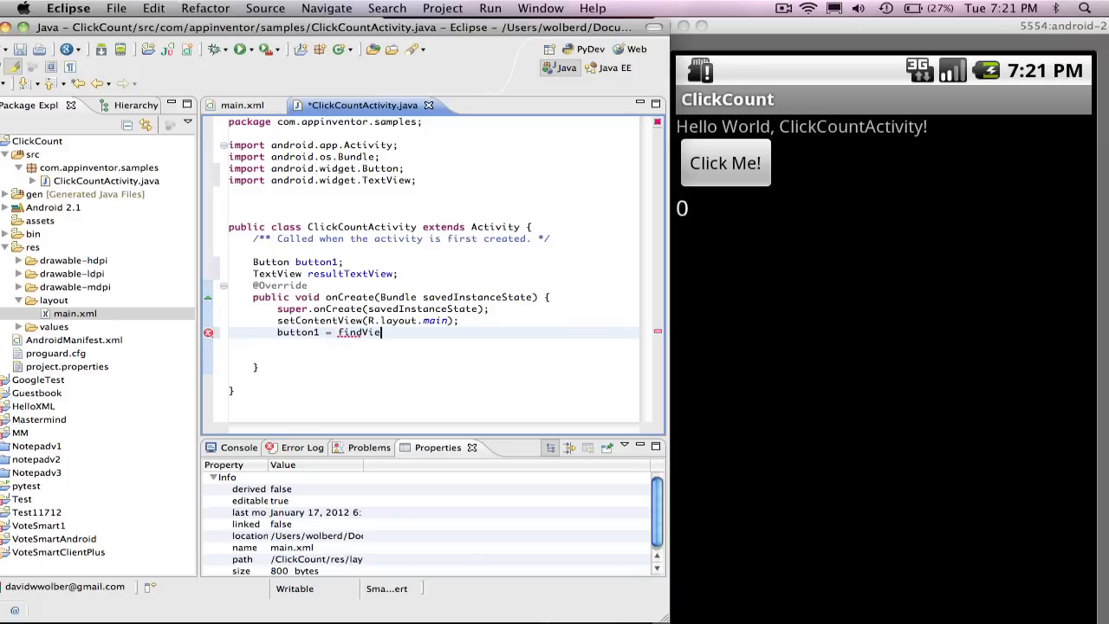
text(wById)
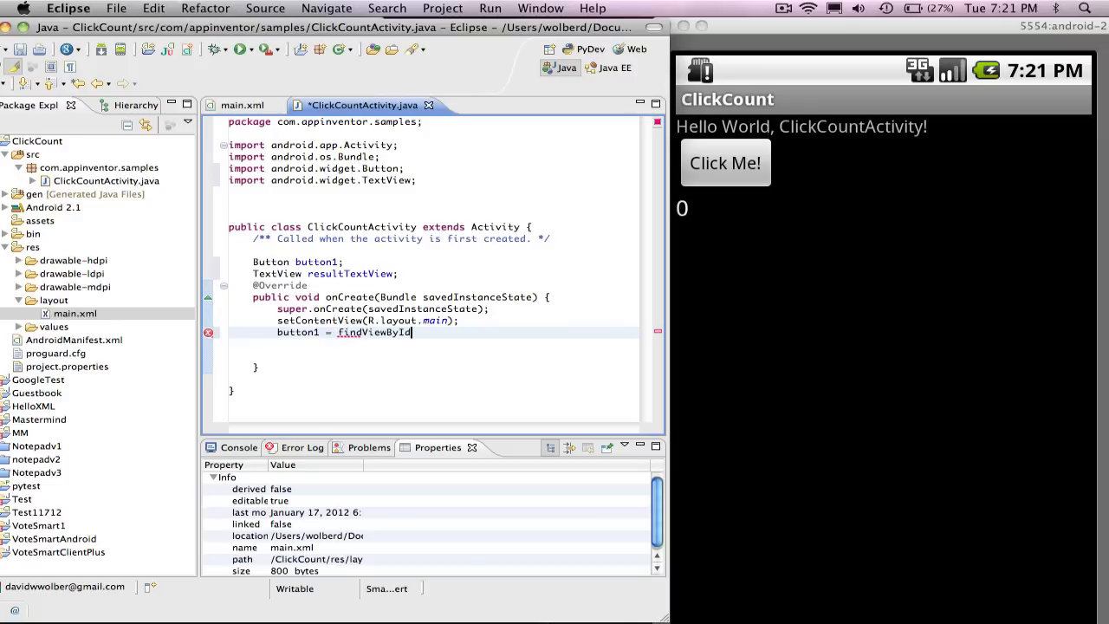
text((R.i)
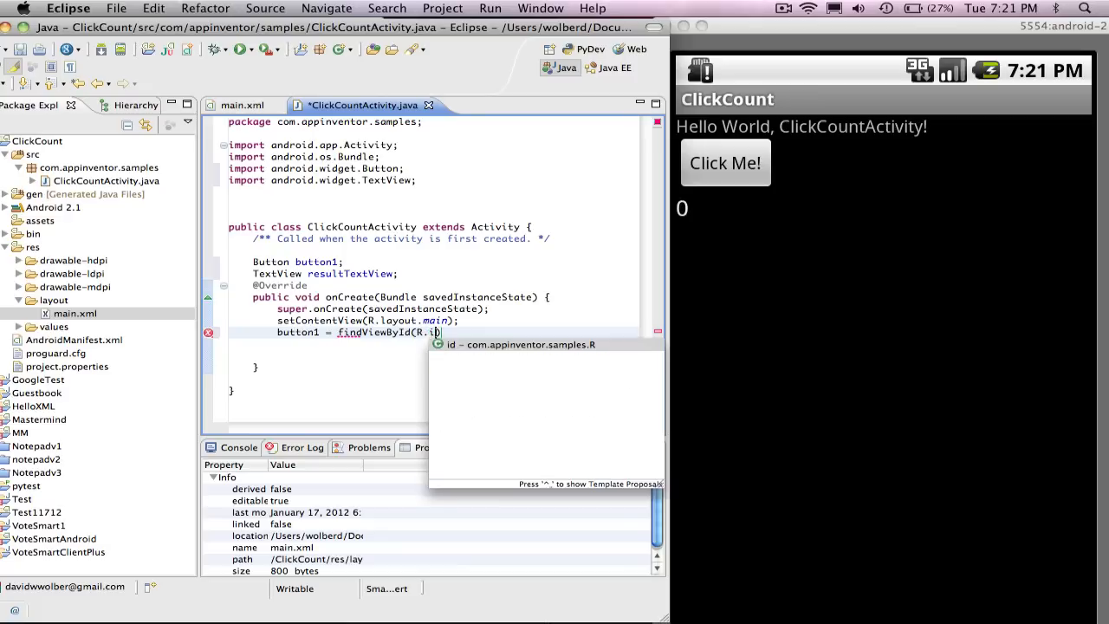
text(b)
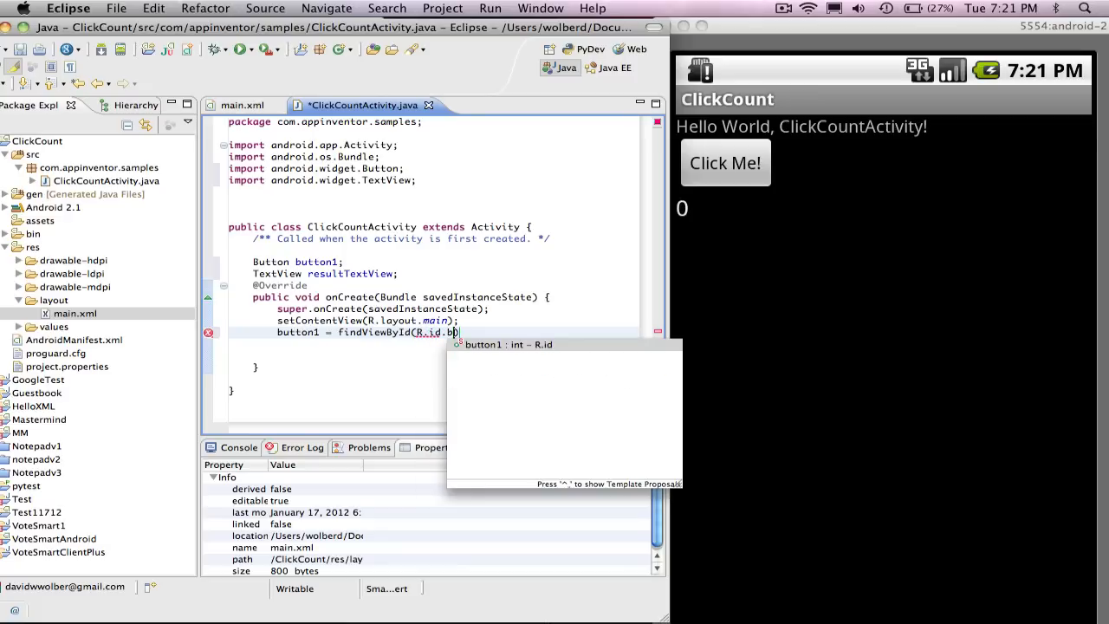
text(utton1)
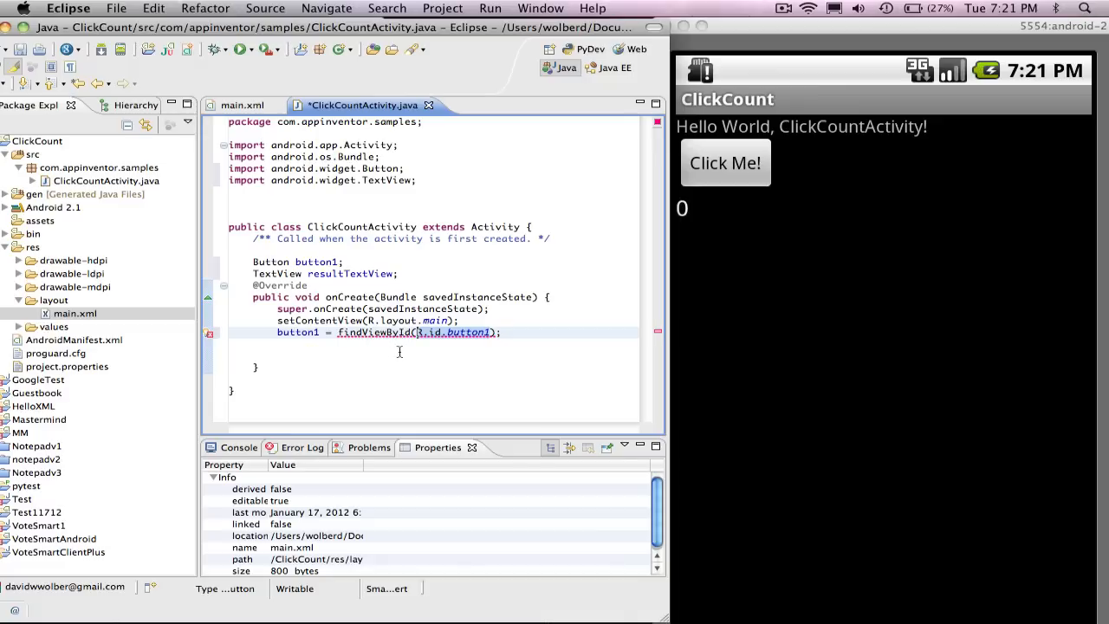
Step: Apply the 'Add cast to Button' quick fix to clear the type error
click(209, 336)
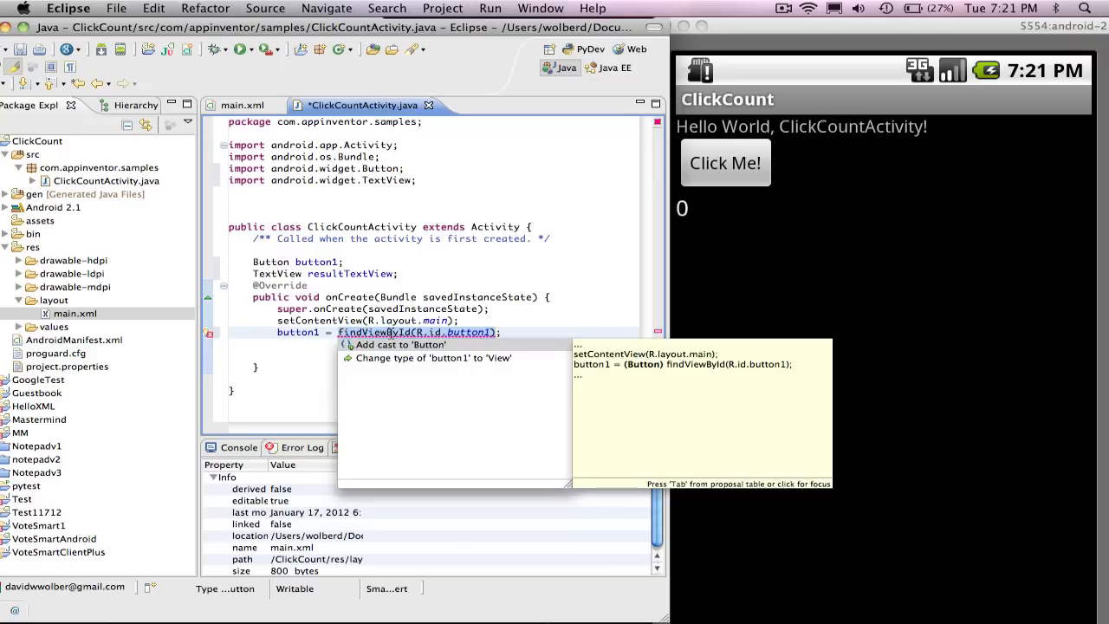
click(401, 343)
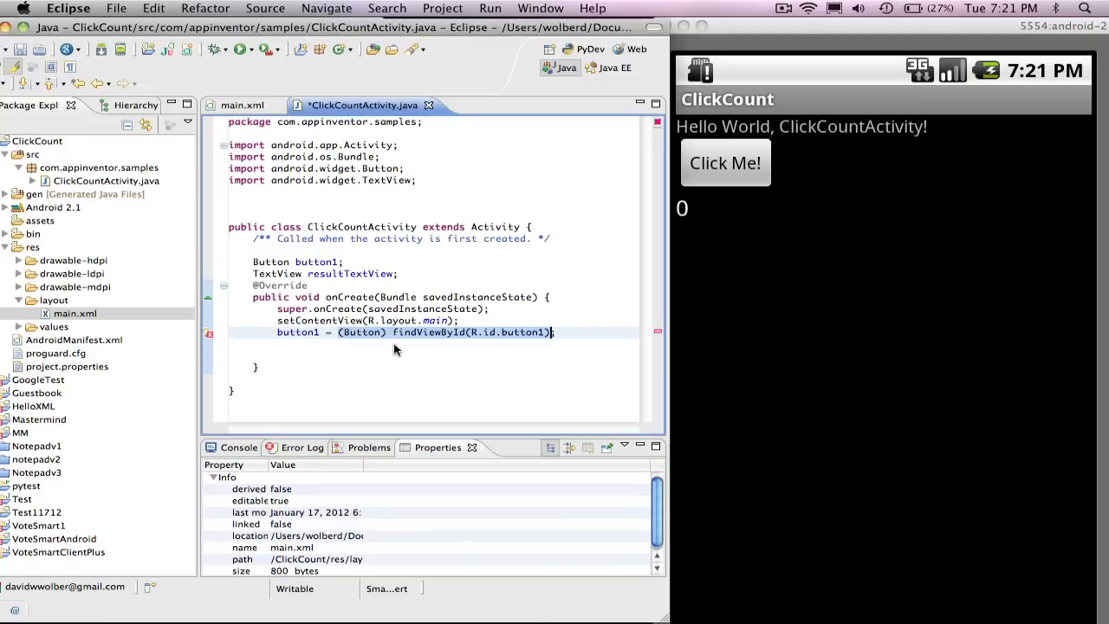
mouse_move(523, 332)
text(;)
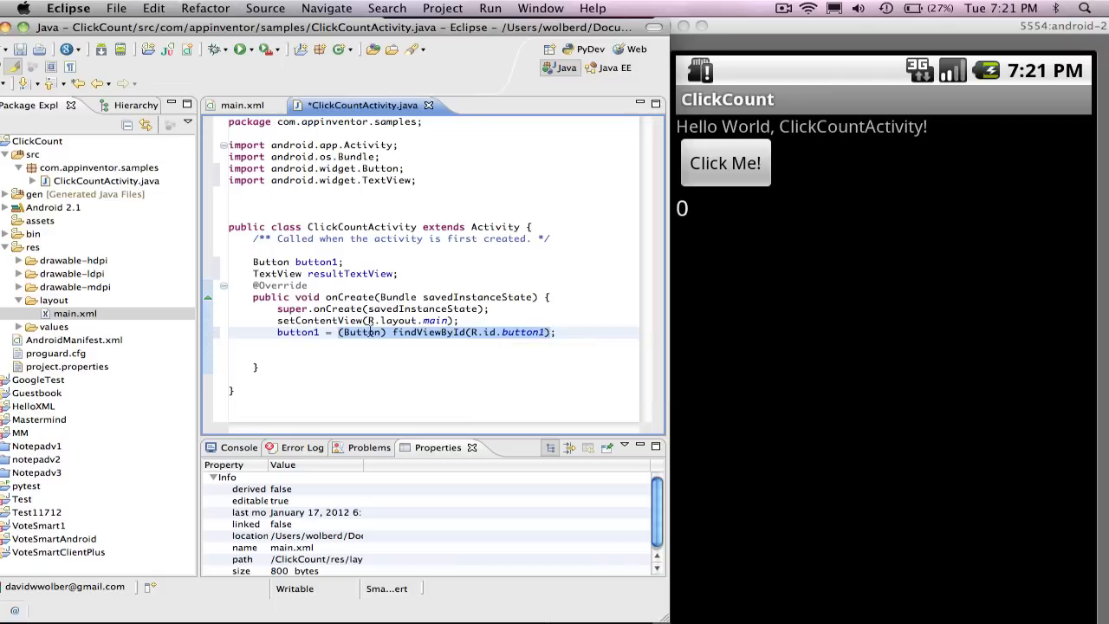
mouse_move(361, 333)
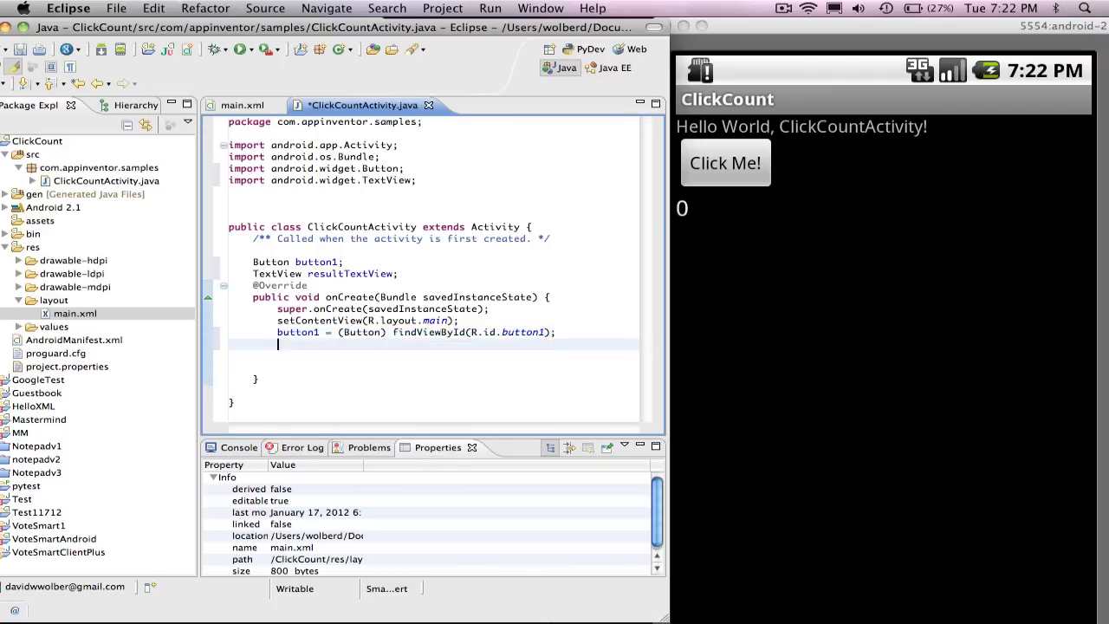
Step: Assign resultTextView = (TextView) findViewById(R.id.resultTextView) in onCreate
text(textV)
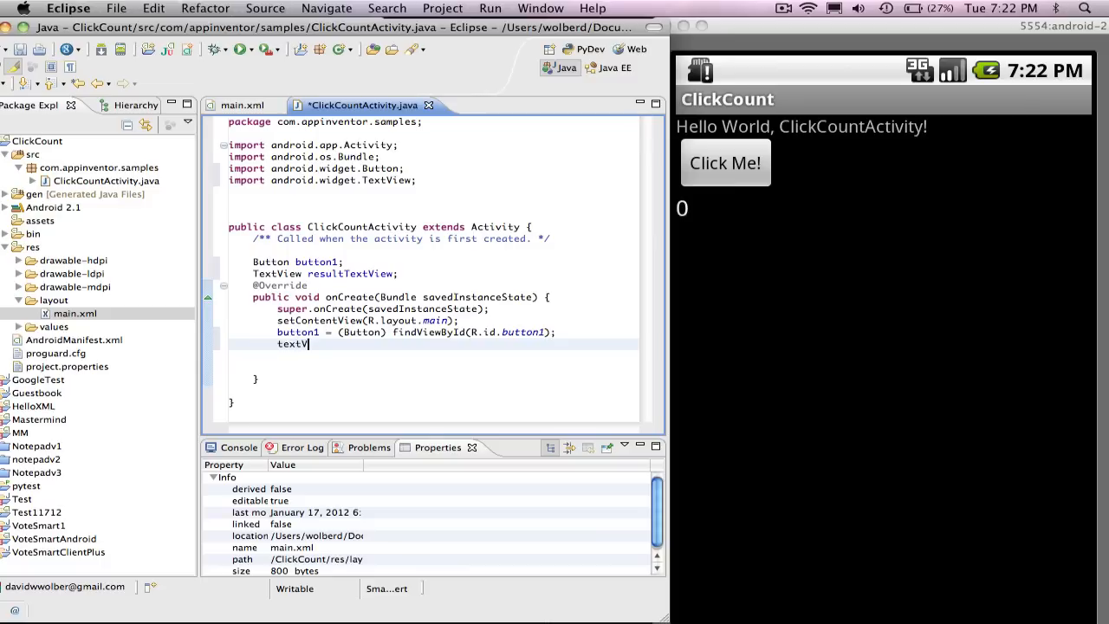
text(resultT)
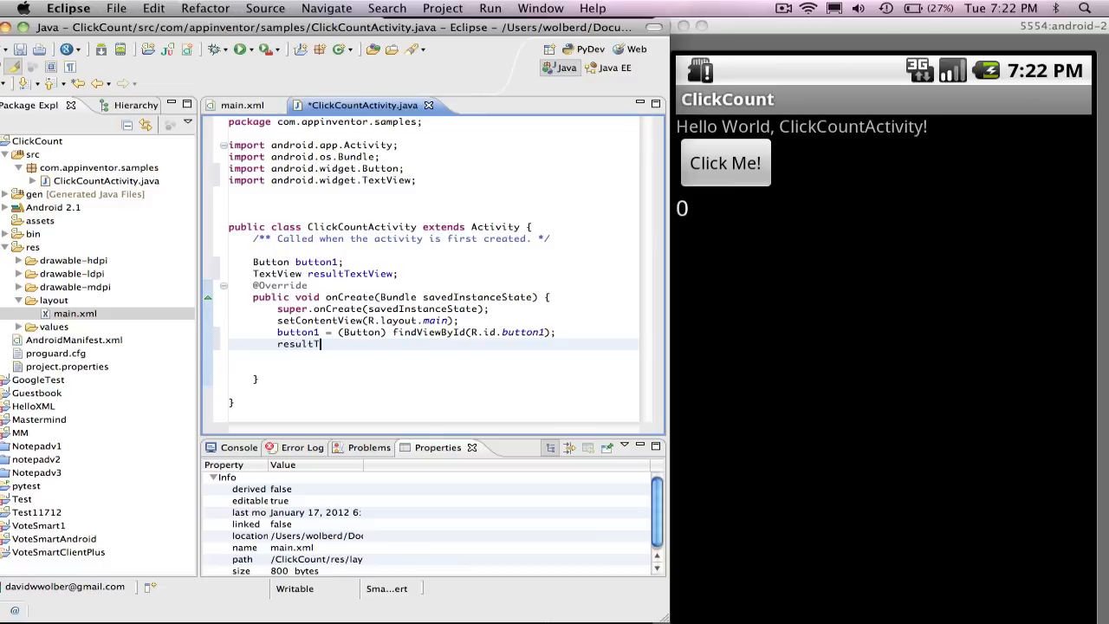
text(extView)
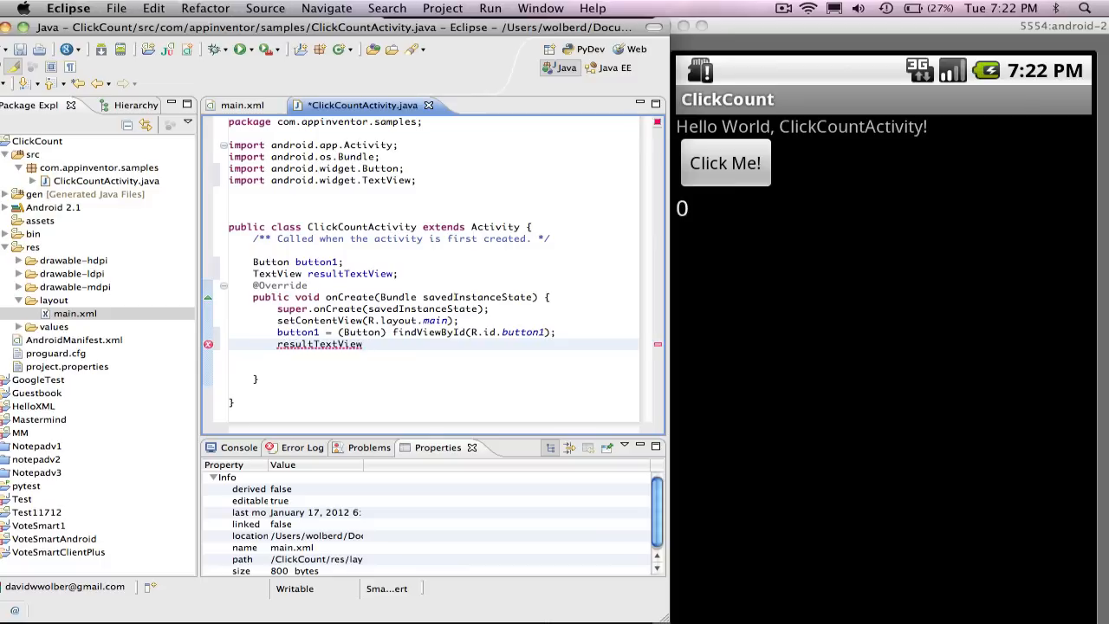
text(= (Text))
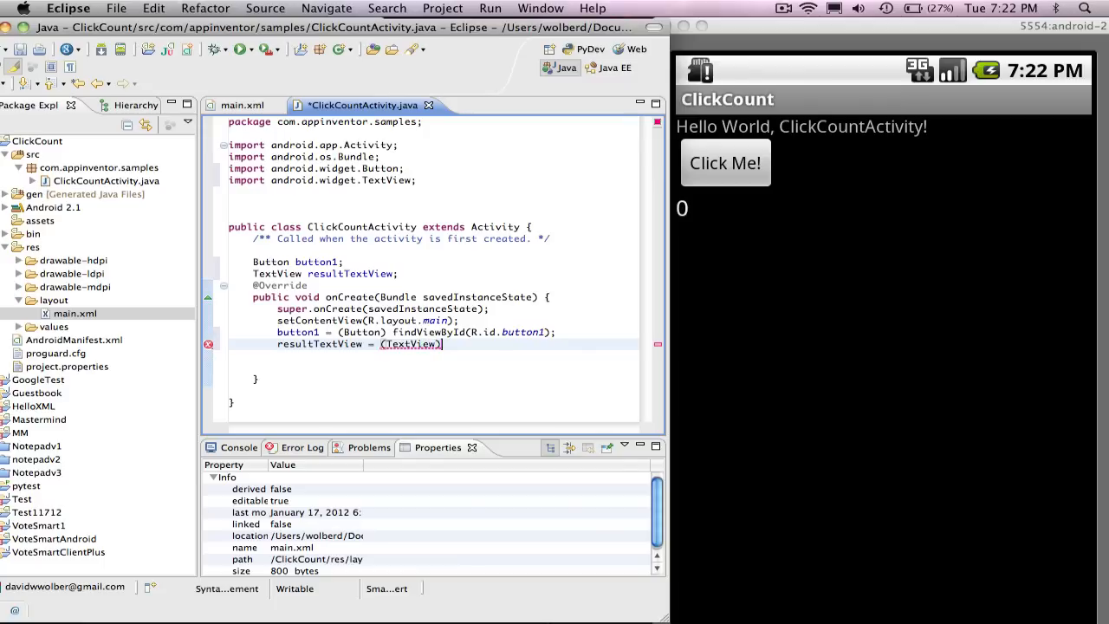
text(findView)
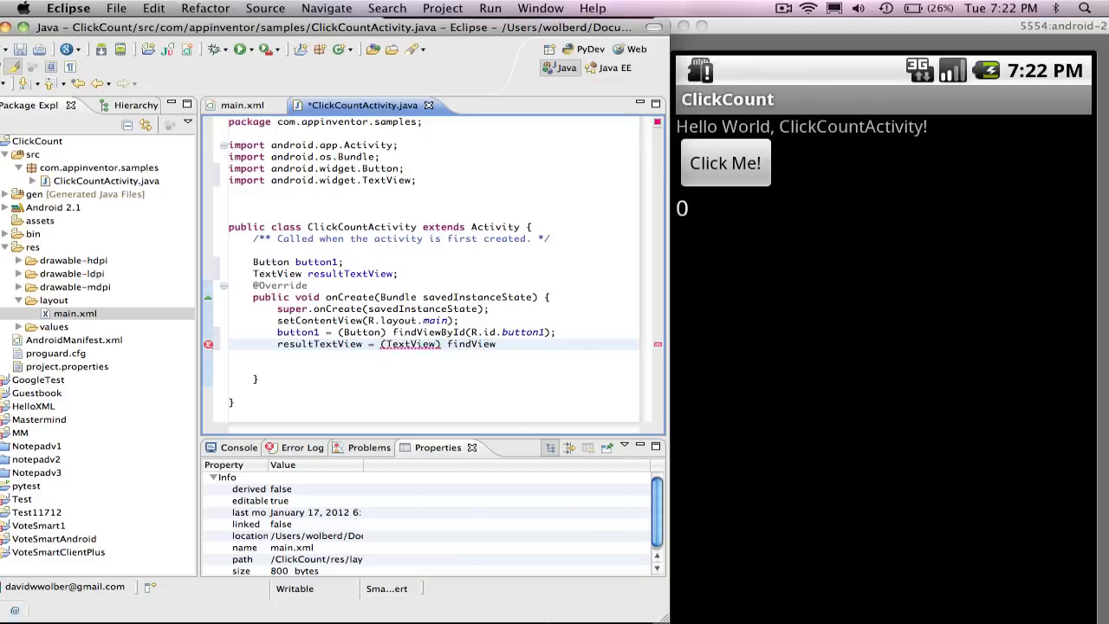
text(ById(R.id)
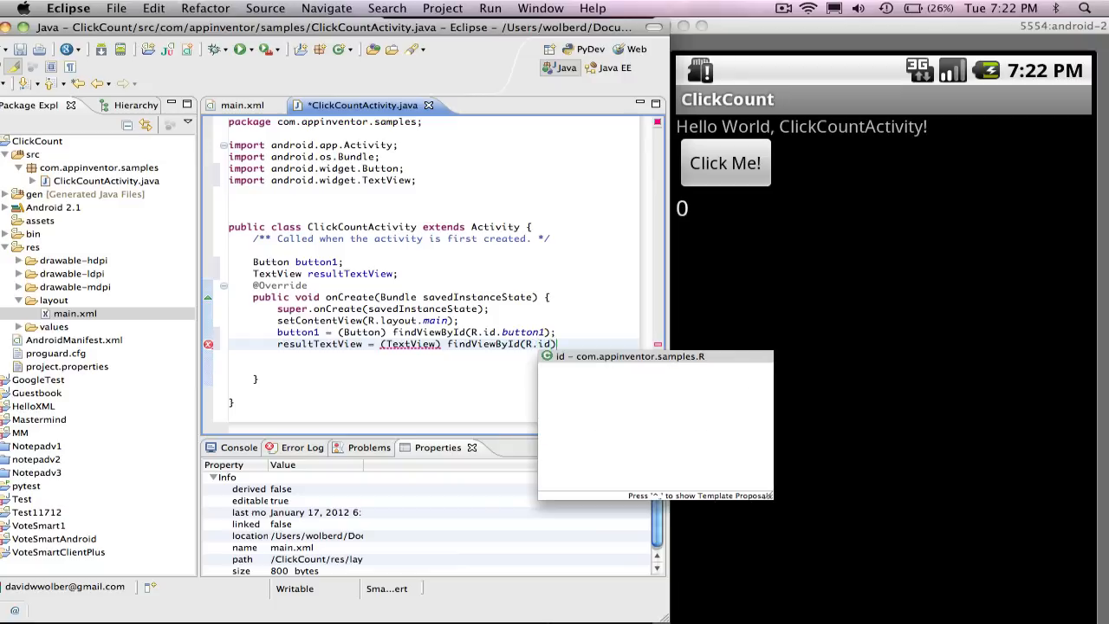
text(.resultTextView)
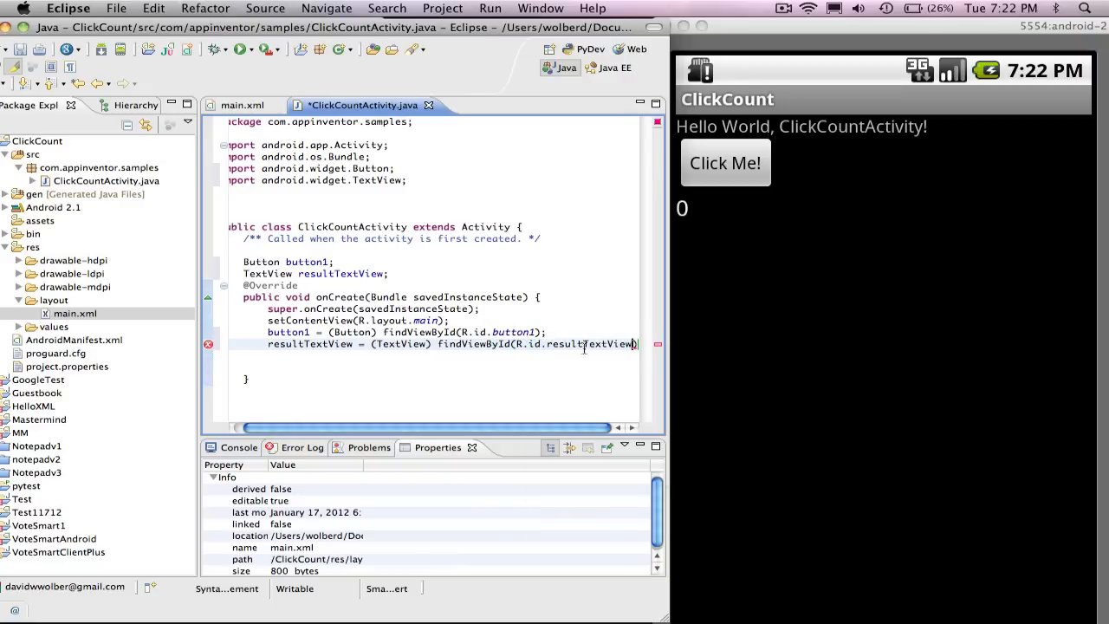
mouse_move(598, 343)
text(;)
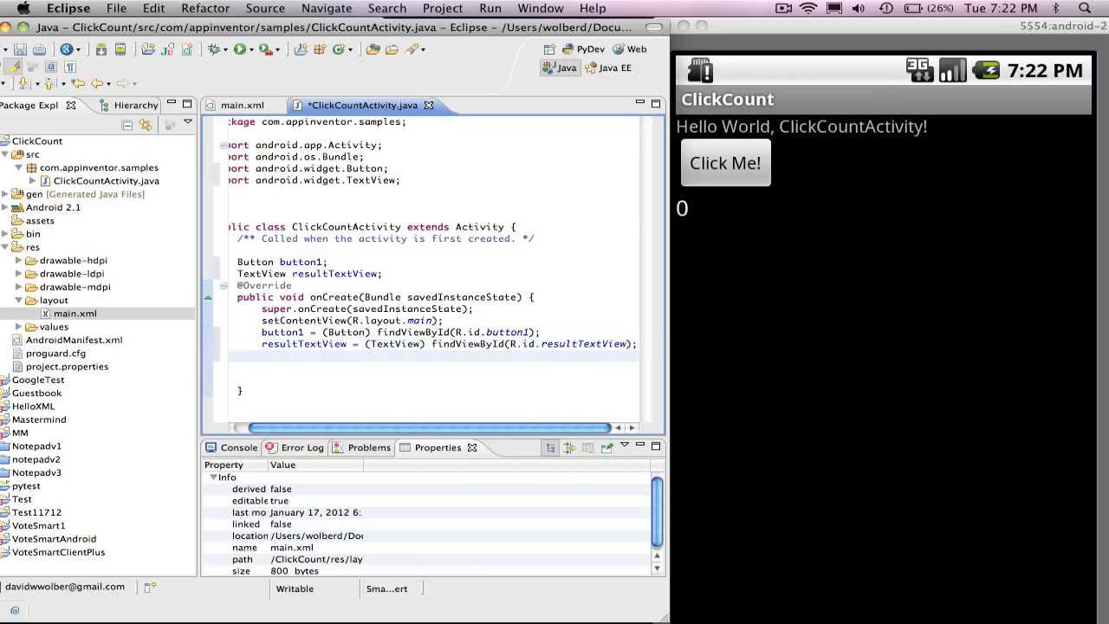
click(263, 357)
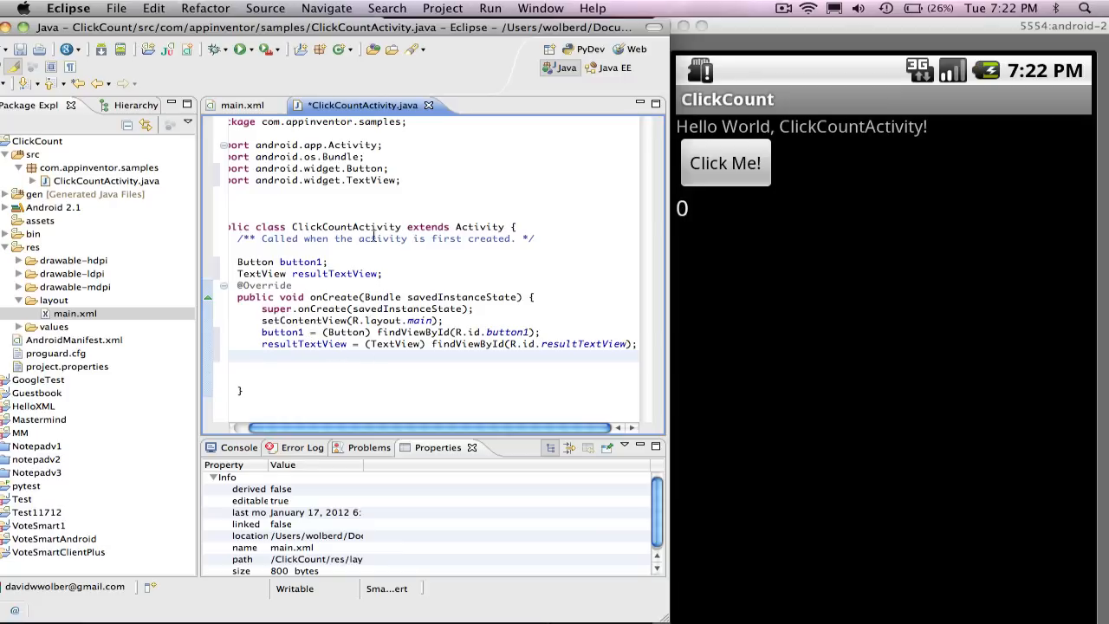
mouse_move(458, 229)
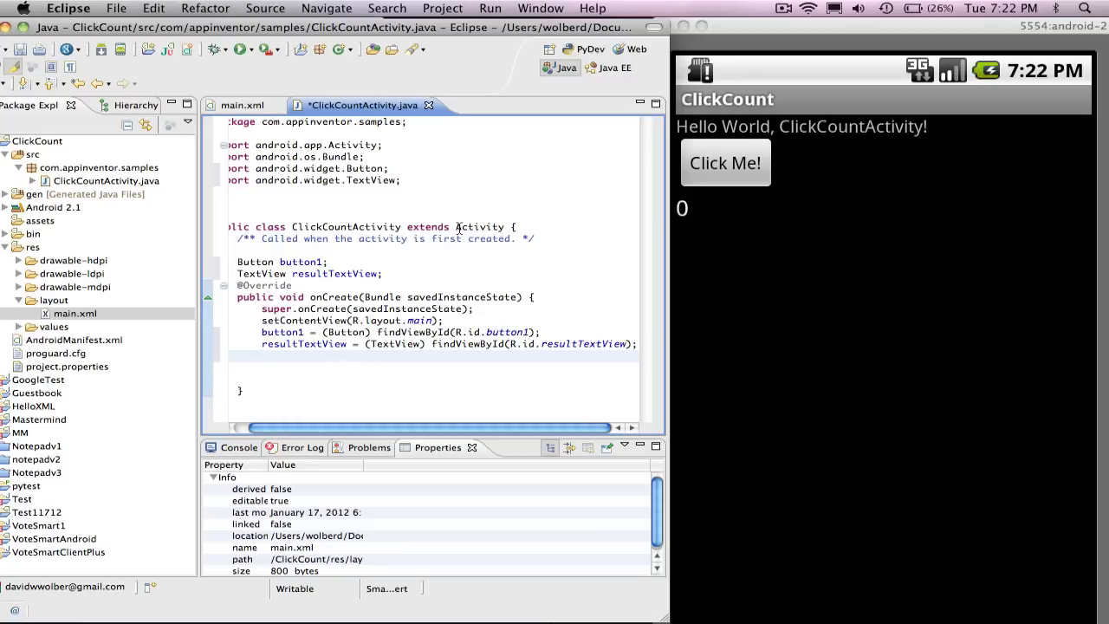
scroll(left, 3)
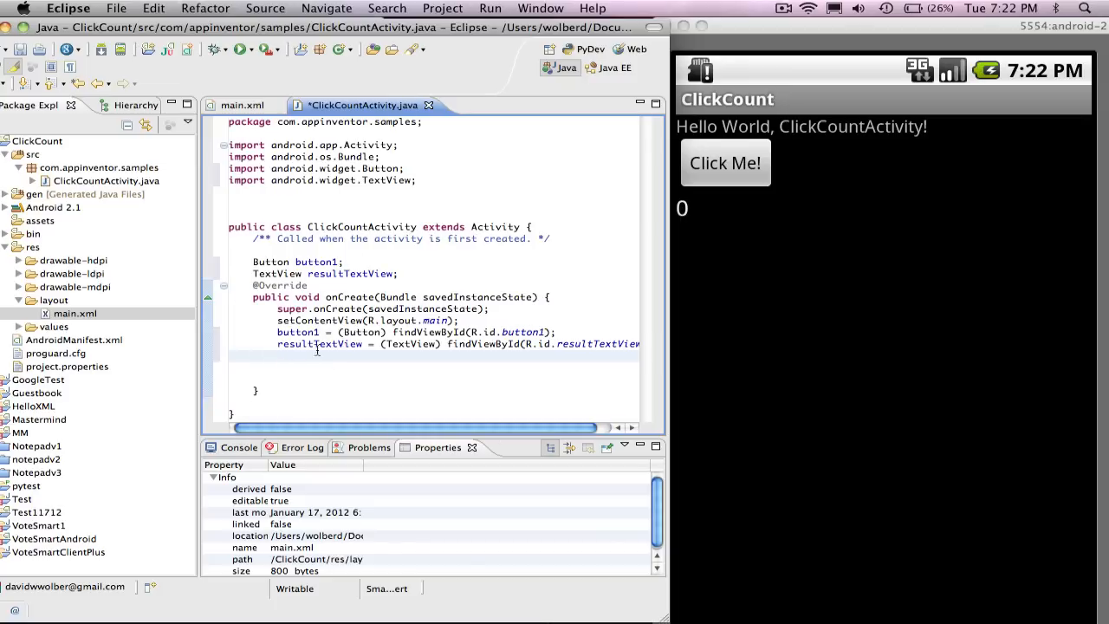
mouse_move(700, 172)
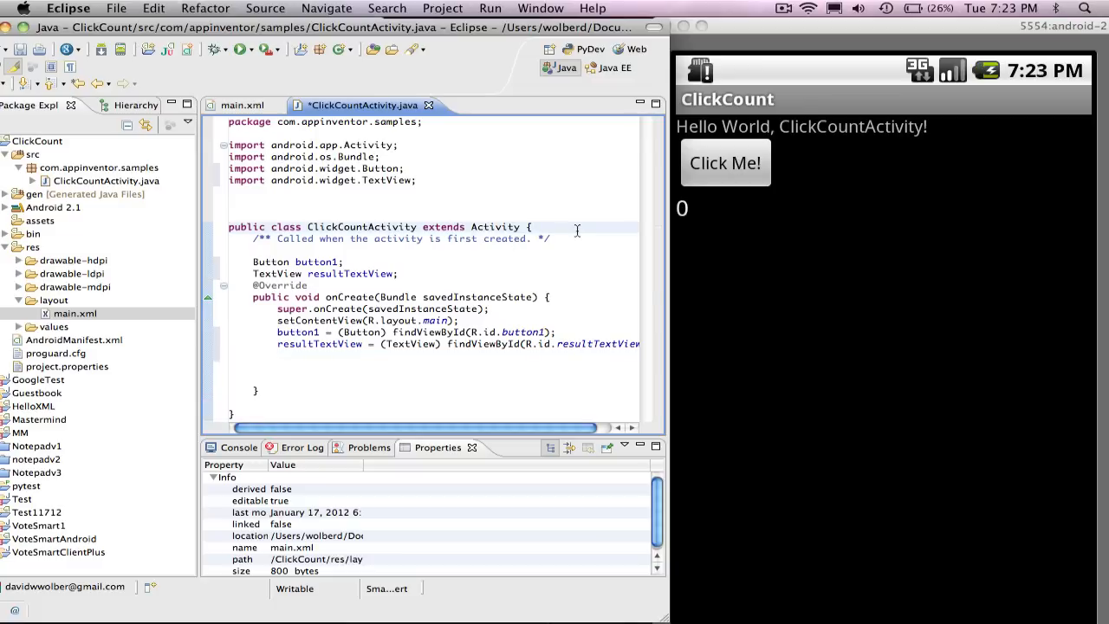
Step: Add 'implements OnClickListener' to the class and import android.view.View.OnClickListener
text(OnClickLis)
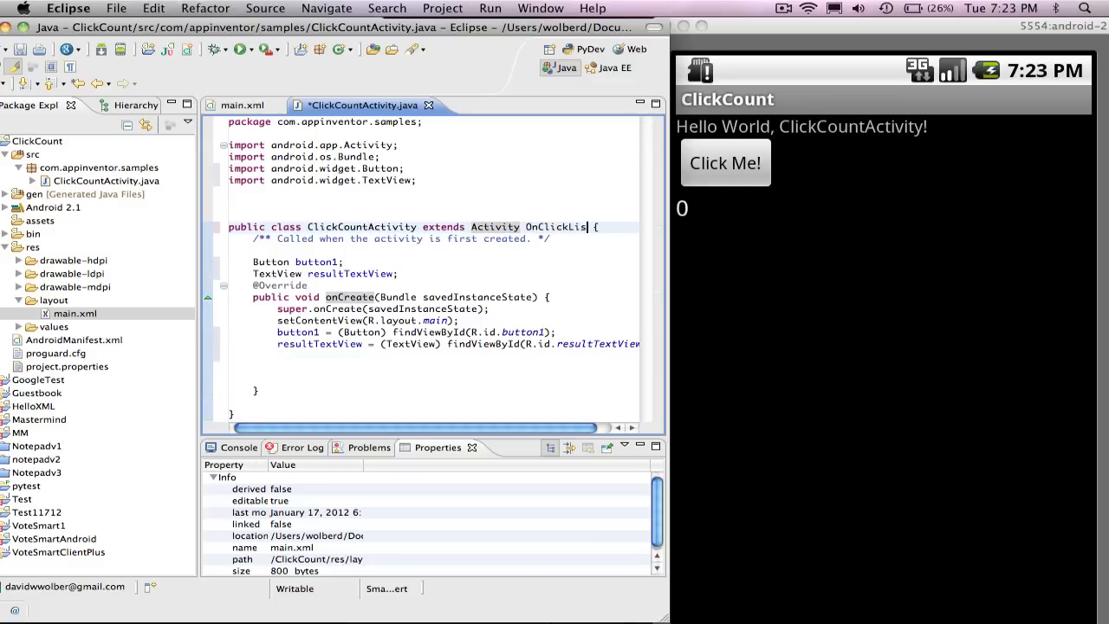
text(tener)
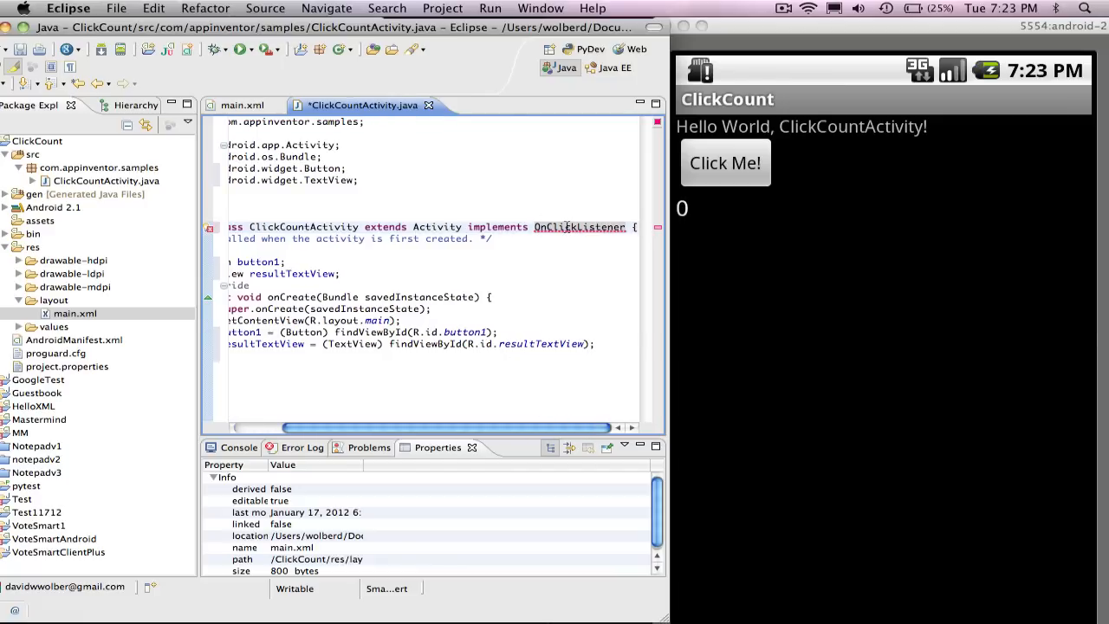
click(579, 225)
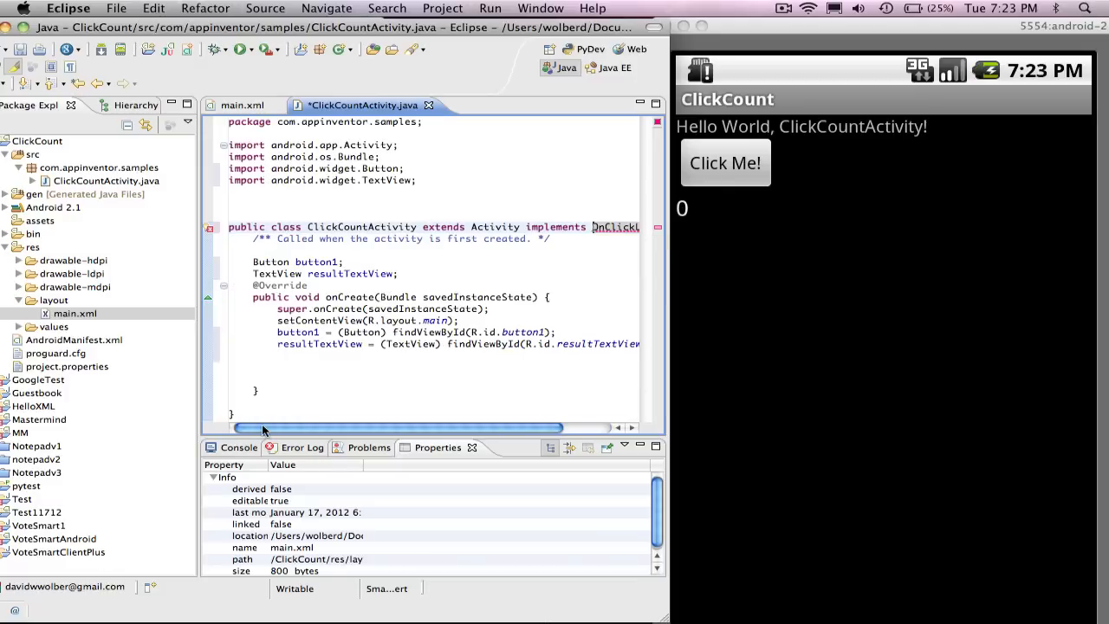
click(210, 234)
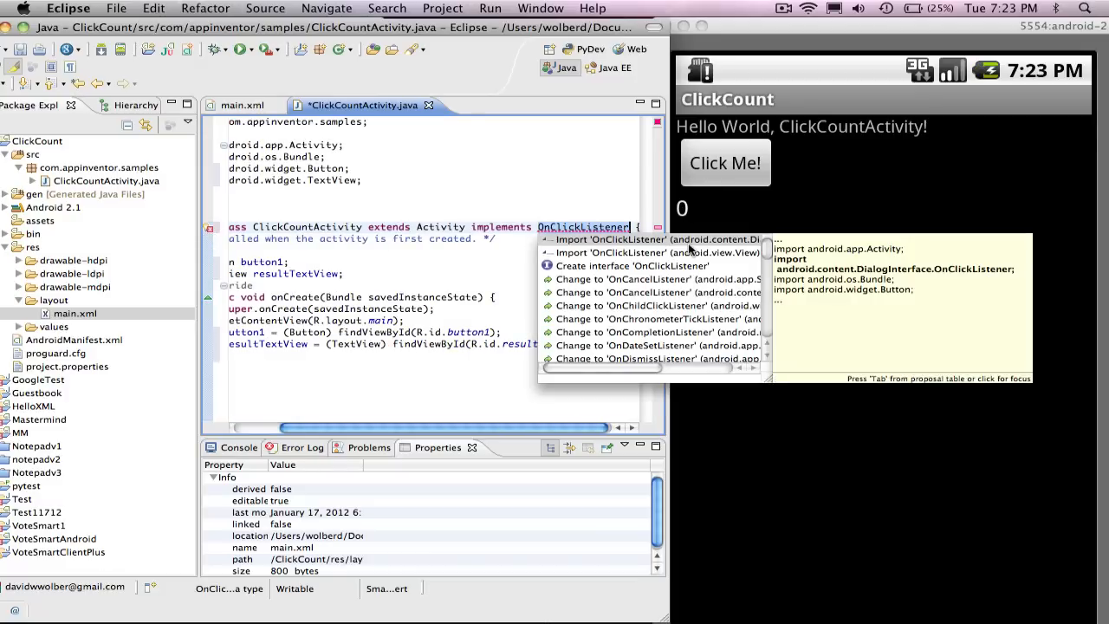
mouse_move(741, 242)
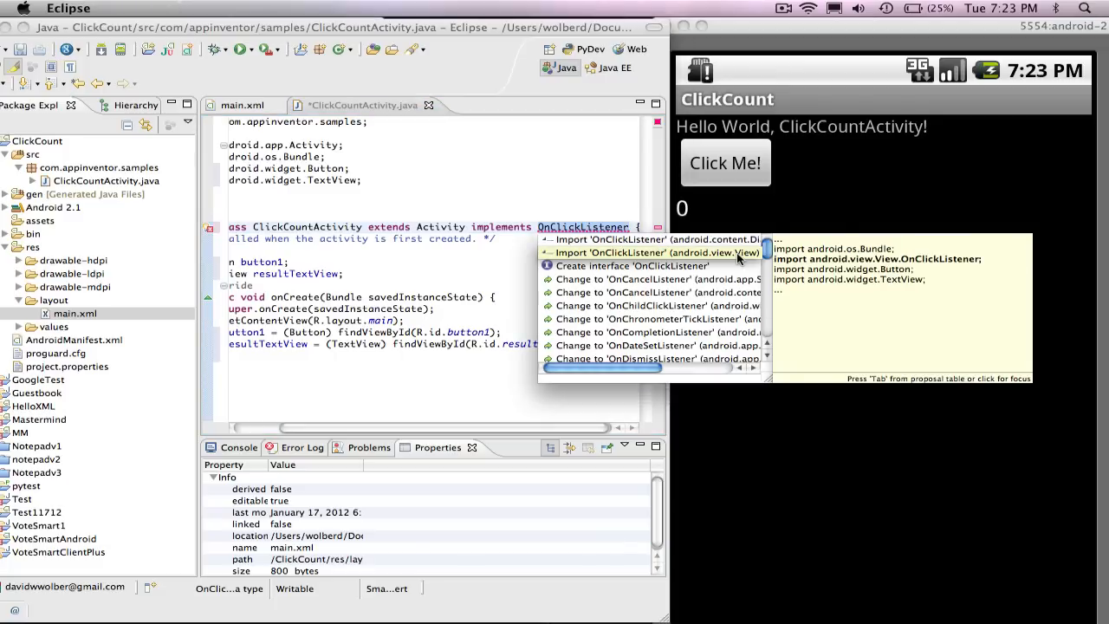
click(648, 253)
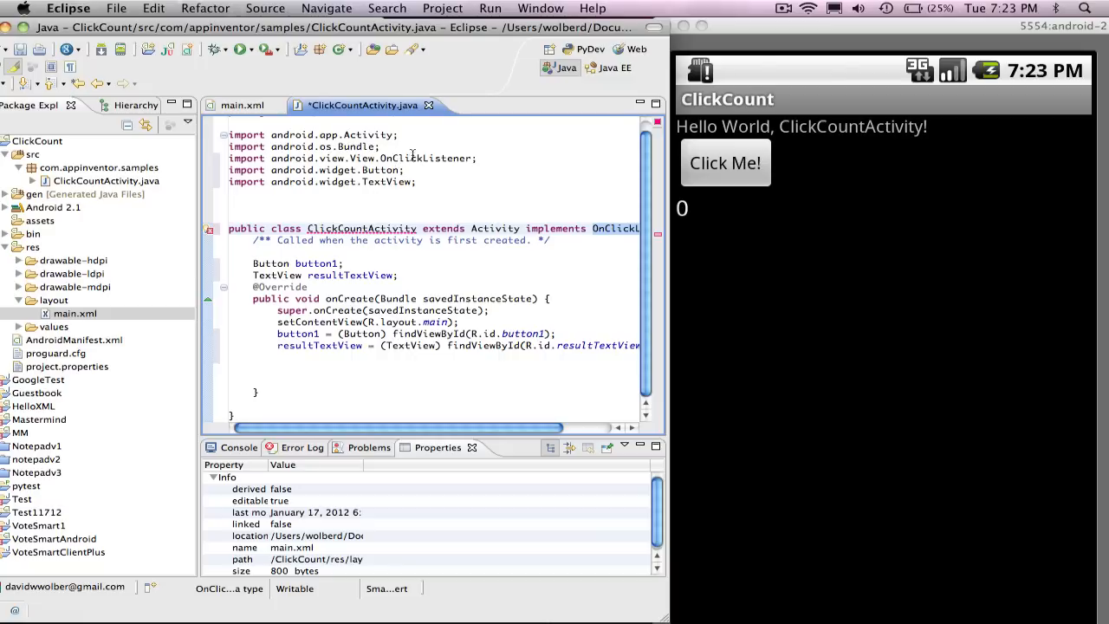
mouse_move(635, 239)
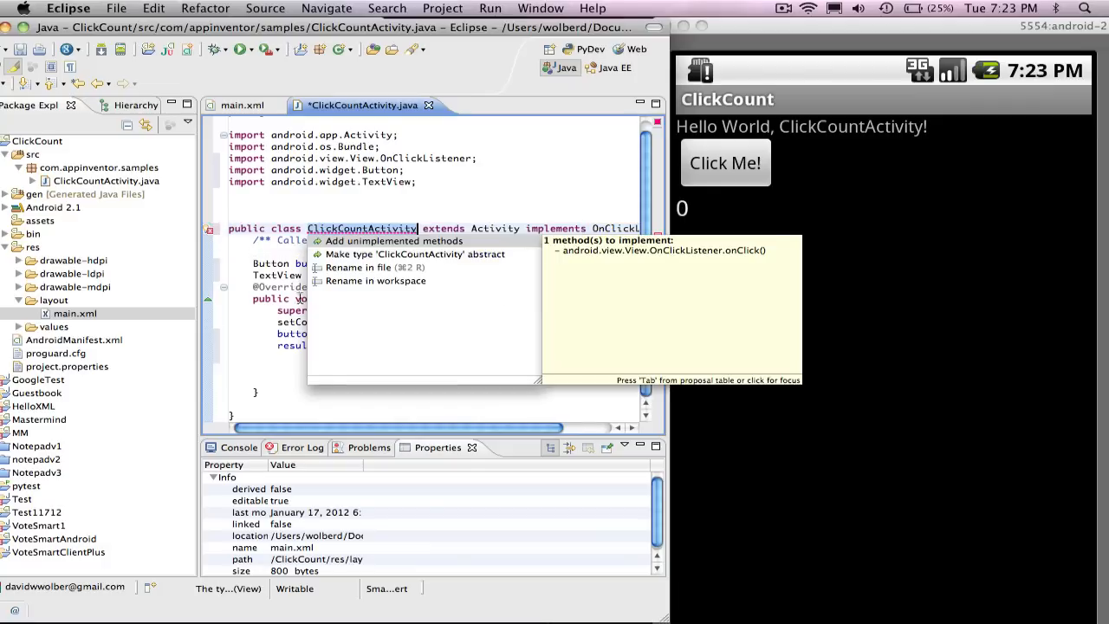
mouse_move(384, 251)
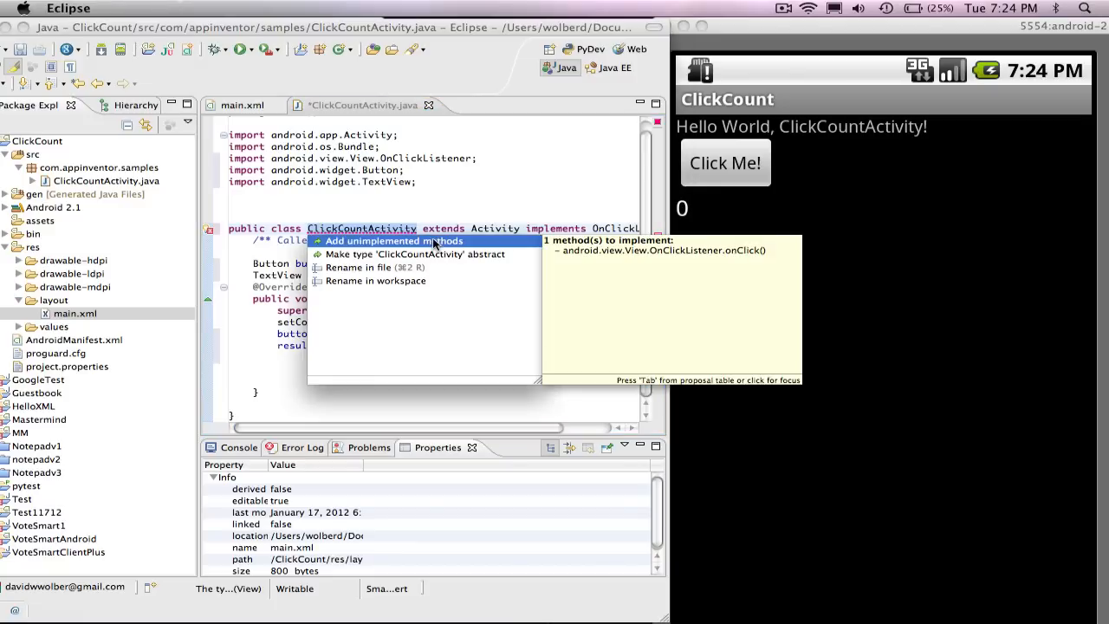
Step: Generate the onClick(View v) stub via 'Add unimplemented methods'
click(392, 241)
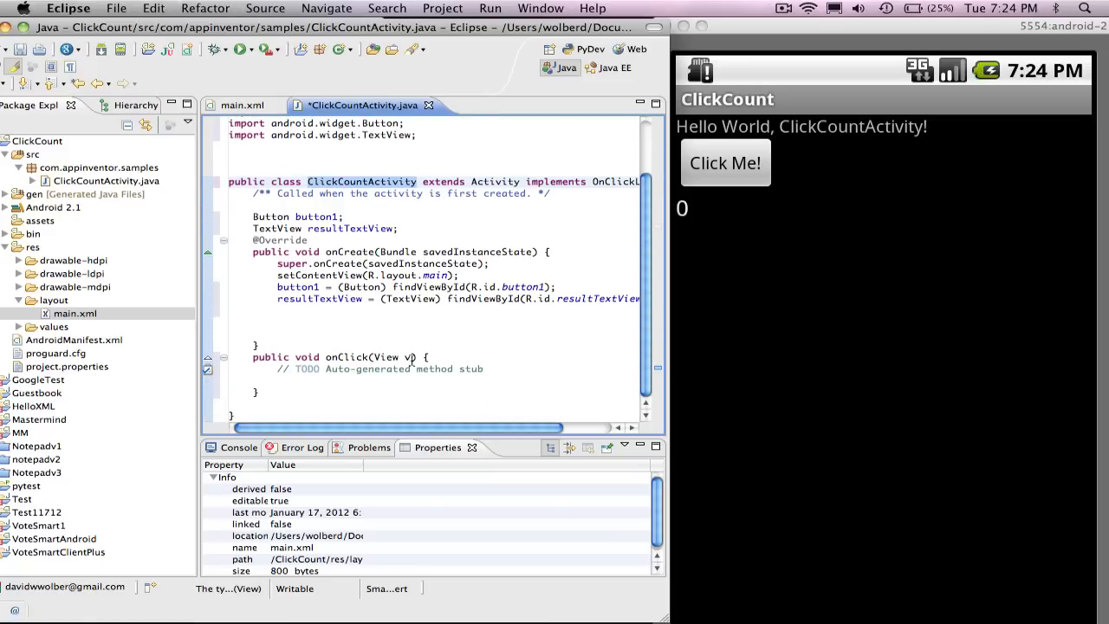
mouse_move(361, 182)
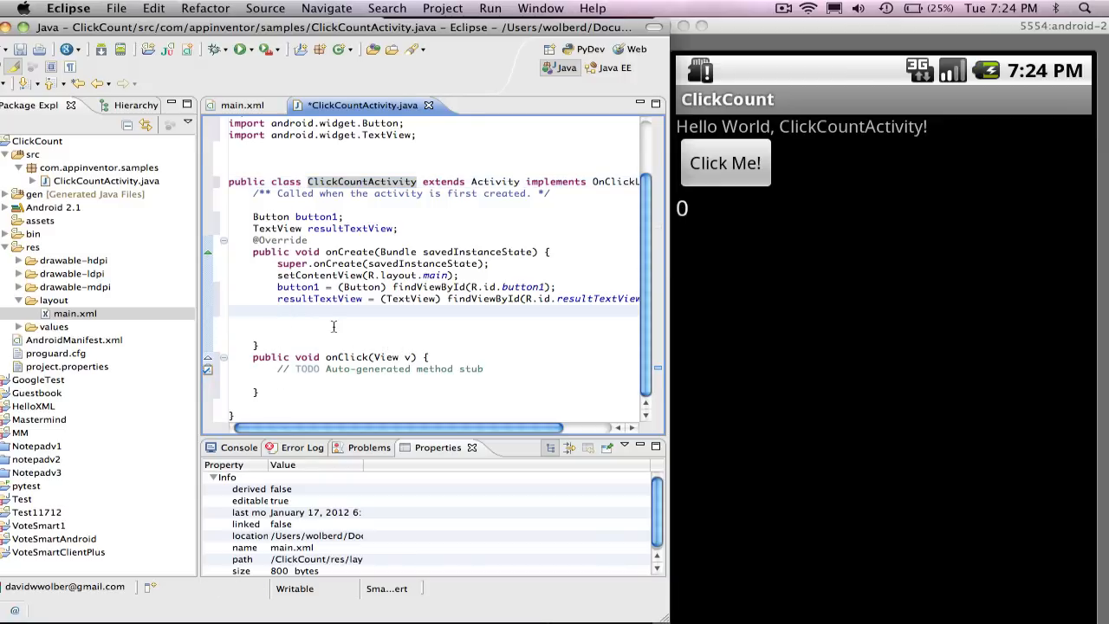
Step: Under a 'register as click handler' comment, add button1.setOnClickListener(this) in onCreate
text(#)
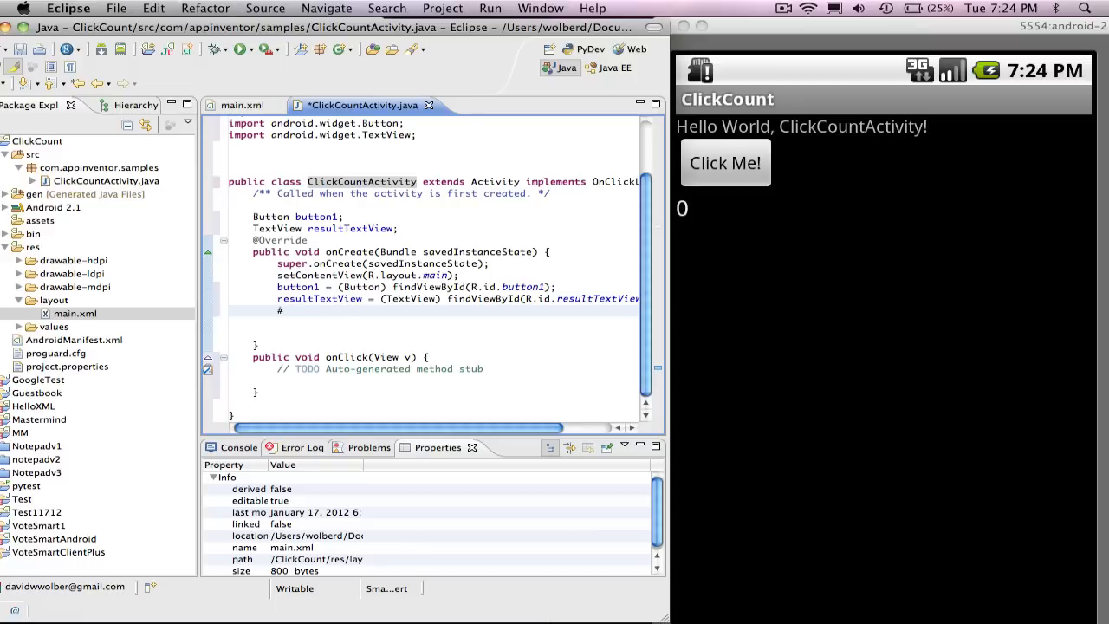
text(register as a click)
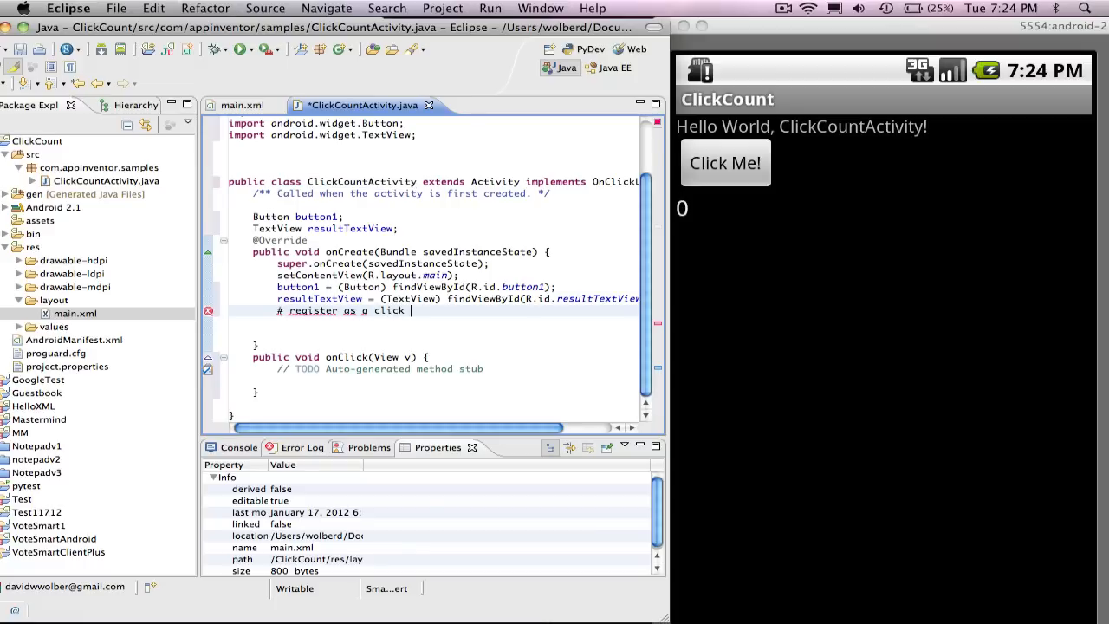
text(handler)
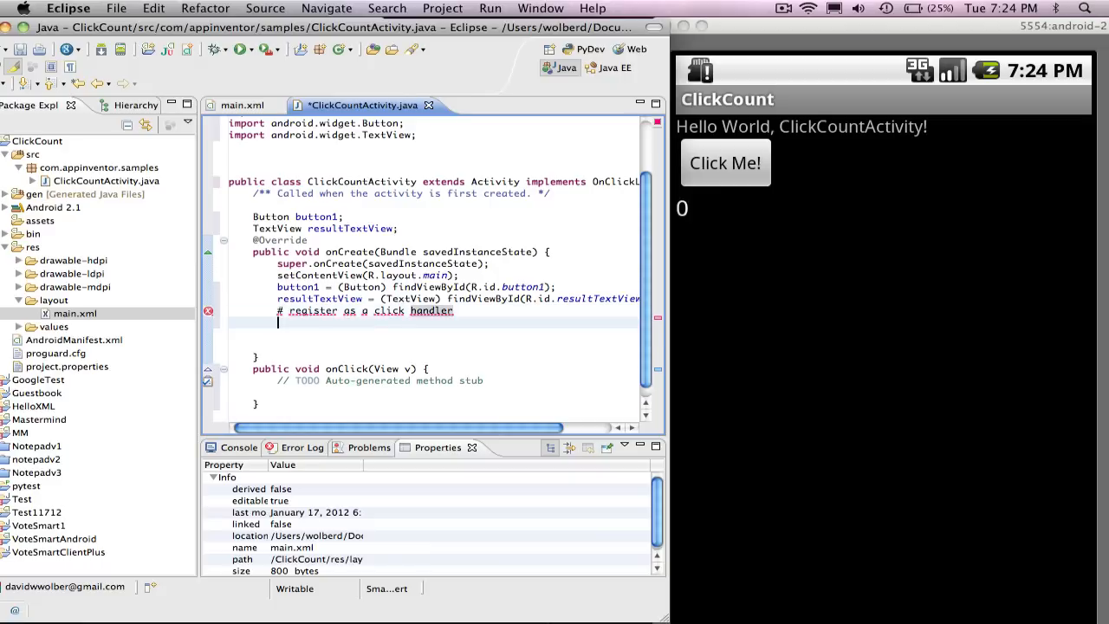
text(button1.setClick)
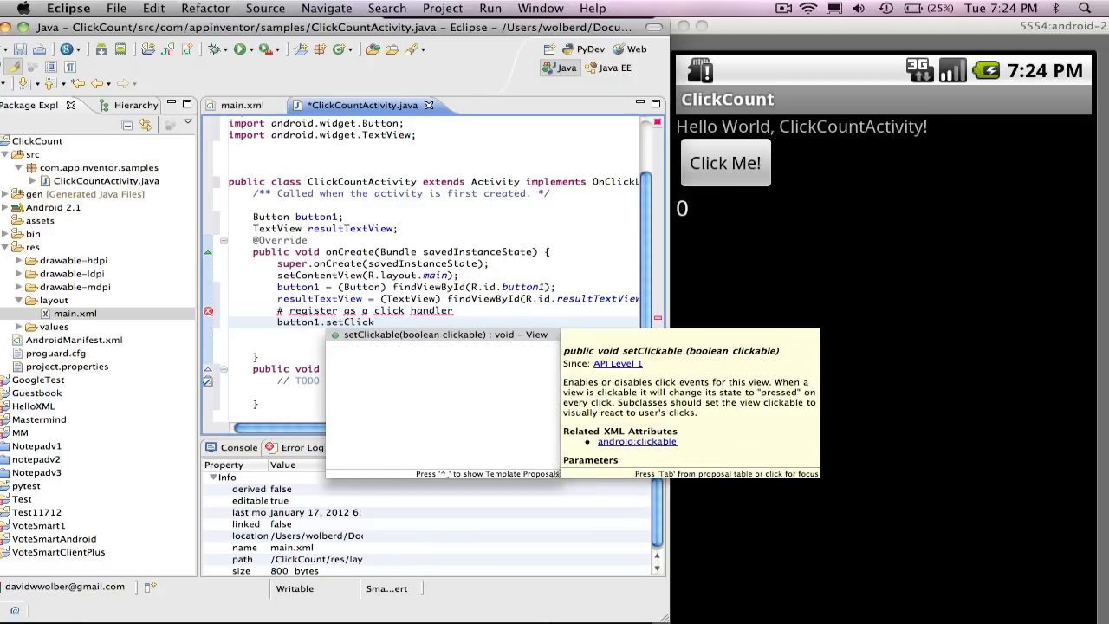
key(backspace)
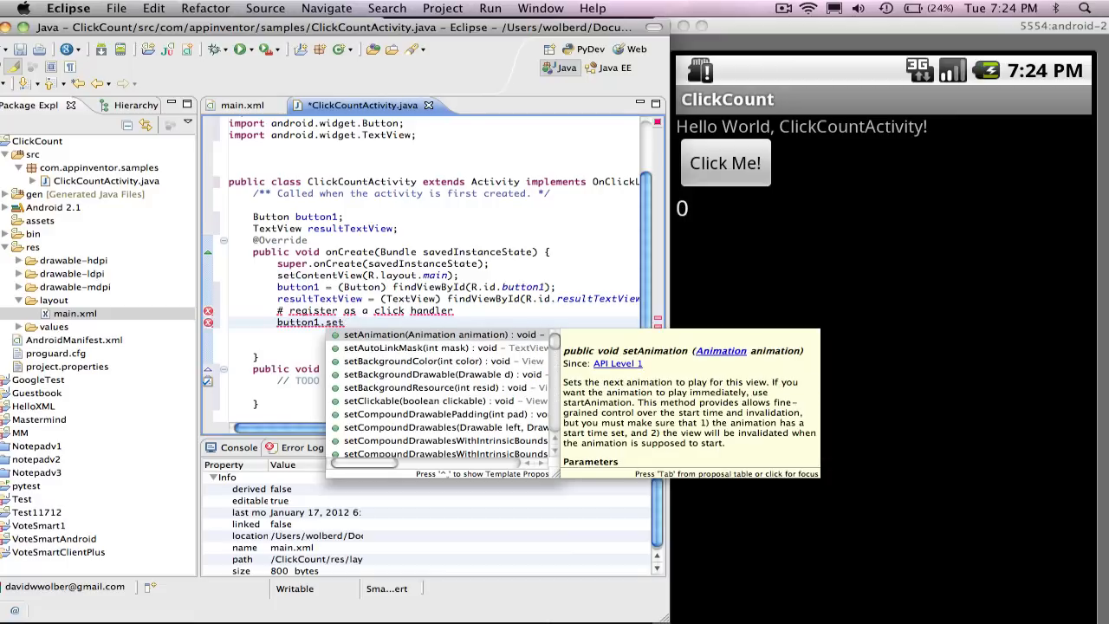
text(OnClickListener()
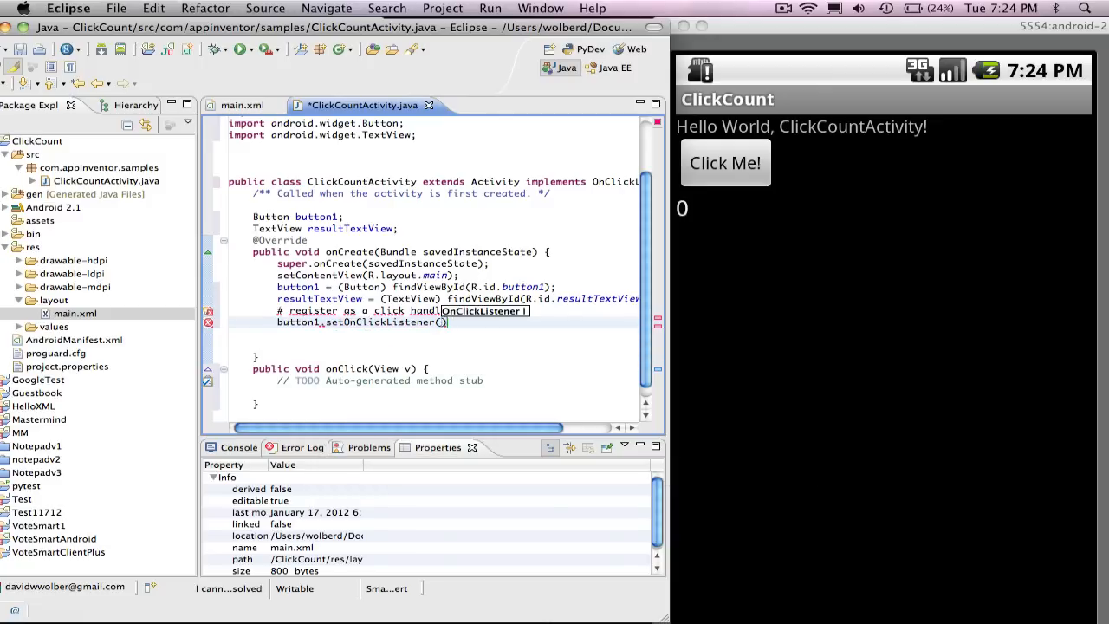
text(this)
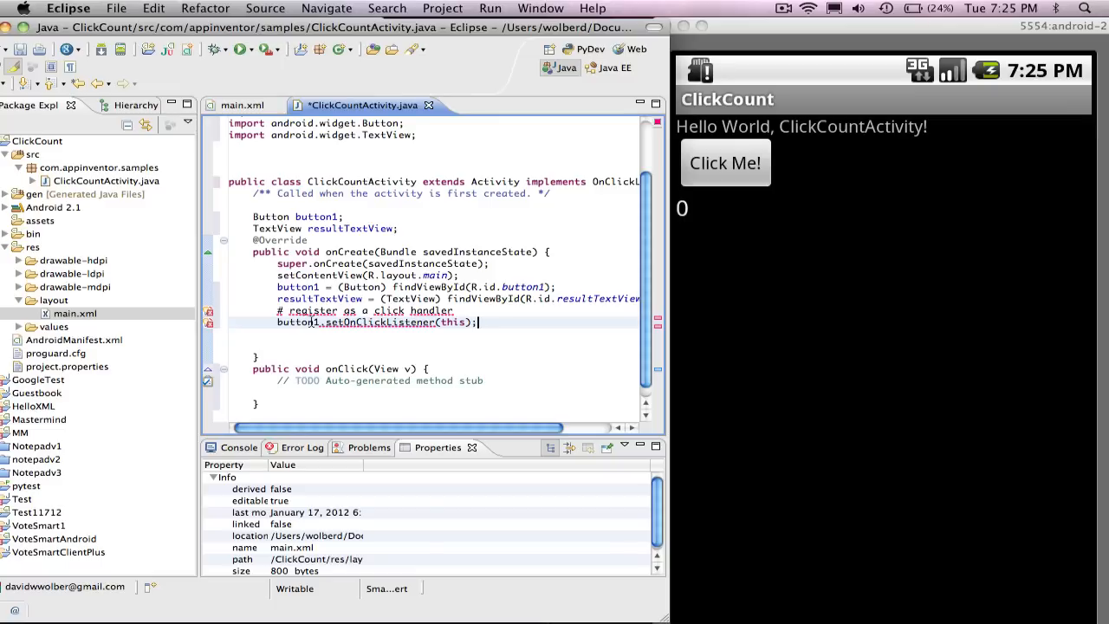
mouse_move(373, 321)
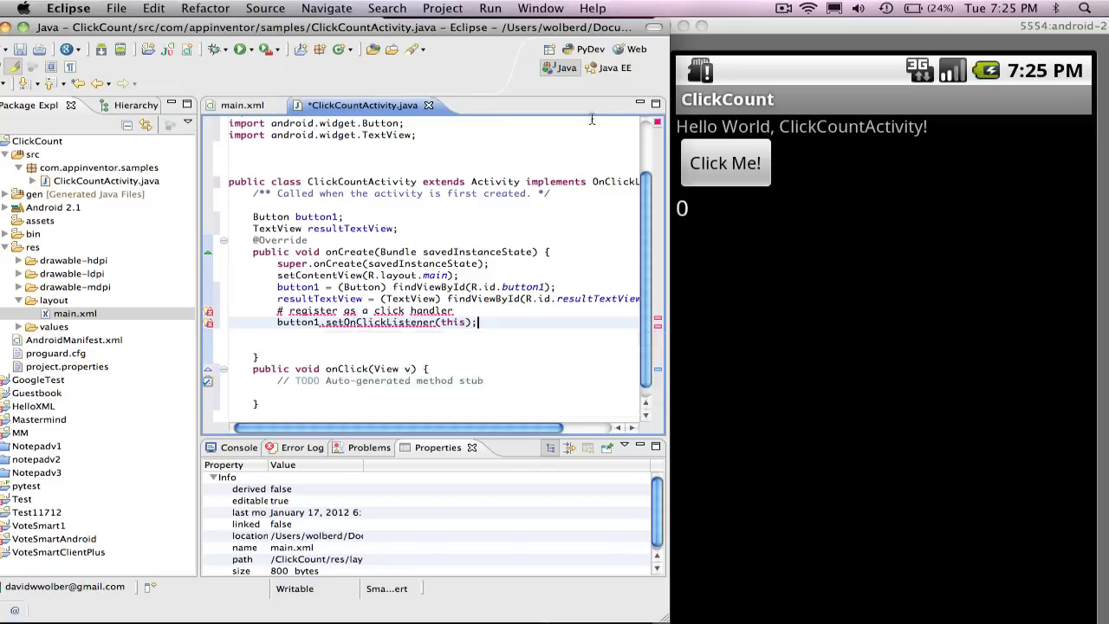
mouse_move(419, 331)
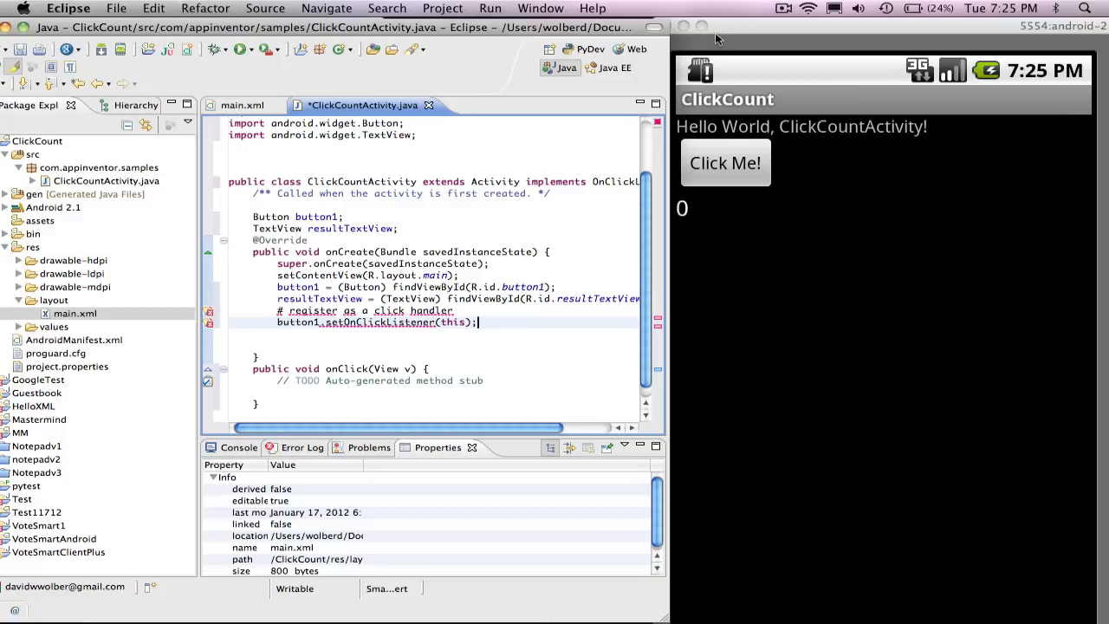
click(783, 7)
text(//)
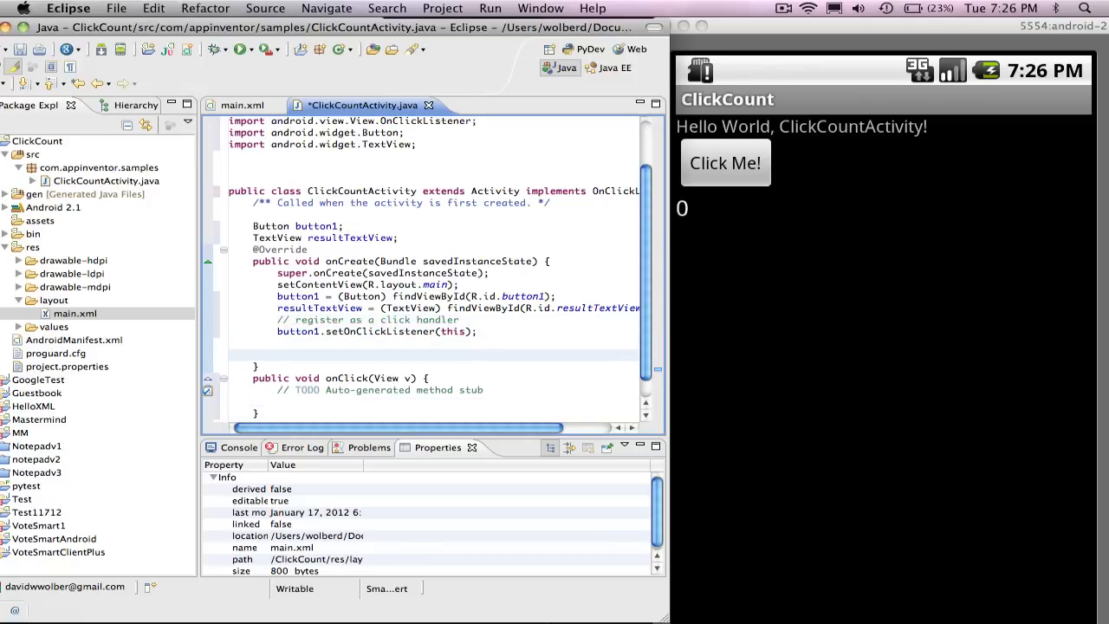
click(385, 342)
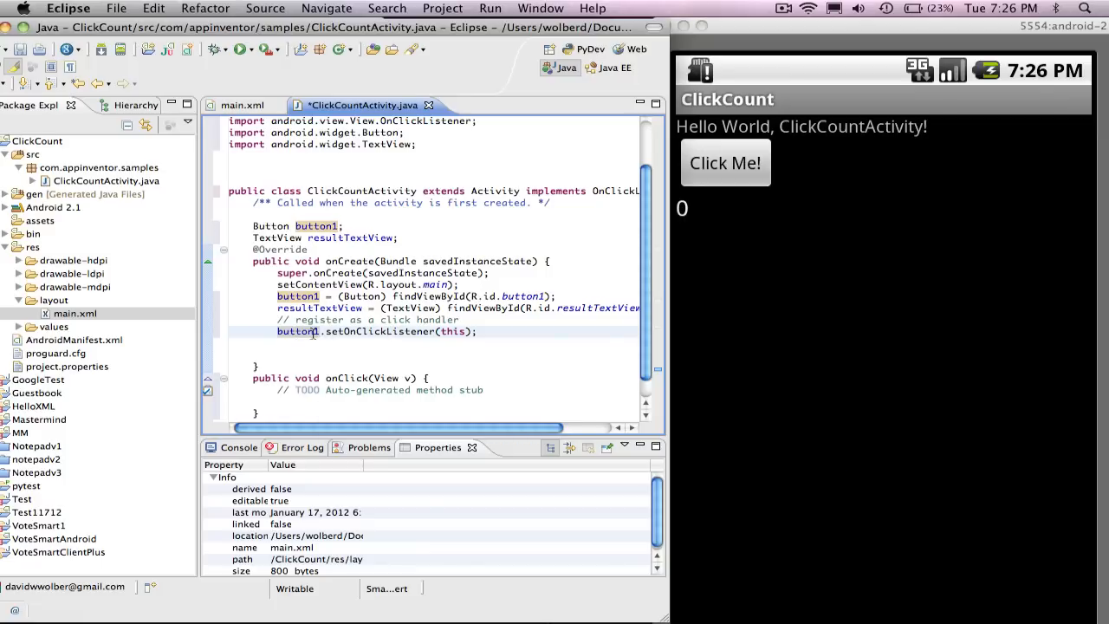
mouse_move(294, 330)
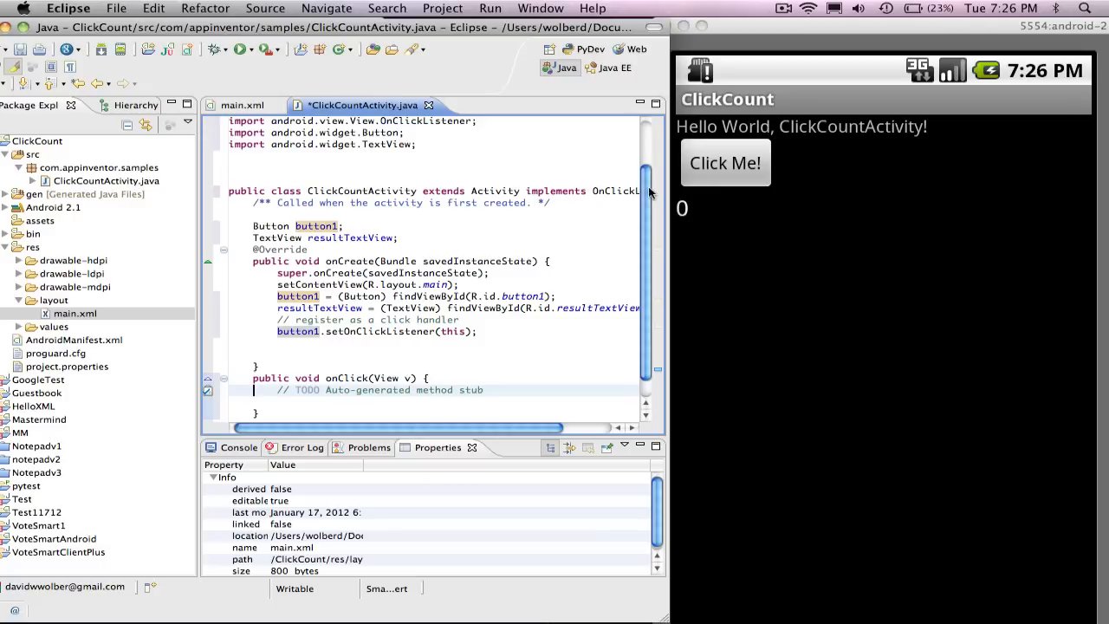
mouse_move(617, 191)
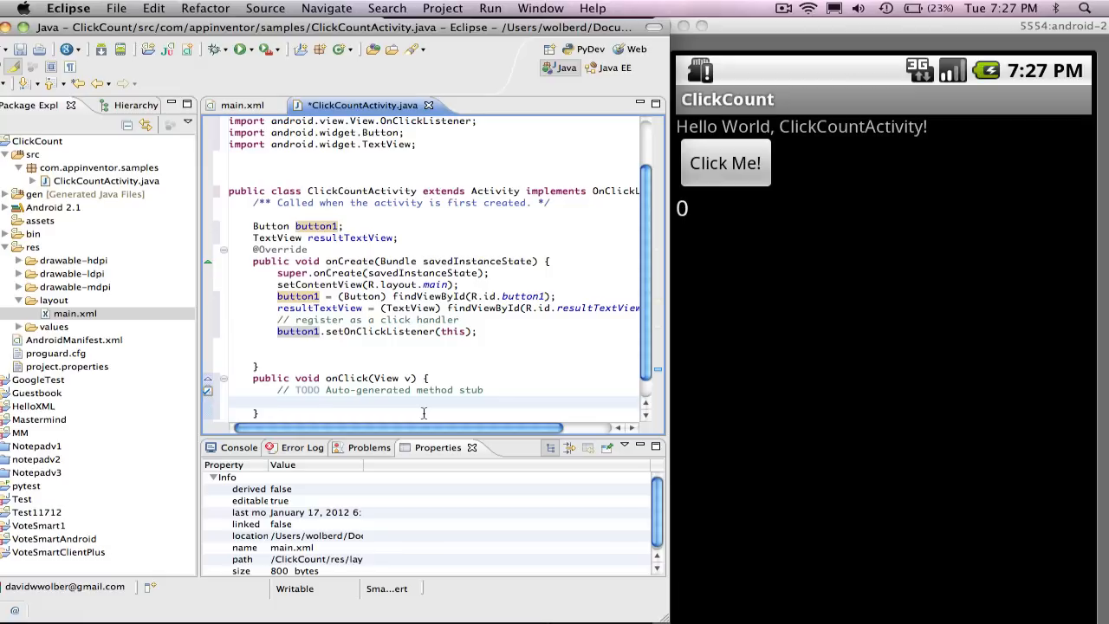
Step: Have onClick call resultTextView.setText("clicked") and save the file
text(resultTextV)
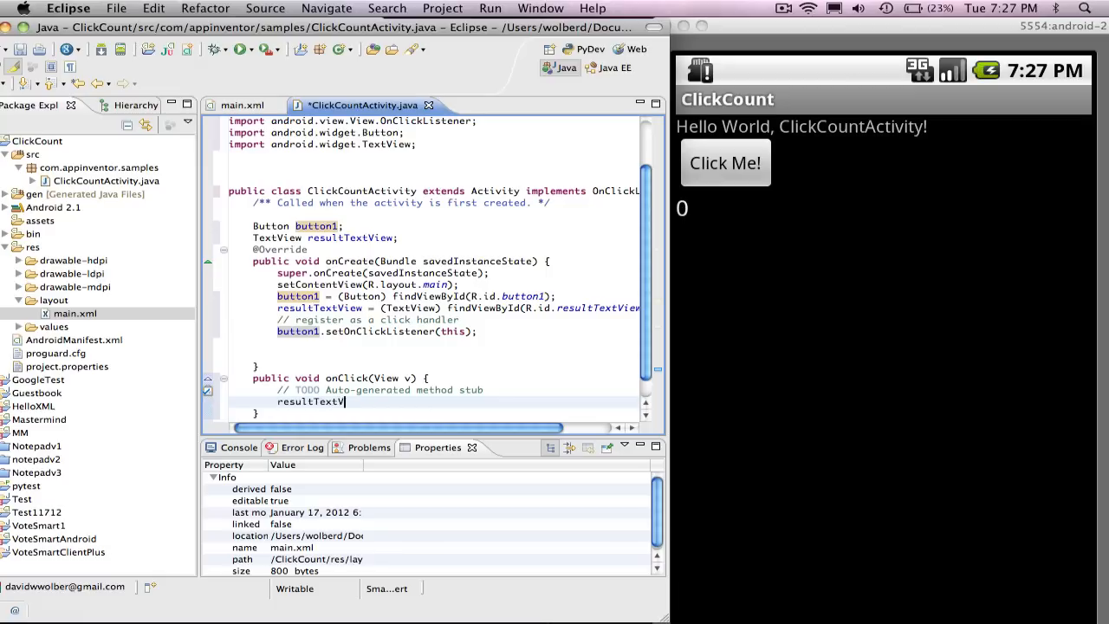
text(.setText(")
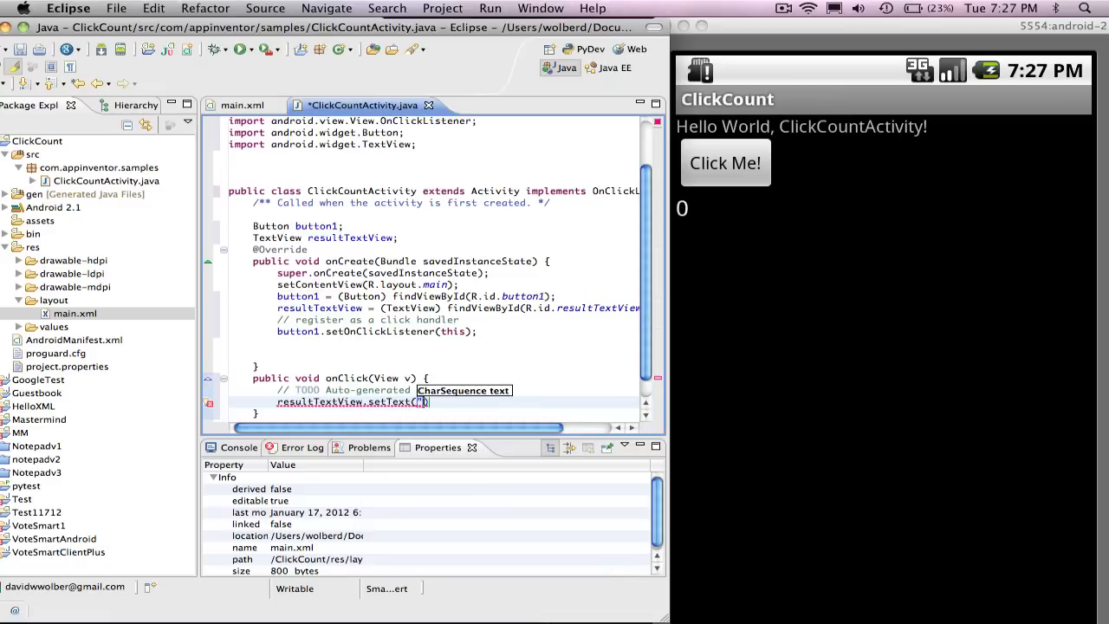
text("clicked")
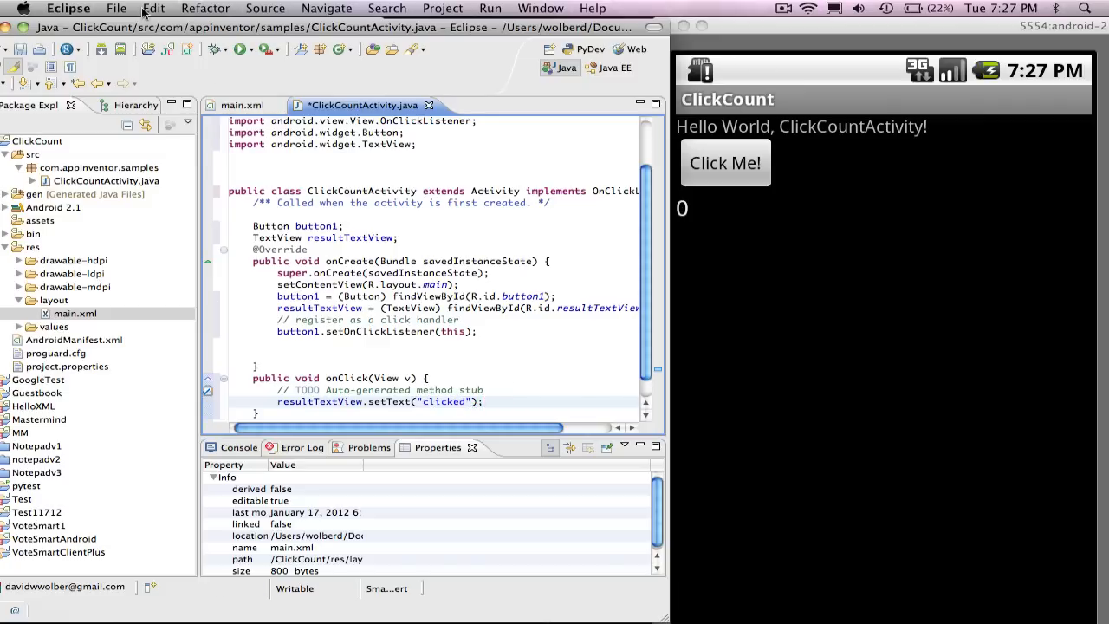
click(116, 7)
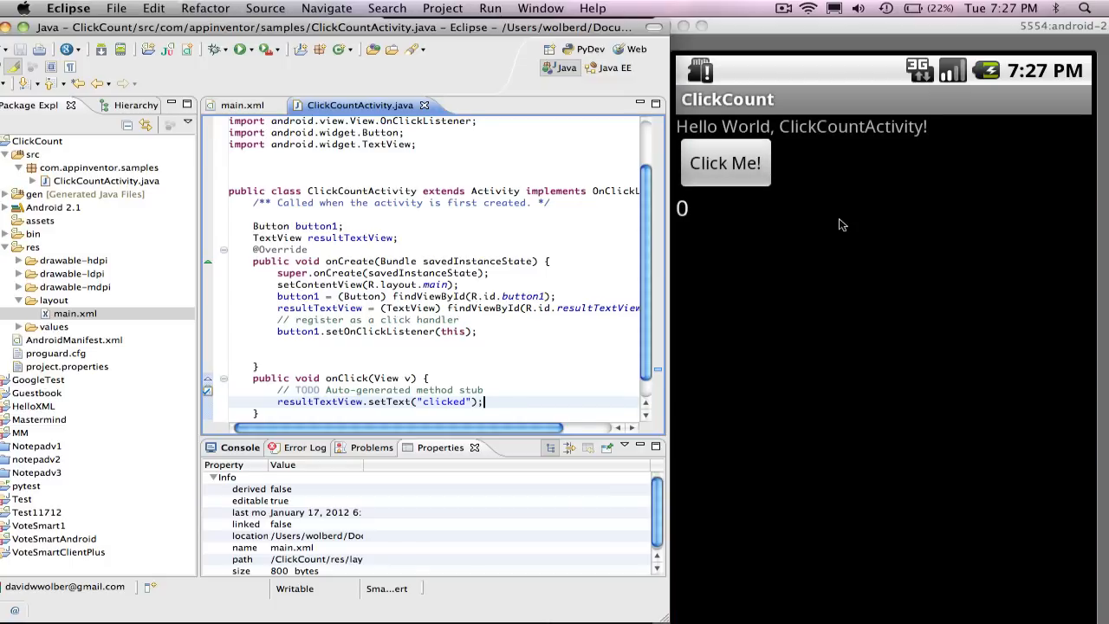
mouse_move(724, 163)
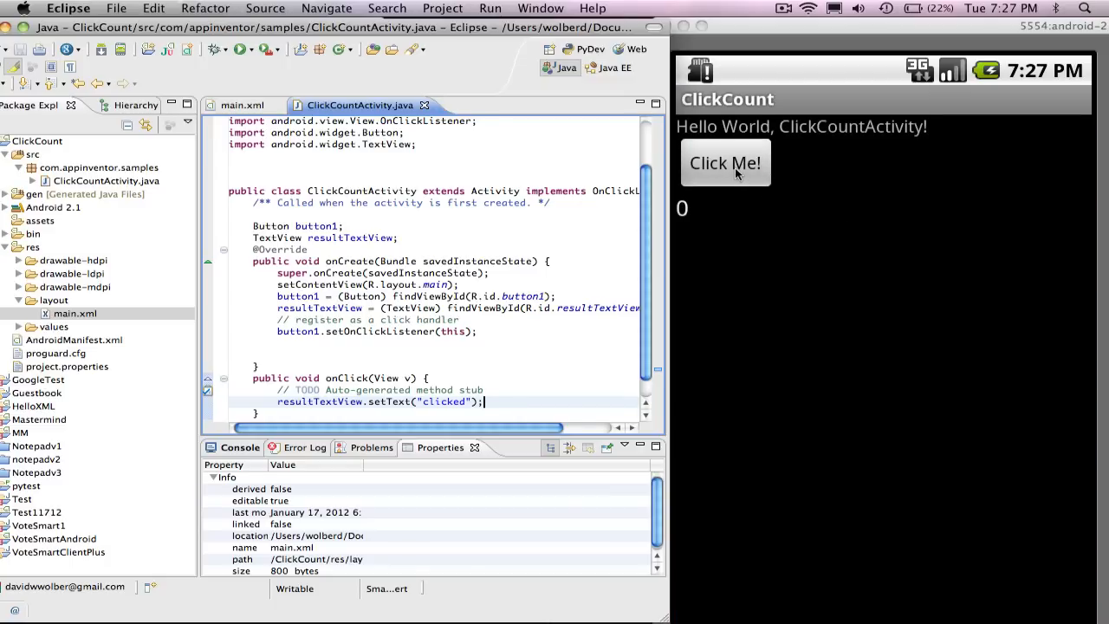
Step: Tap Click Me! in the emulator so the text changes from 0 to 'clicked'
click(724, 163)
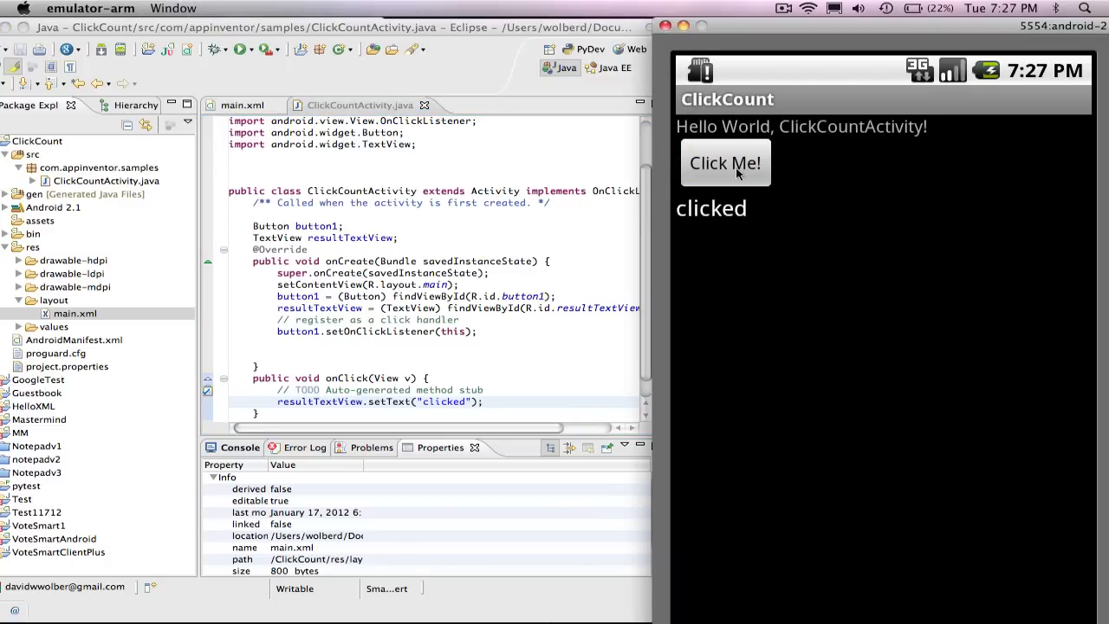
mouse_move(731, 218)
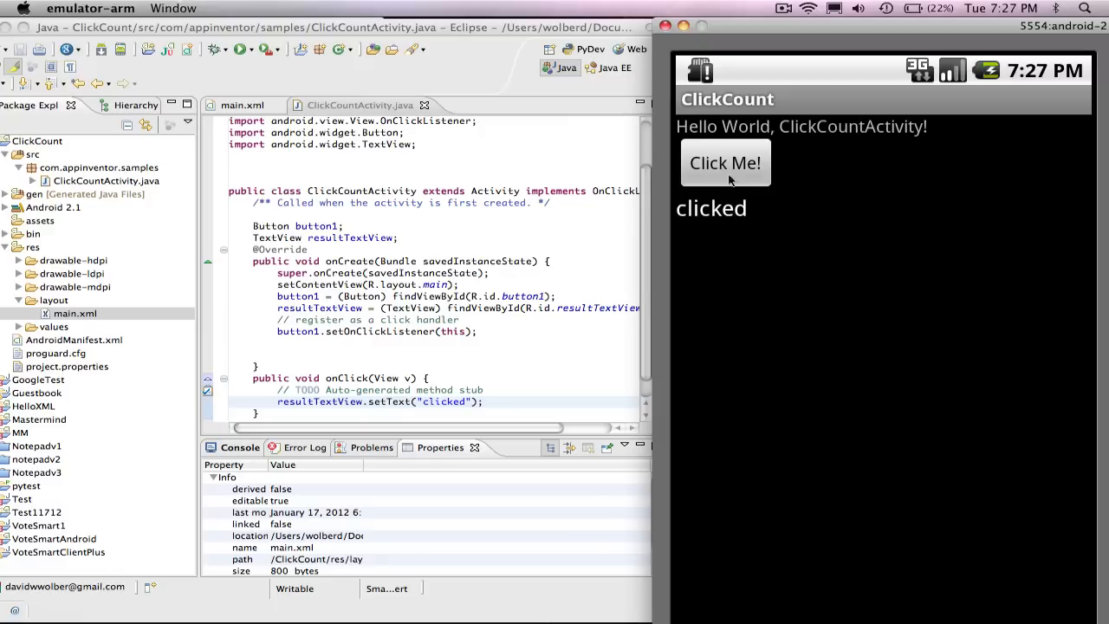
mouse_move(731, 172)
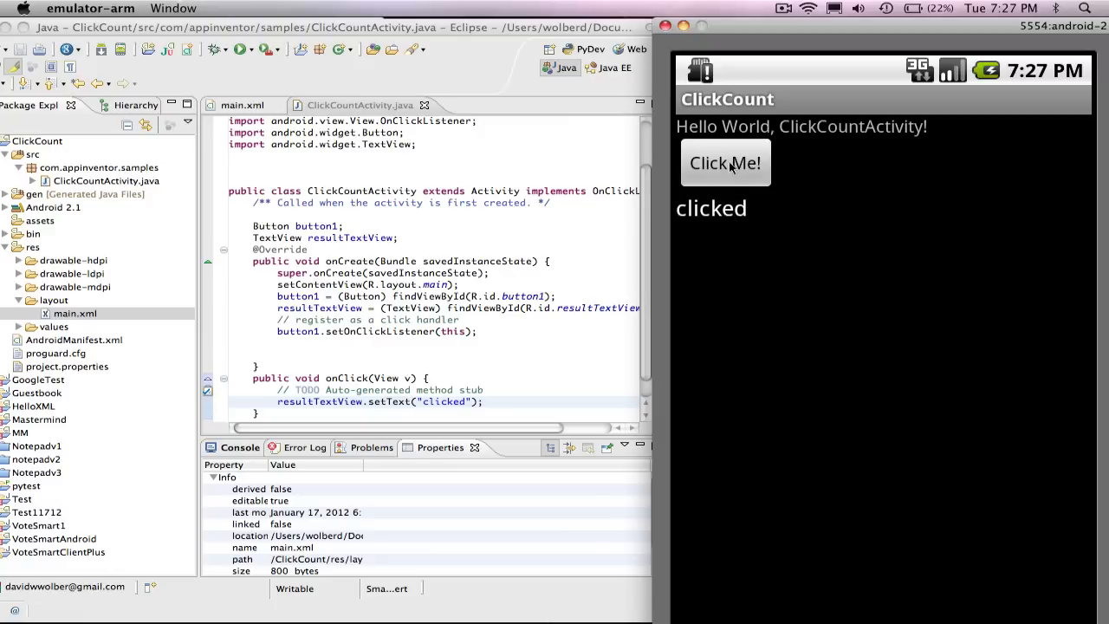
mouse_move(423, 253)
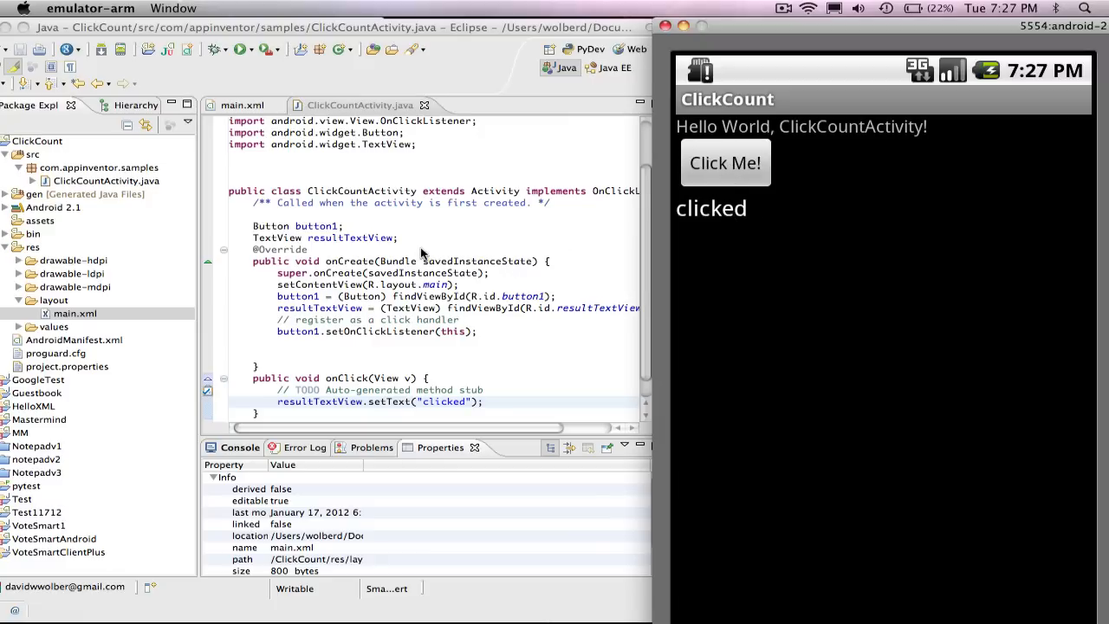
Step: Declare 'int count=0;' after the TextView field in ClickCountActivity
click(400, 239)
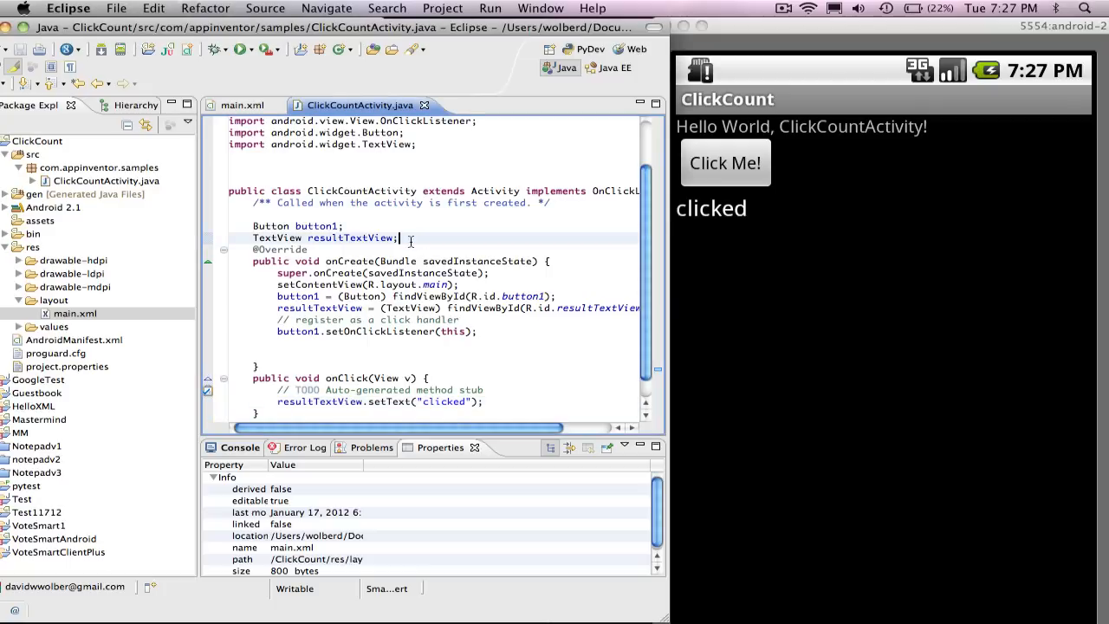
text(int)
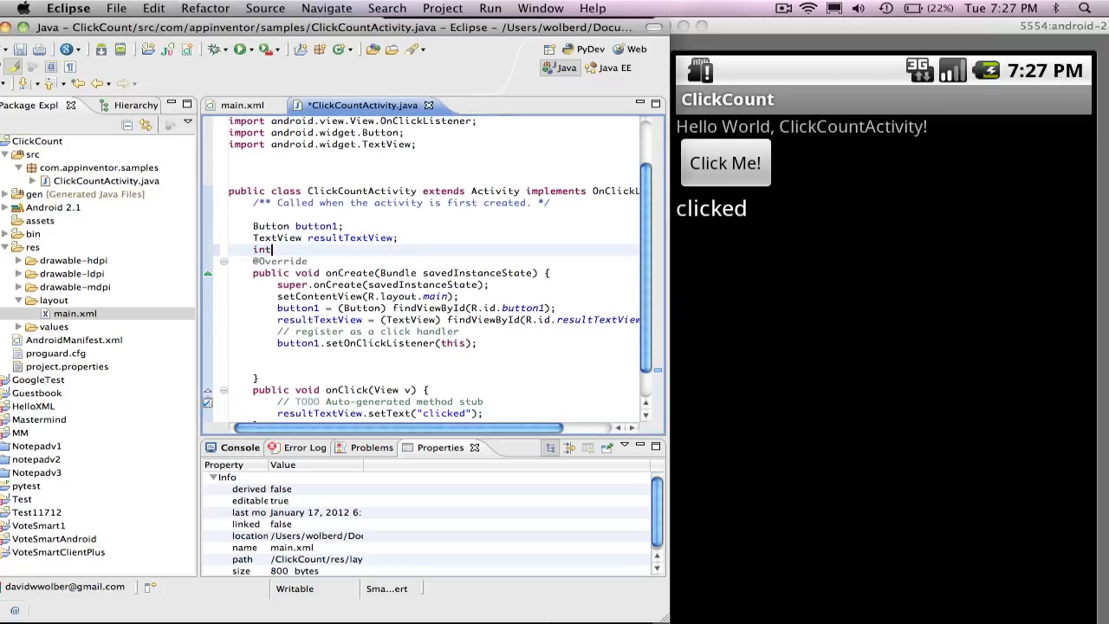
text(count)
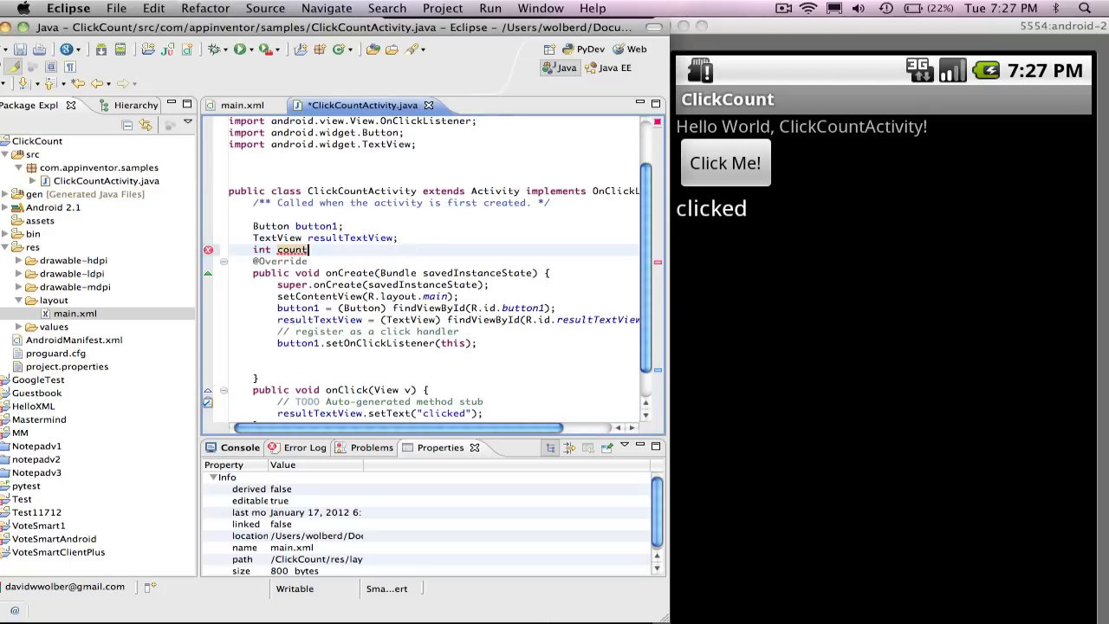
text(=0;)
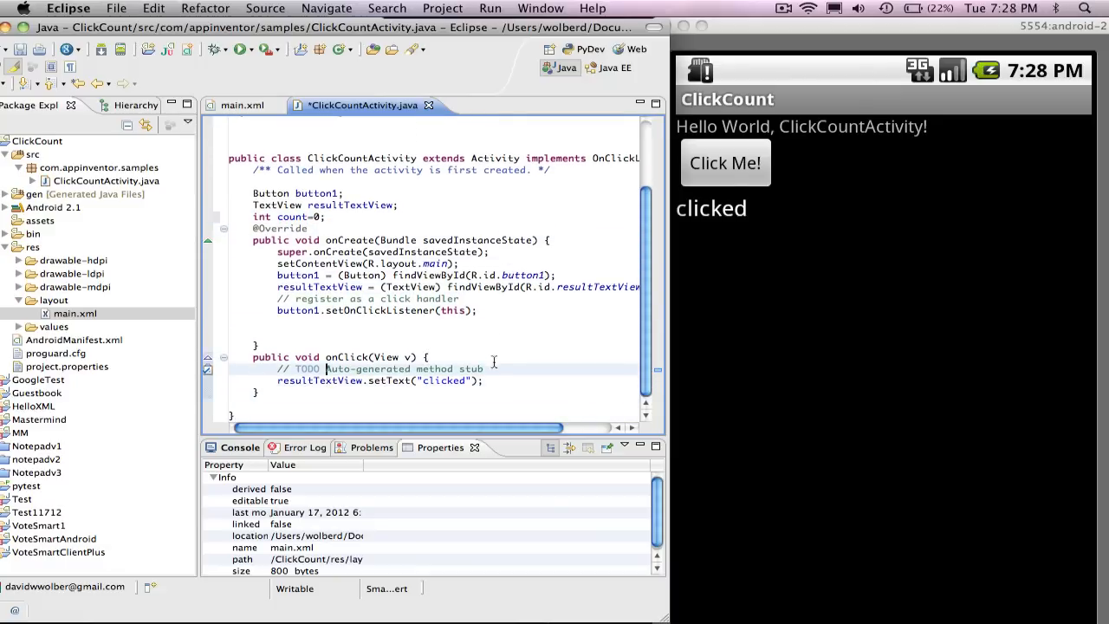
Step: Add 'count = count+1;' on a new line inside onClick
key(Return)
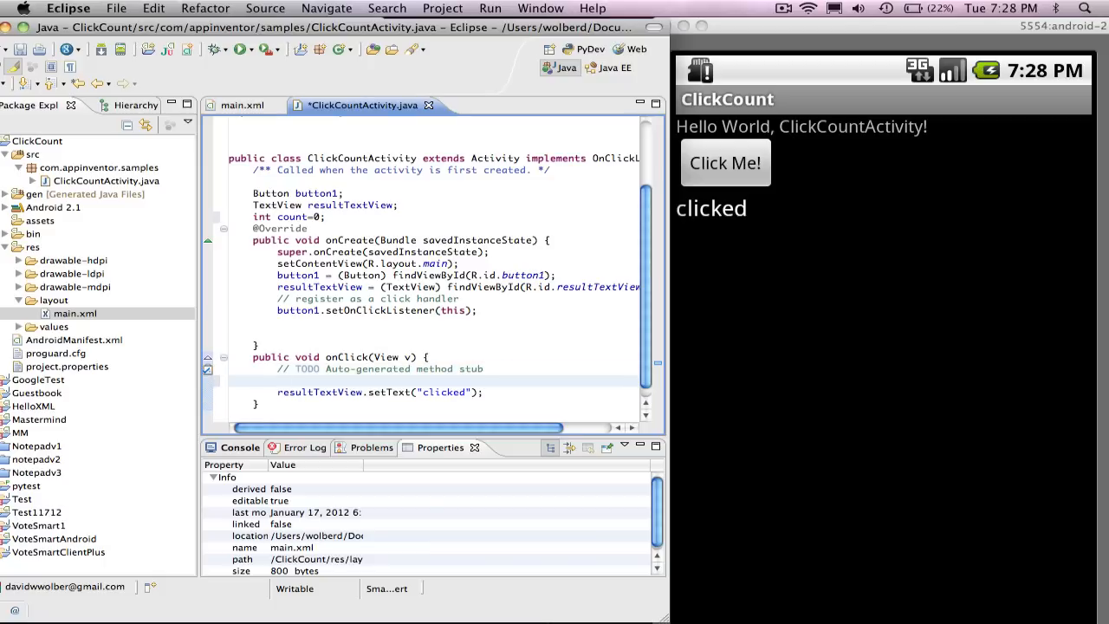
text(count)
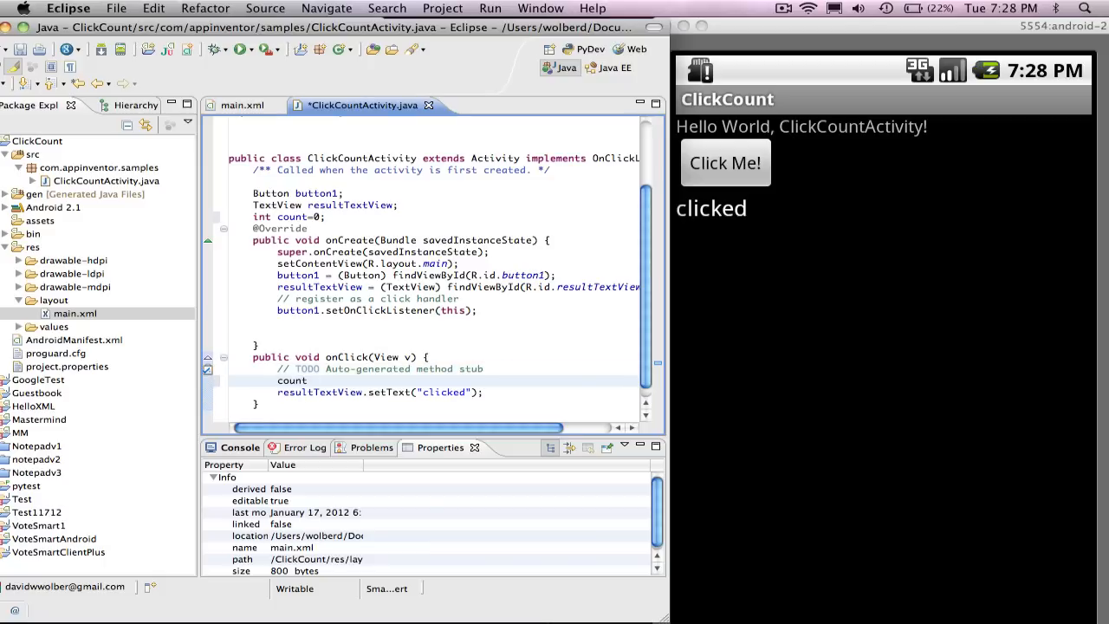
text(= count)
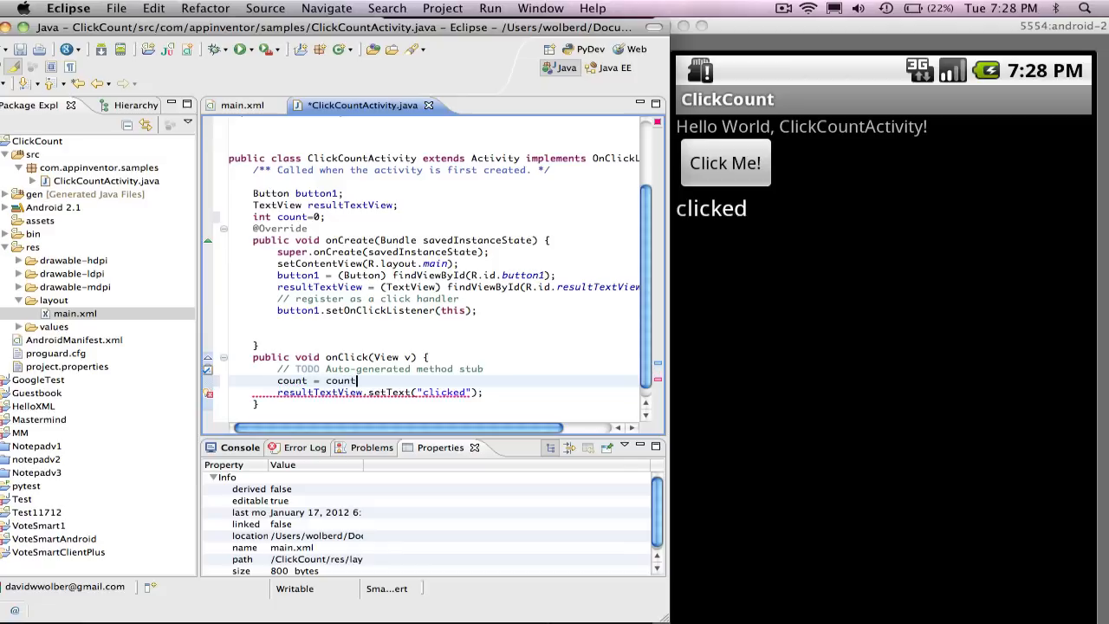
text(+1;)
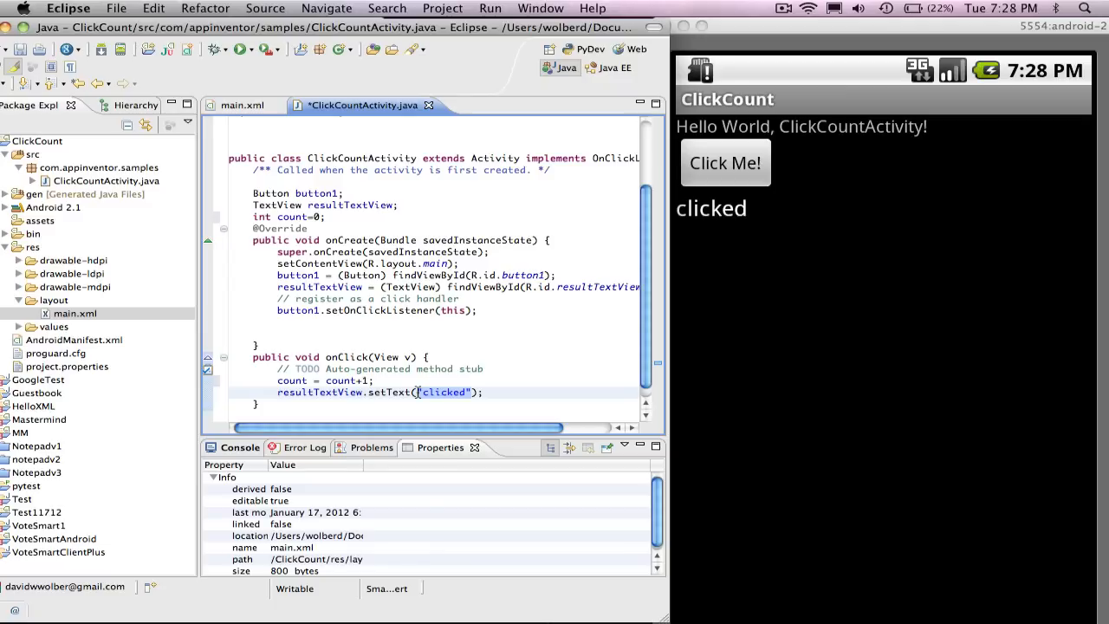
Step: Change setText to Integer.toString(count), dismissing the quick-fix popup and relaunching the app
text(I)
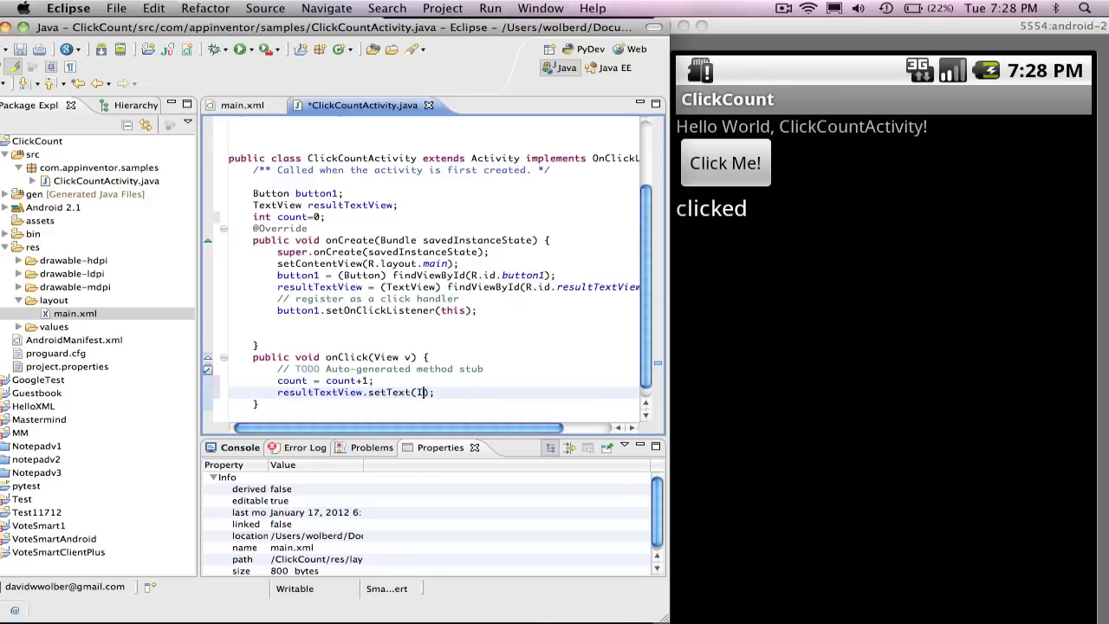
text(nteger()
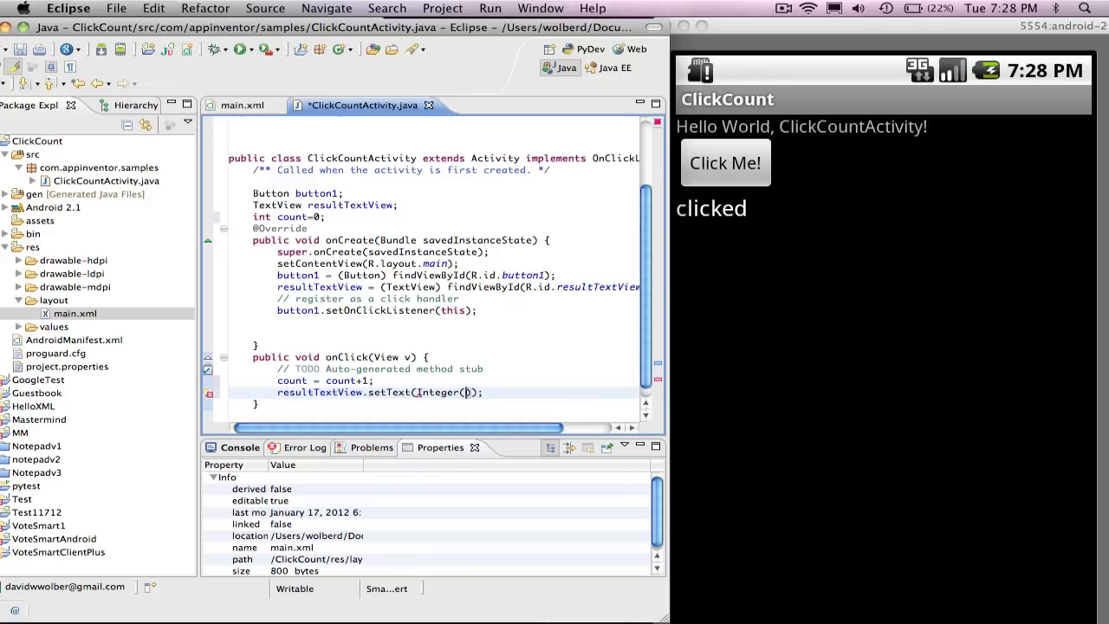
text(count)
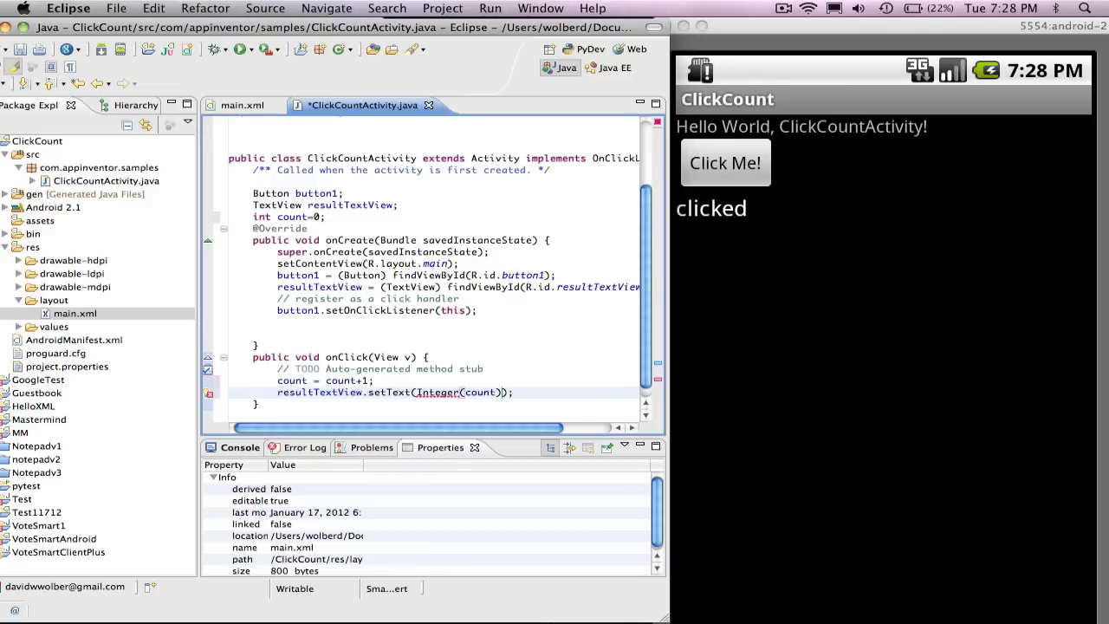
text(.toSt)
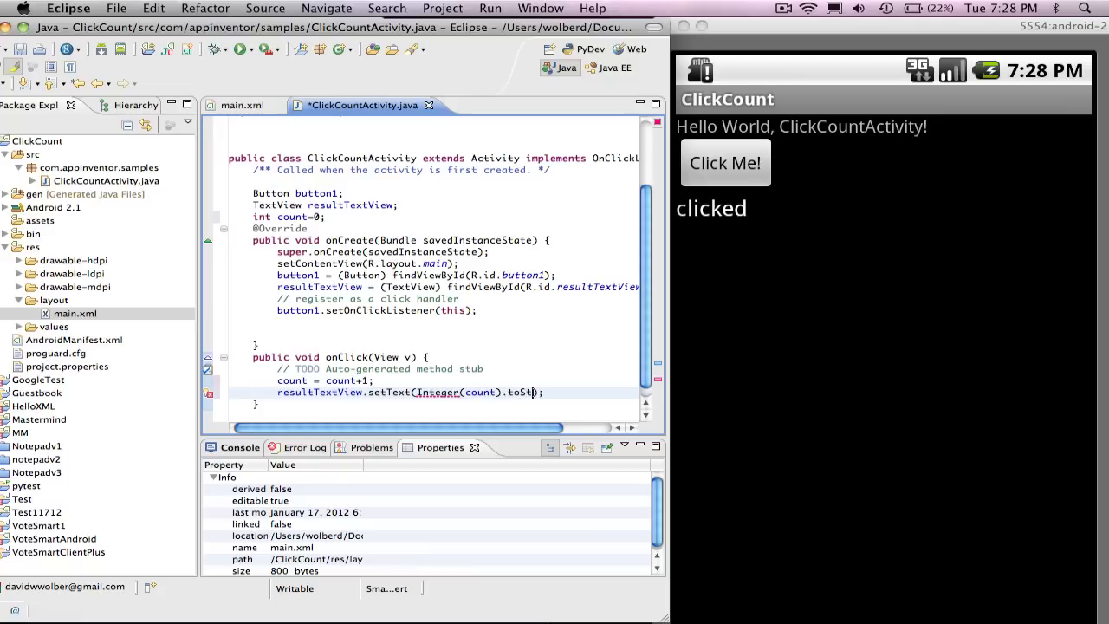
text(ring())
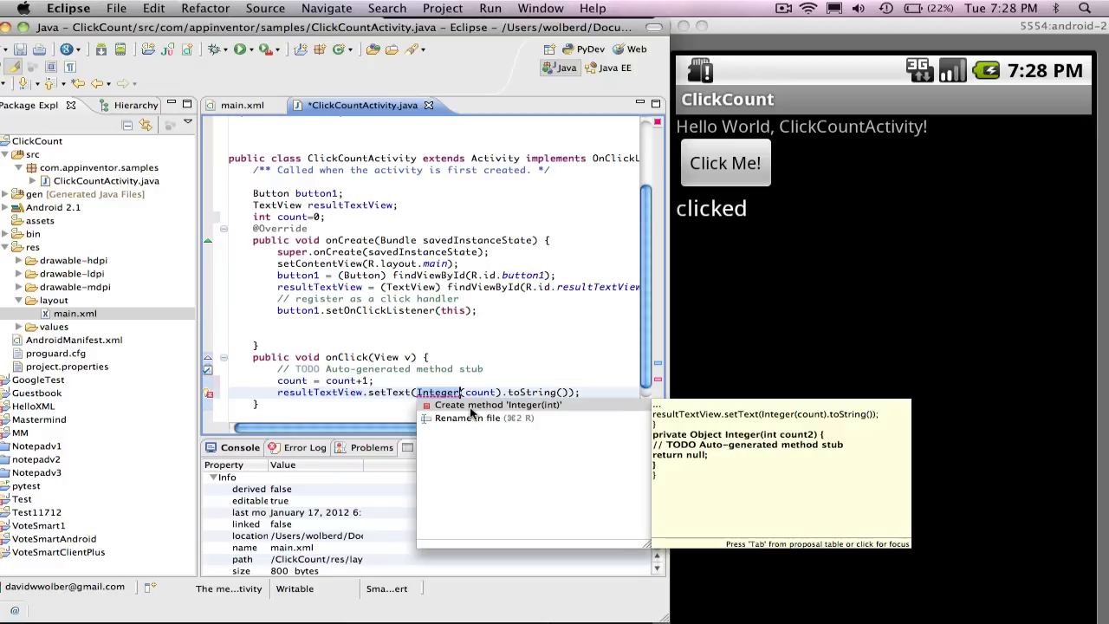
key(Escape)
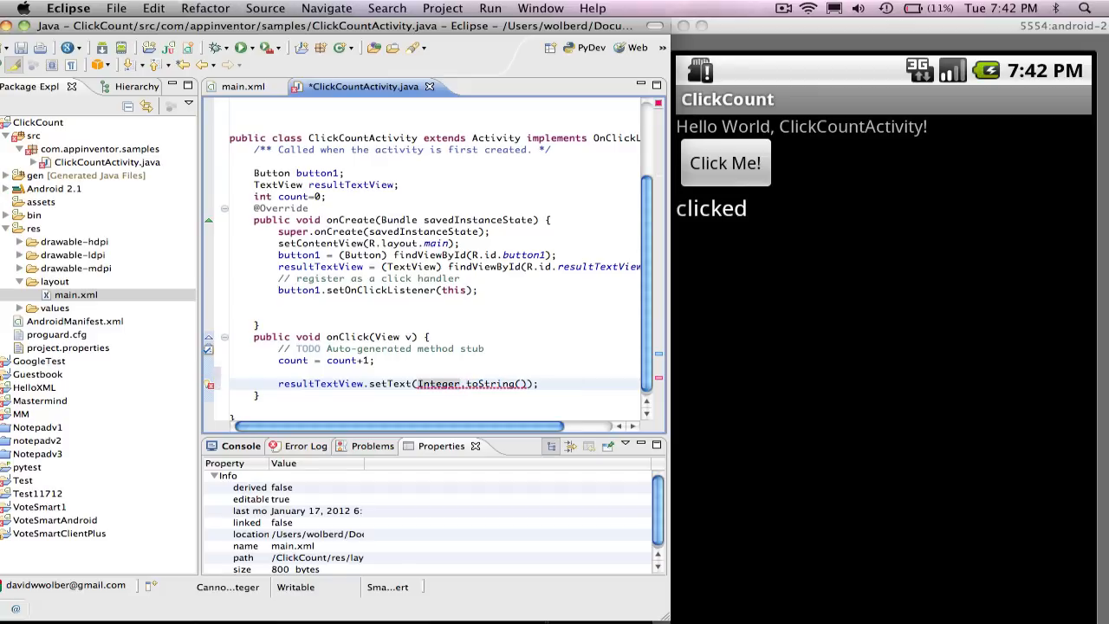
text(count)
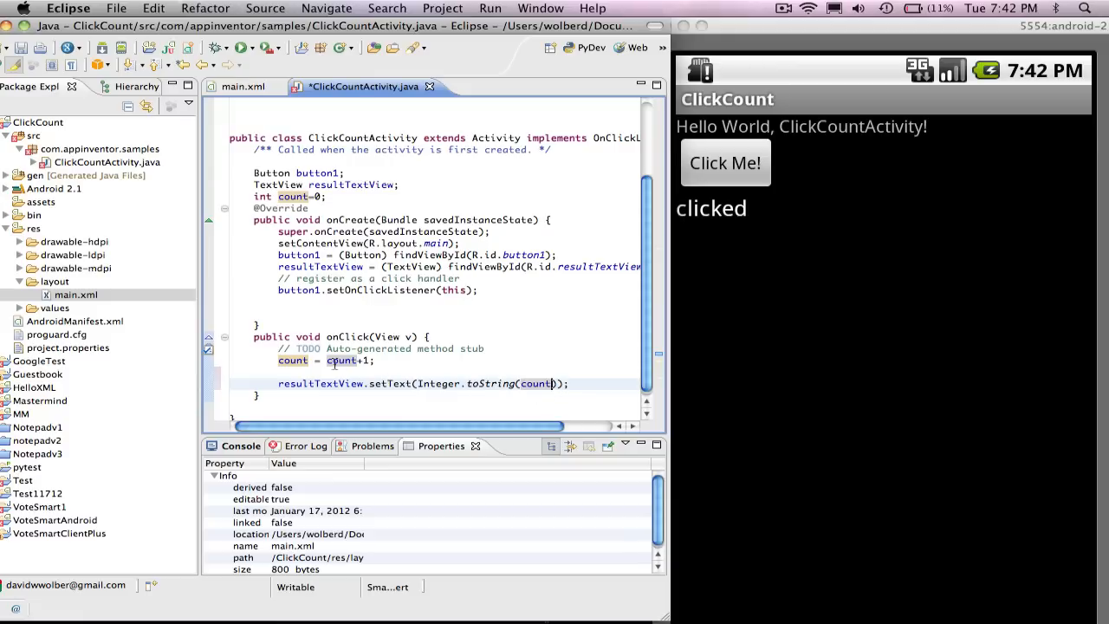
mouse_move(378, 402)
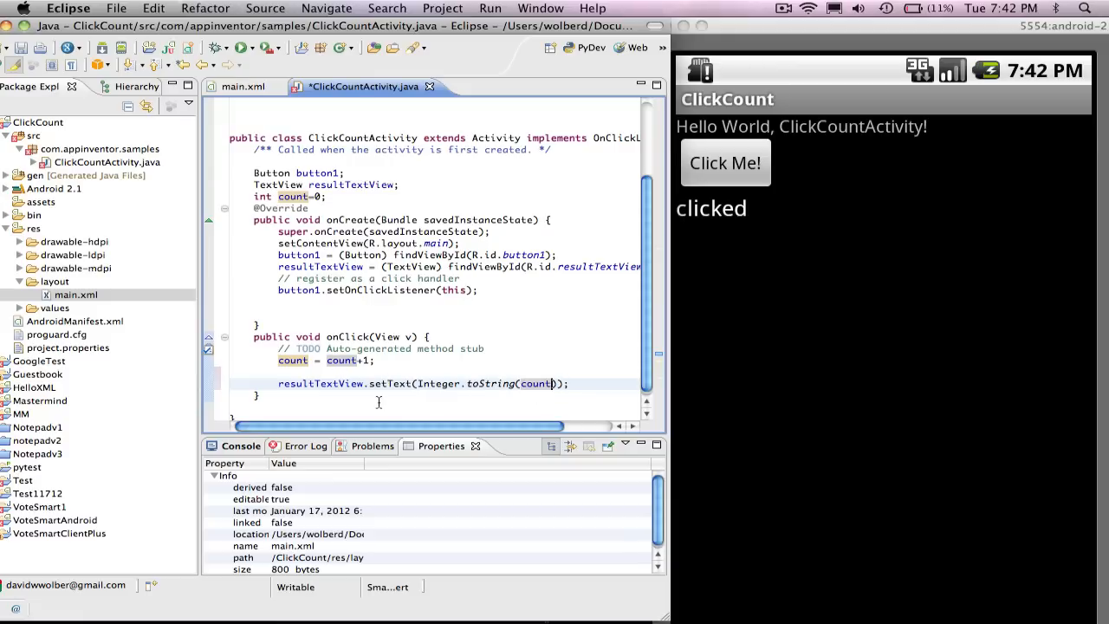
click(115, 7)
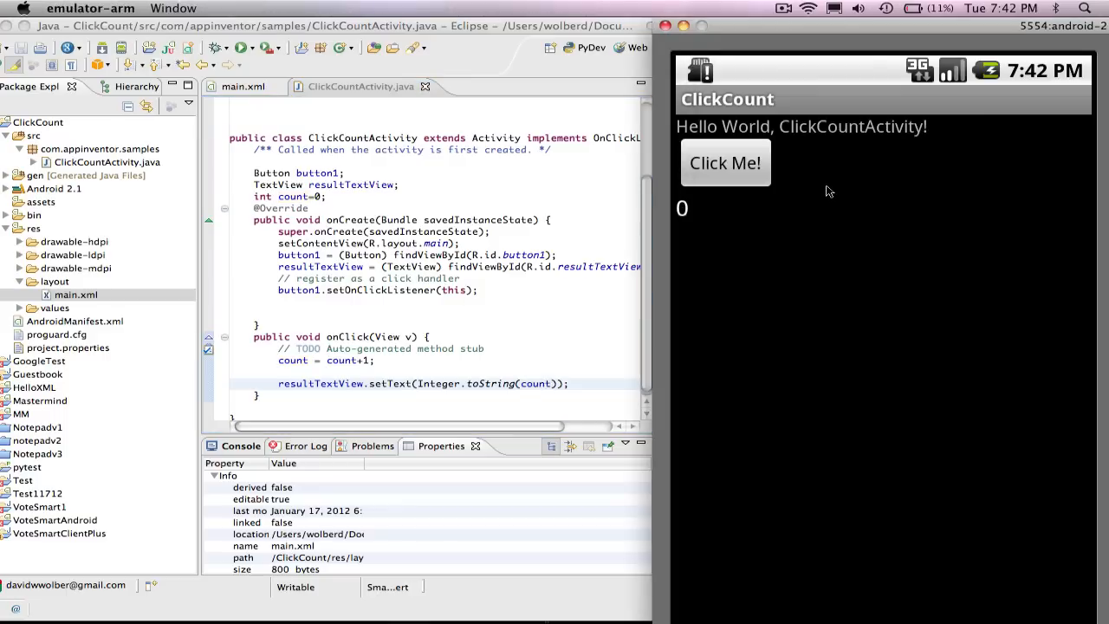
Step: Tap Click Me! repeatedly so the number under the greeting counts up from 0
click(724, 163)
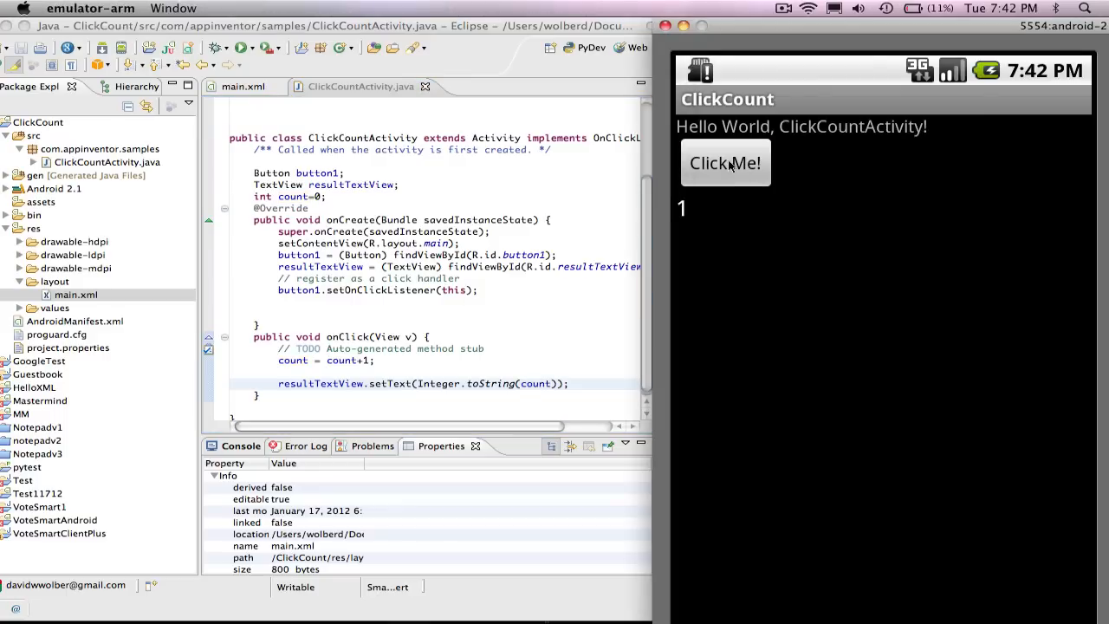
click(724, 163)
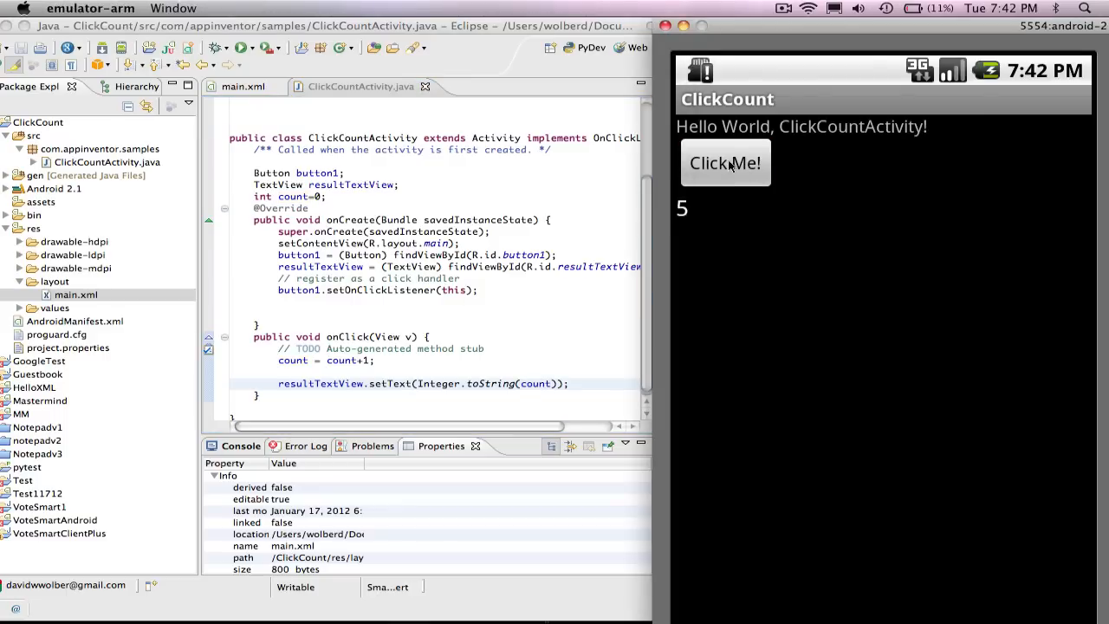
click(724, 163)
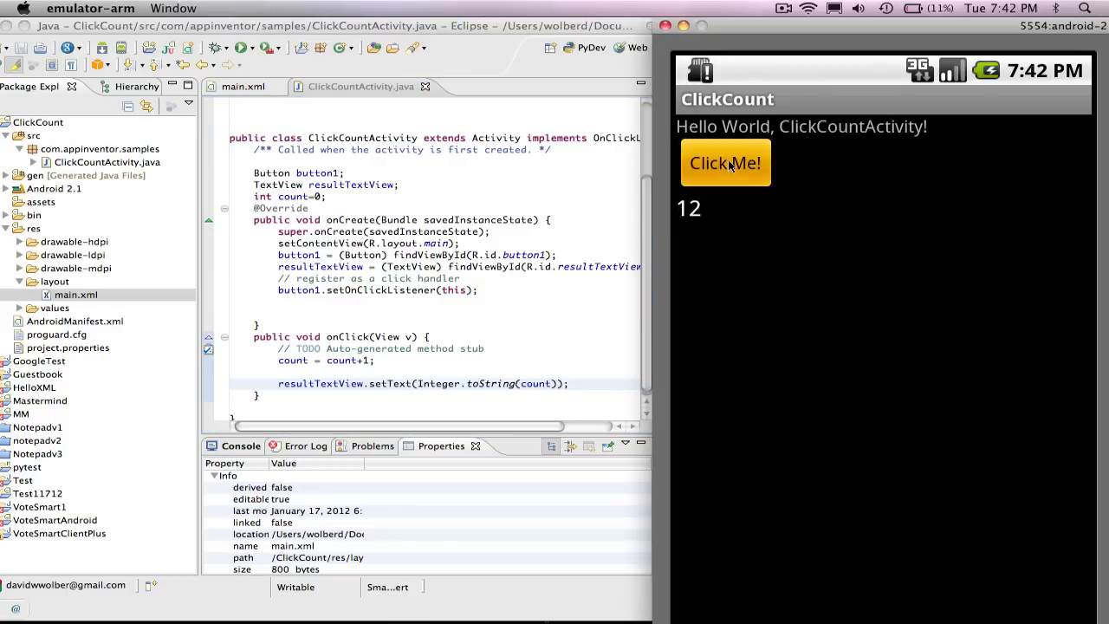
click(724, 163)
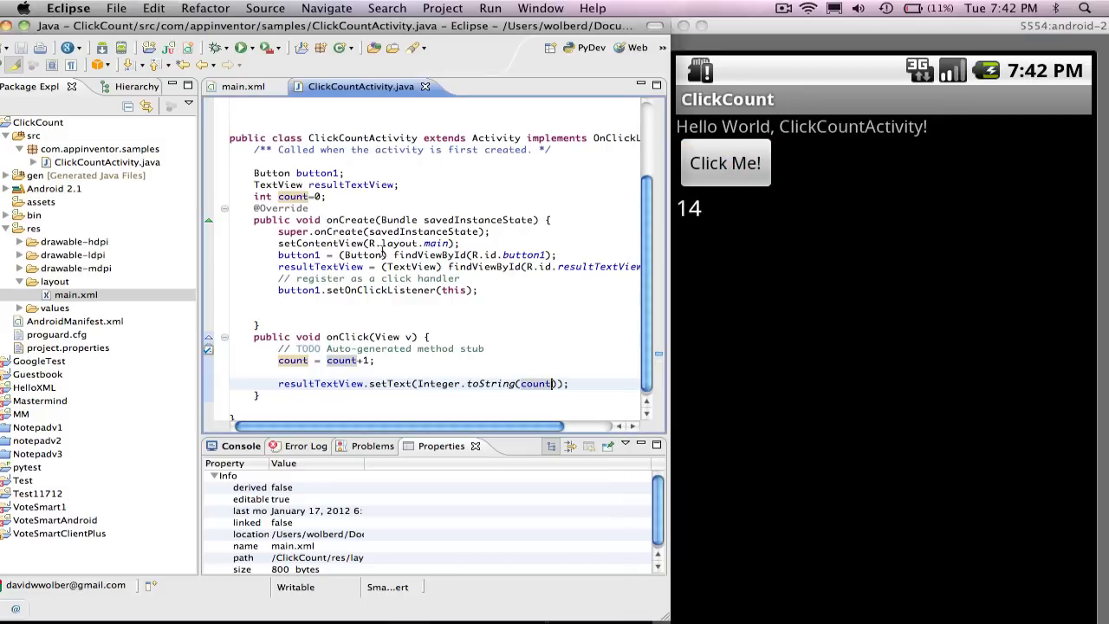